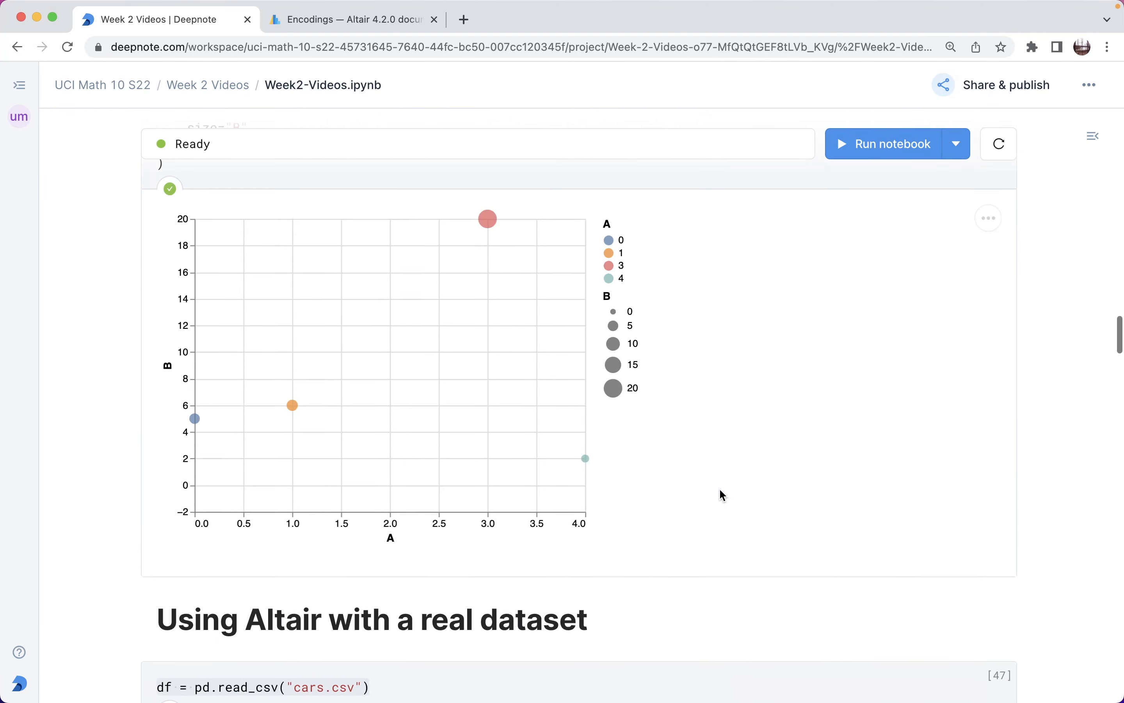
# - Scroll the notebook past the cars charts to the 'Encoding Data Types in Altair' heading
pyautogui.scroll(3)
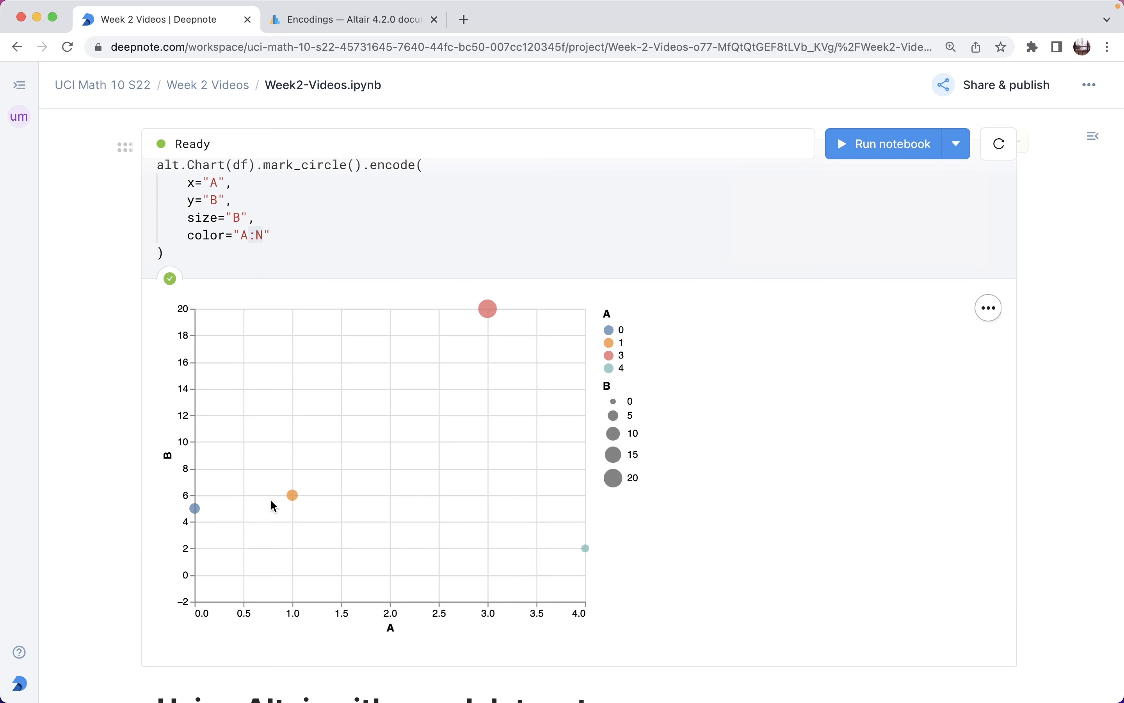
pyautogui.moveTo(361, 309)
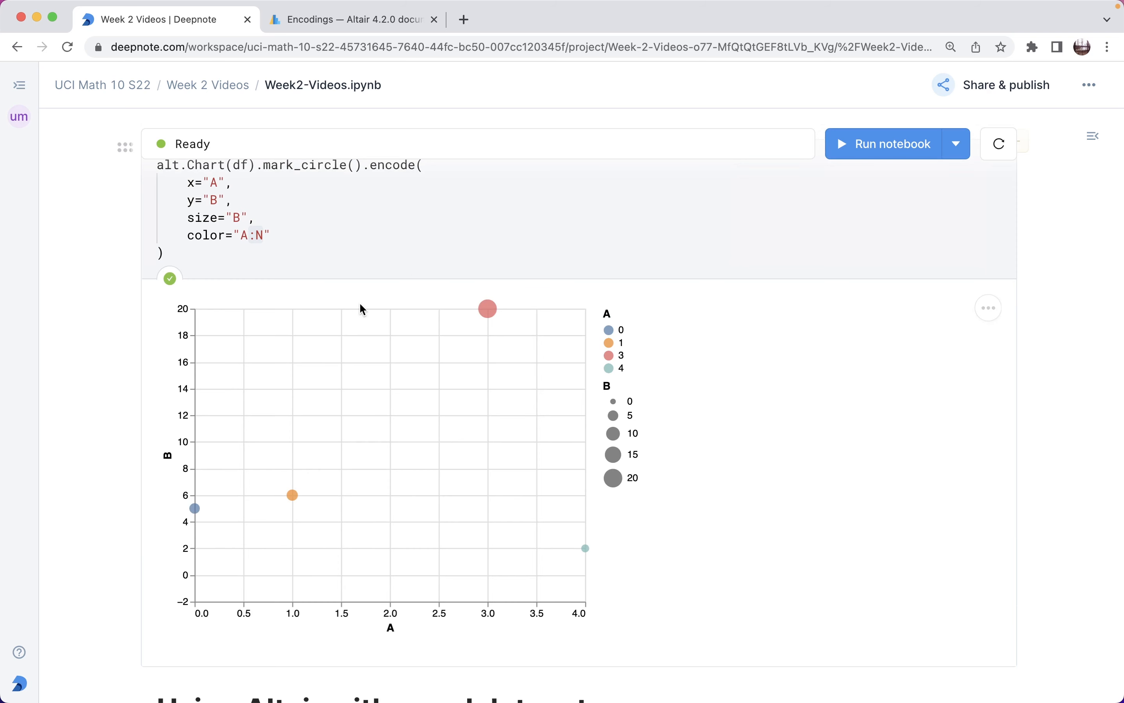
pyautogui.click(268, 302)
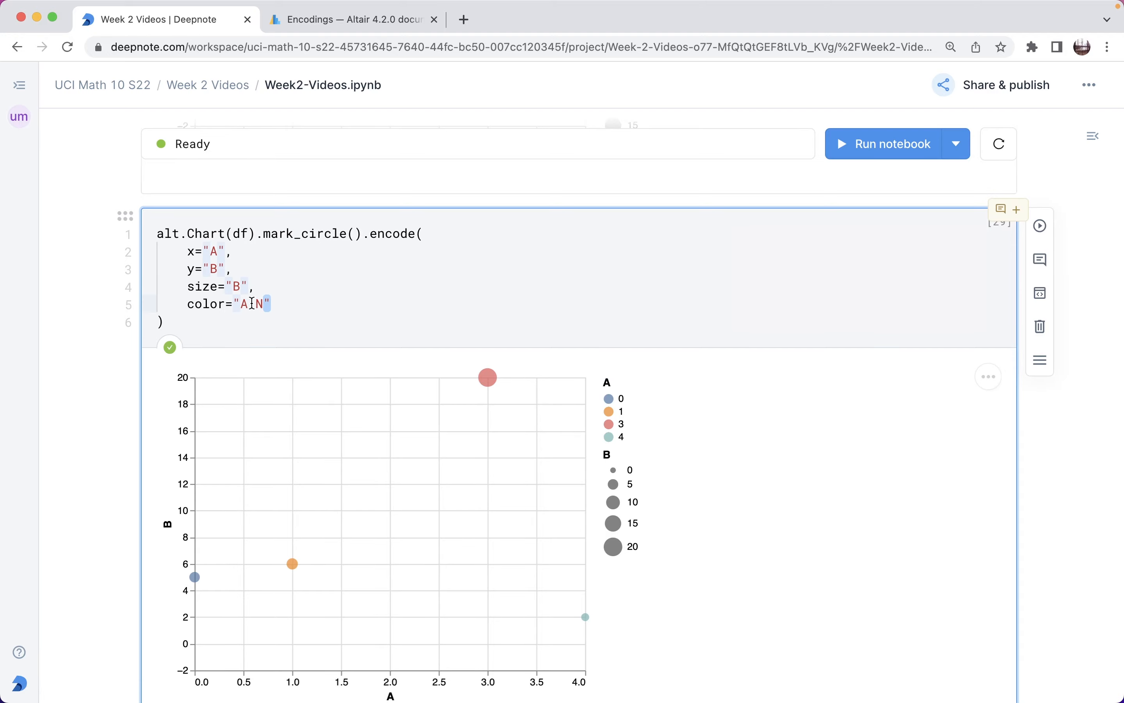
pyautogui.scroll(-3)
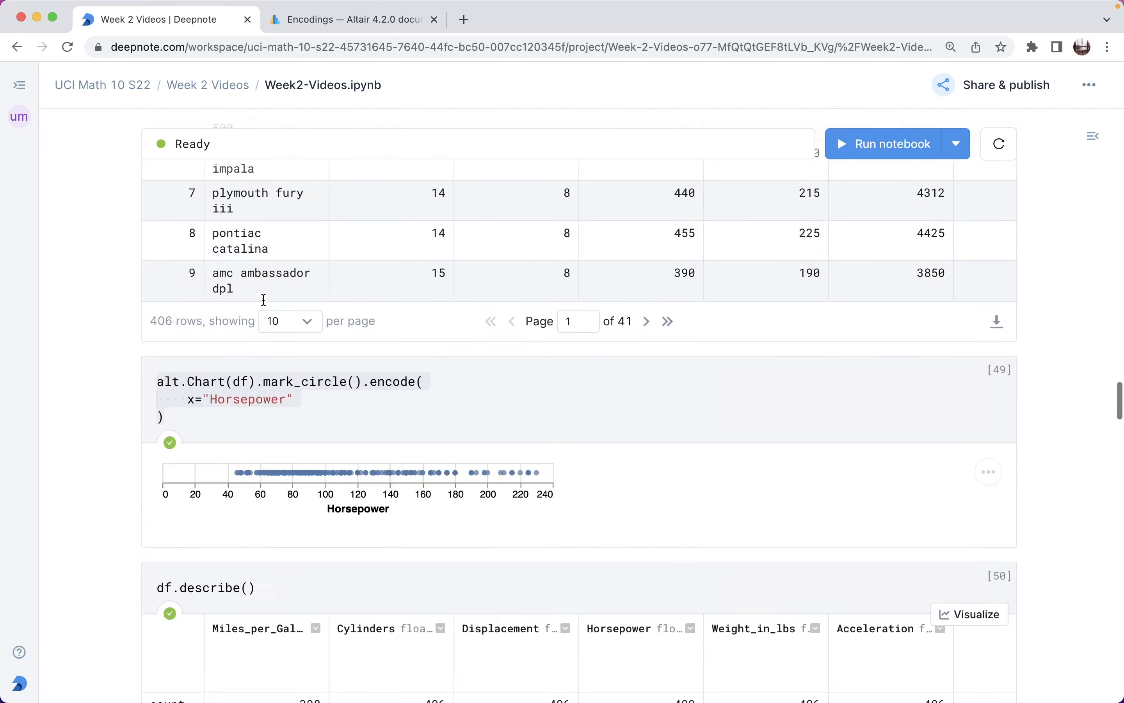
pyautogui.scroll(-3)
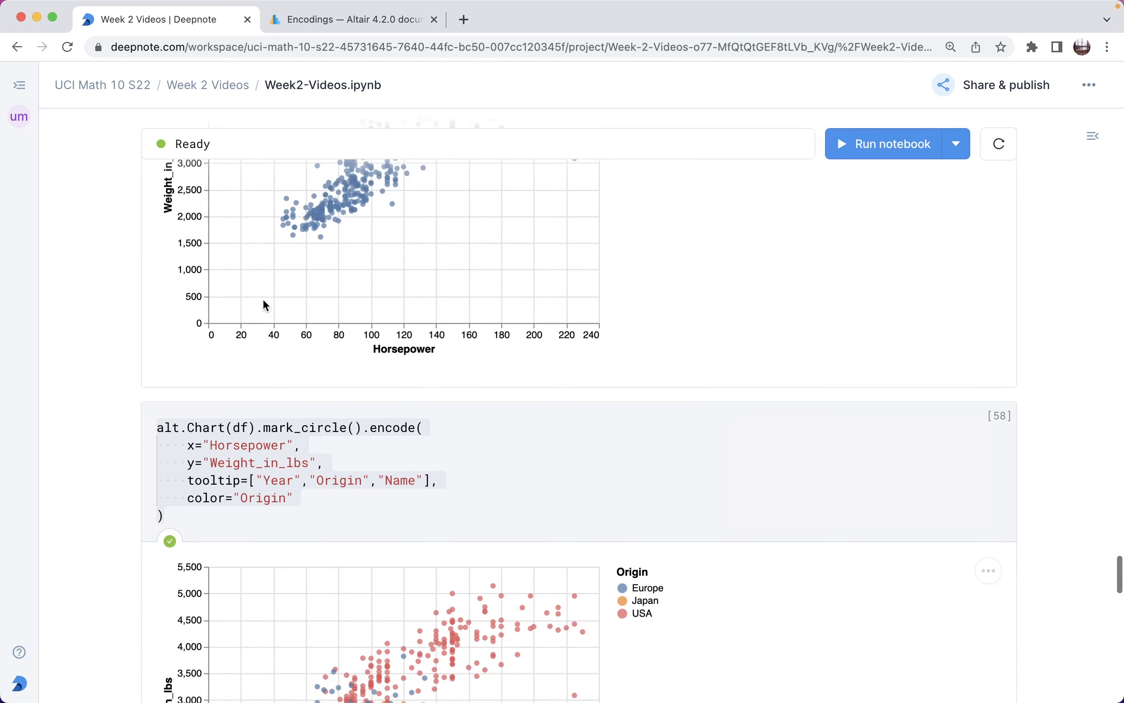
pyautogui.scroll(3)
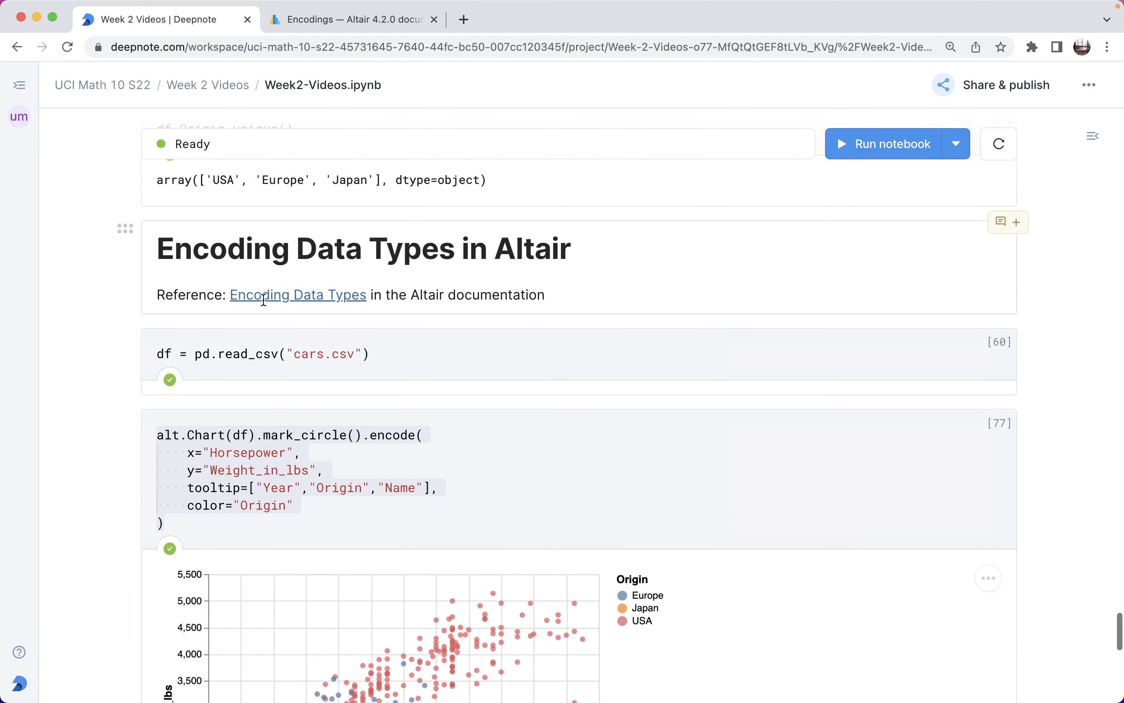
pyautogui.scroll(3)
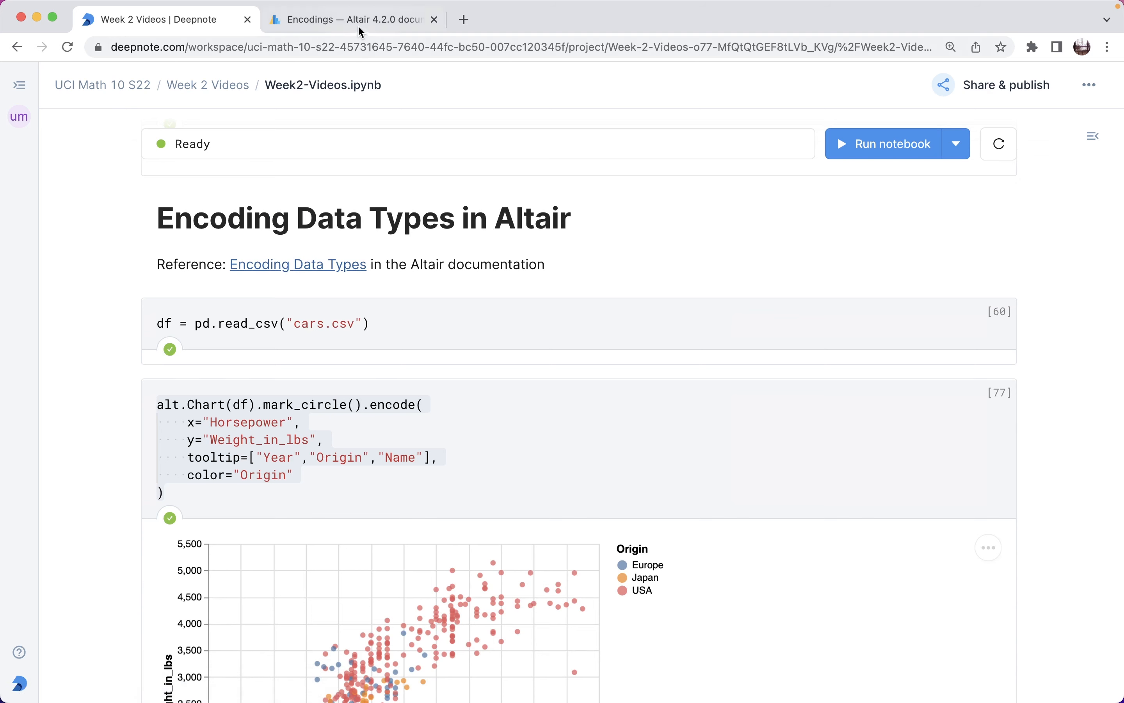
# - Review the Altair docs' Encoding Data Types table, highlighting the quantitative row
pyautogui.click(351, 20)
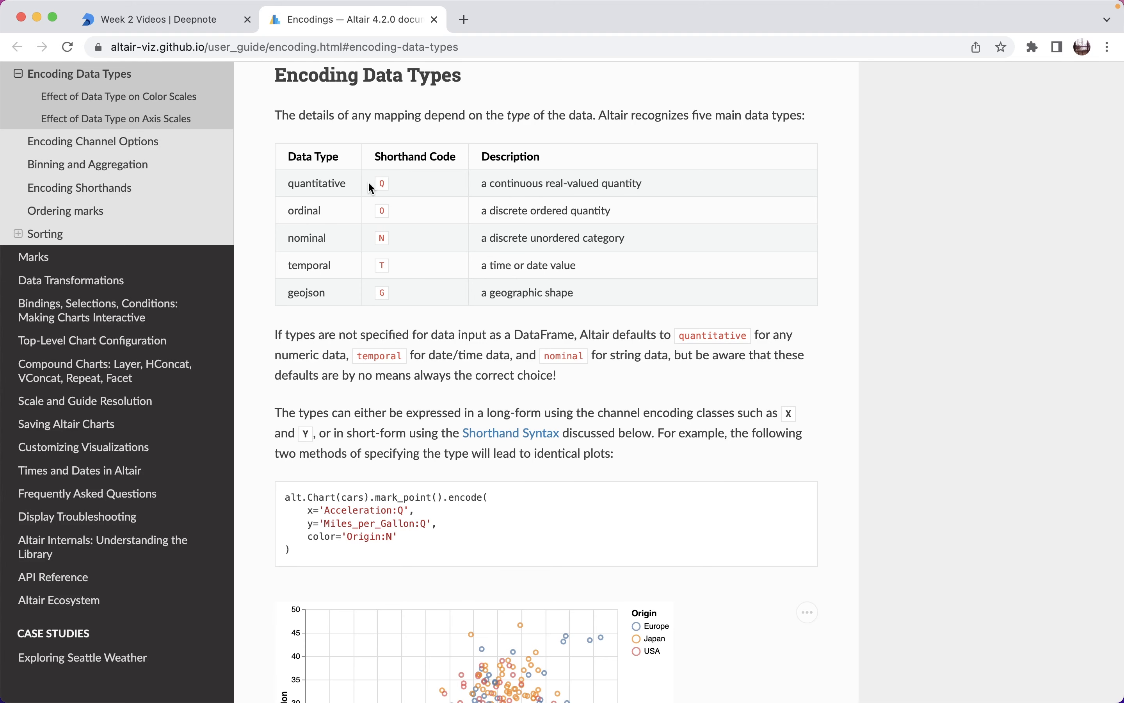
pyautogui.moveTo(345, 175)
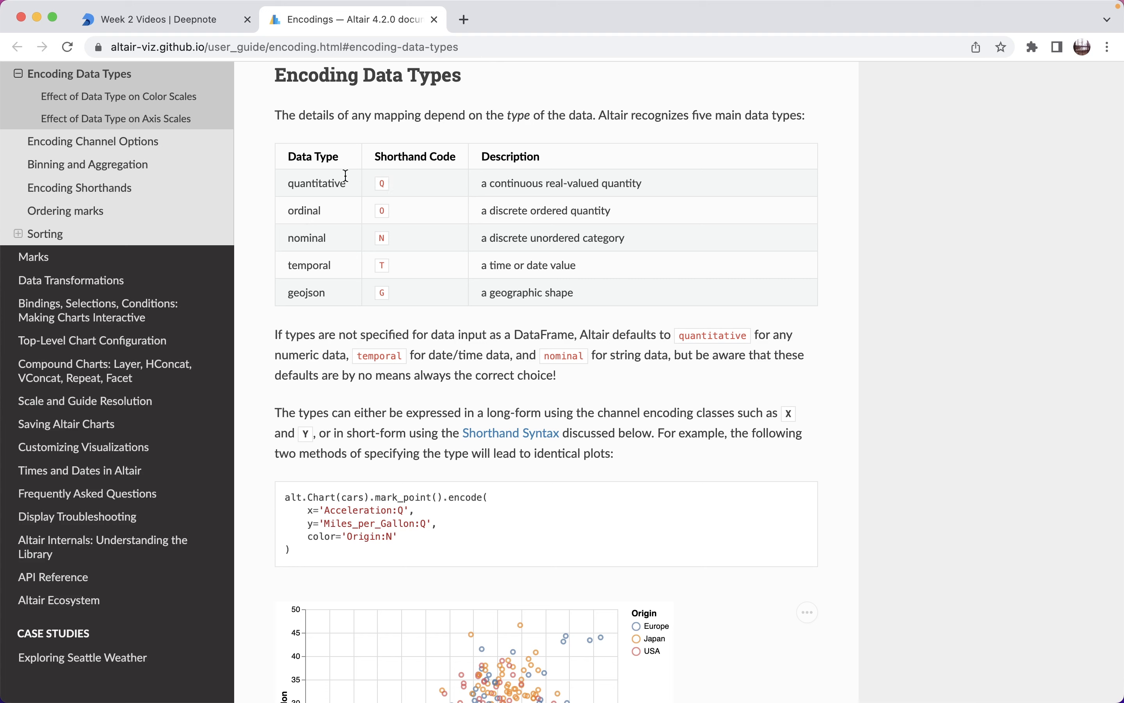
pyautogui.moveTo(361, 279)
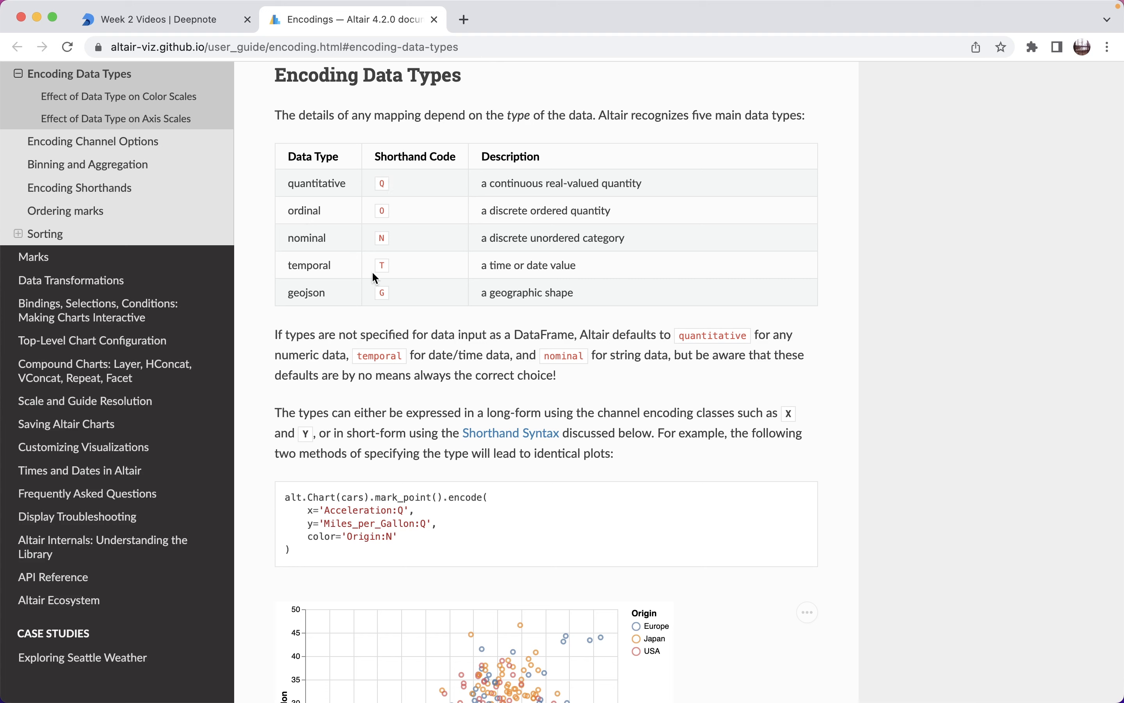
pyautogui.moveTo(340, 310)
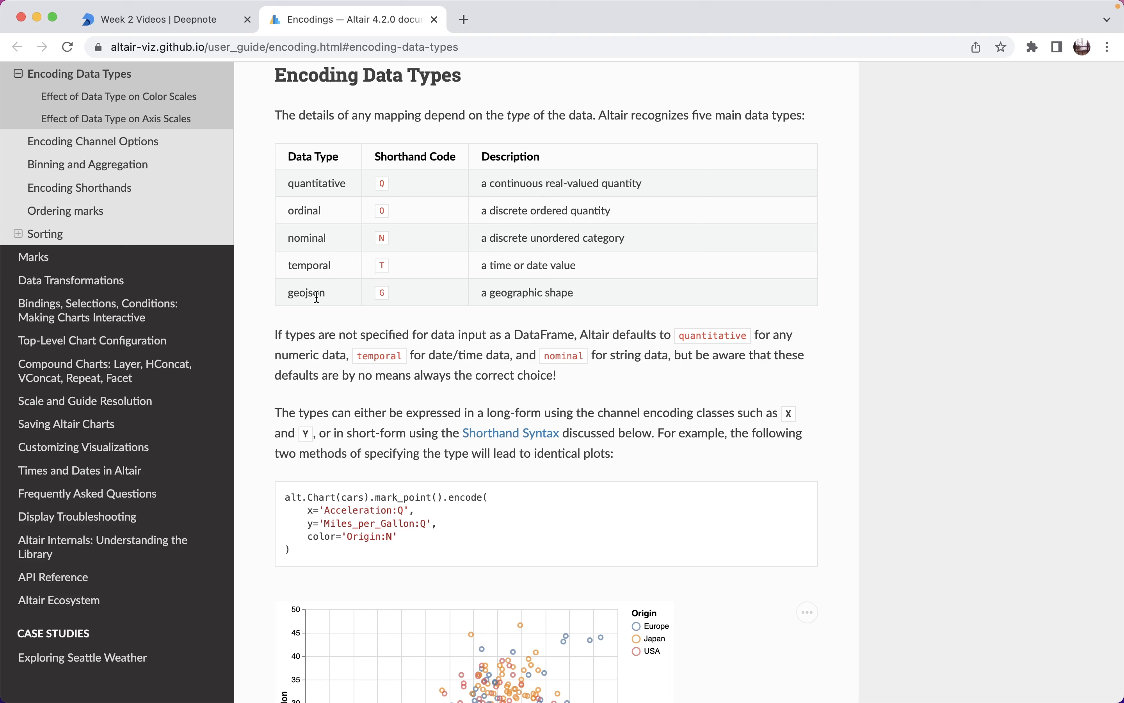
pyautogui.moveTo(426, 213)
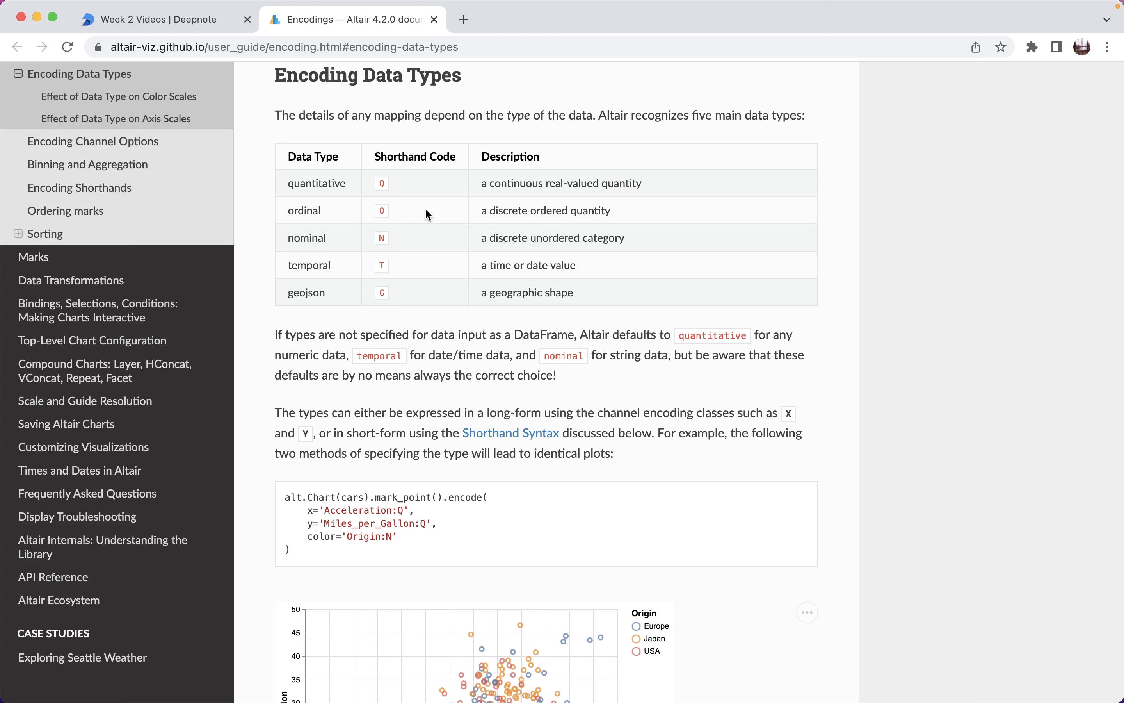
pyautogui.moveTo(336, 201)
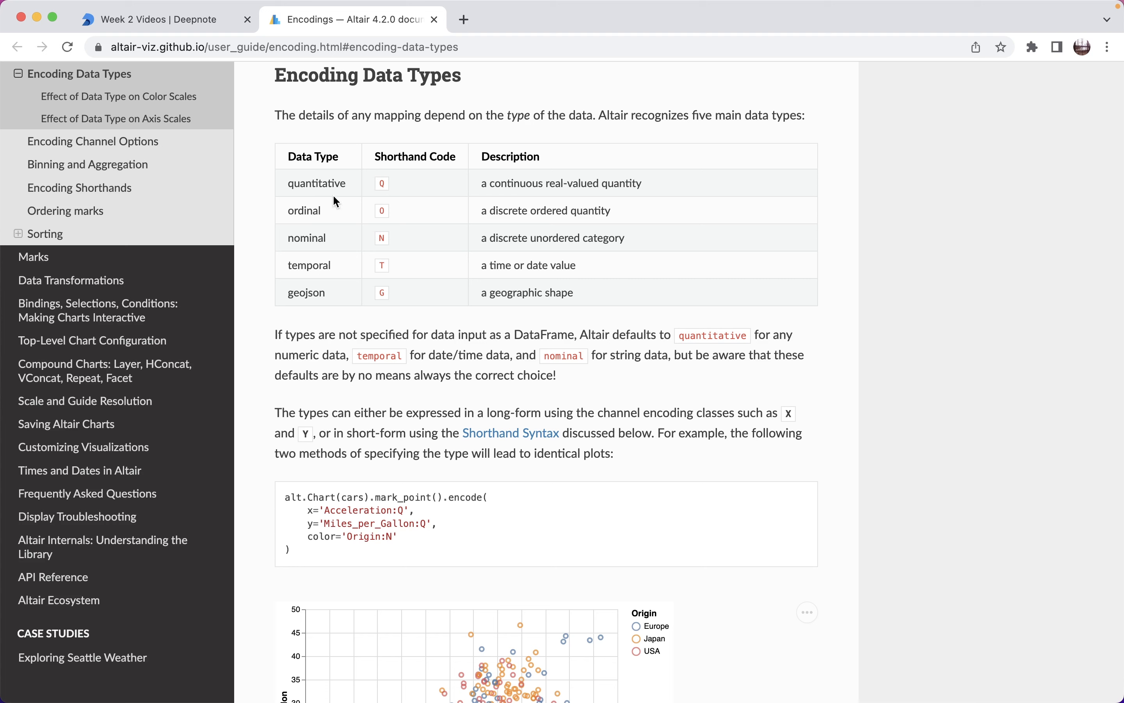
pyautogui.moveTo(346, 182)
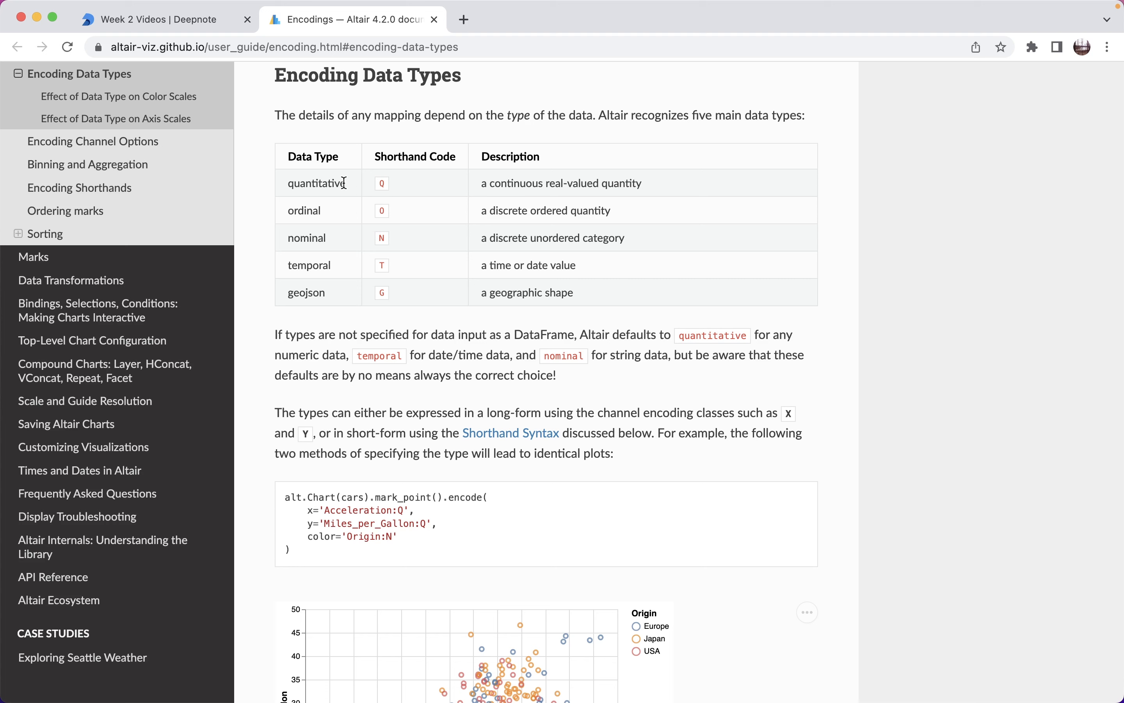
pyautogui.moveTo(287, 188)
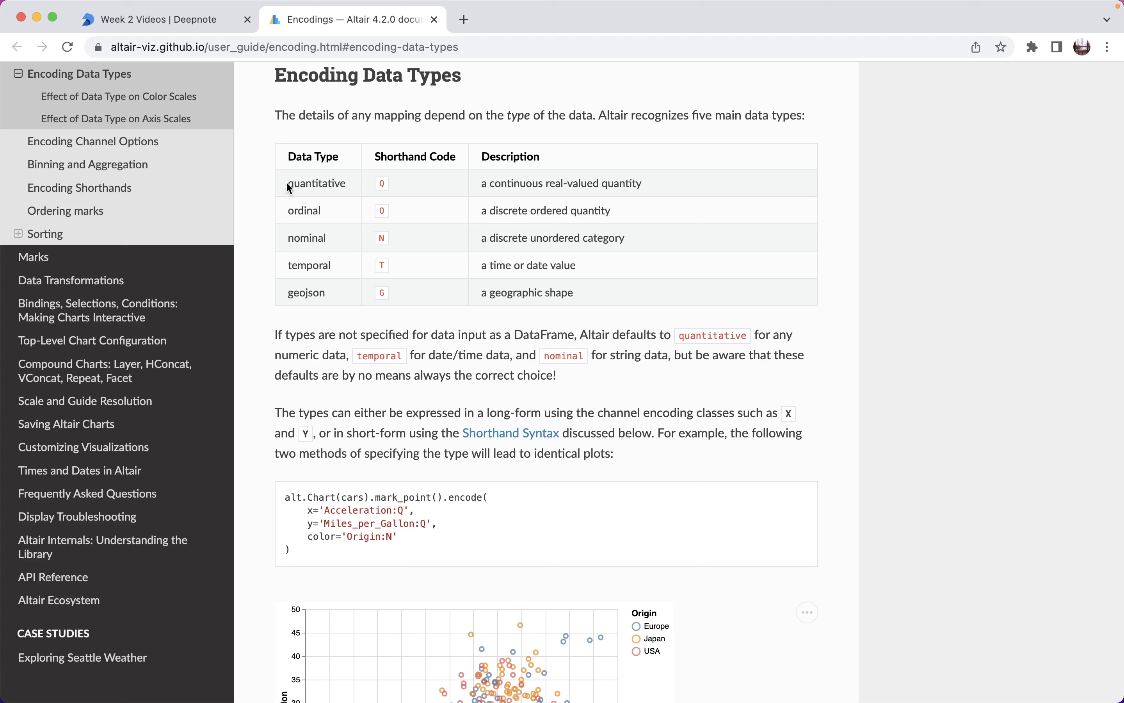
pyautogui.doubleClick(316, 182)
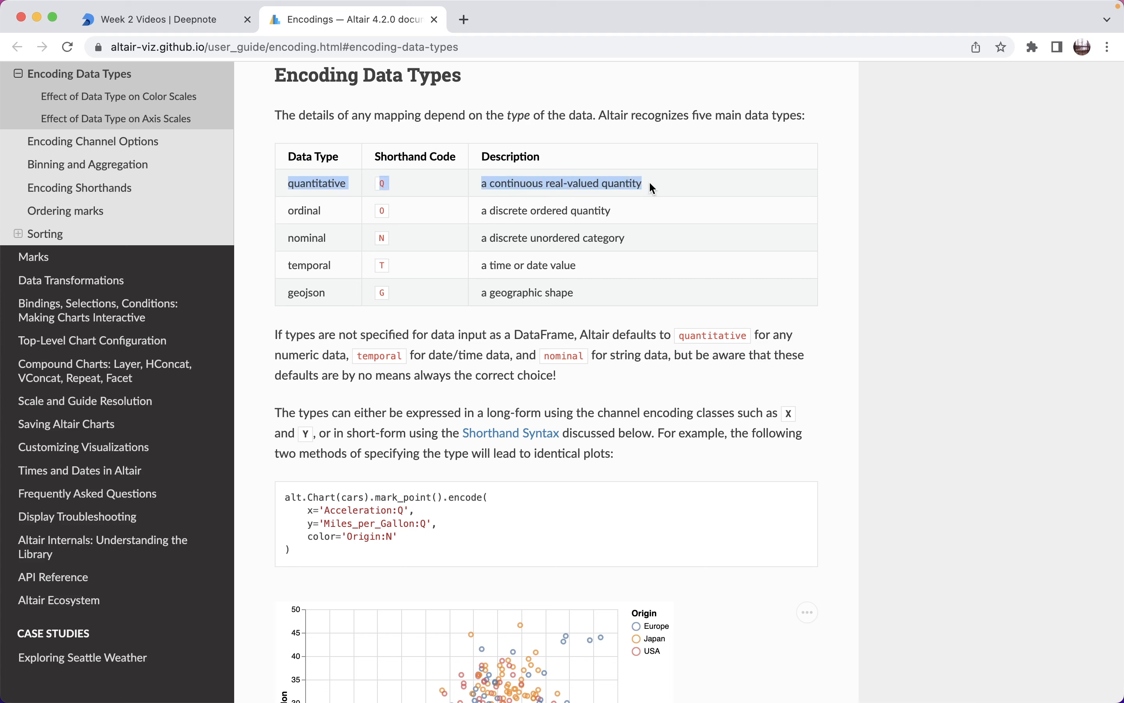
pyautogui.moveTo(631, 236)
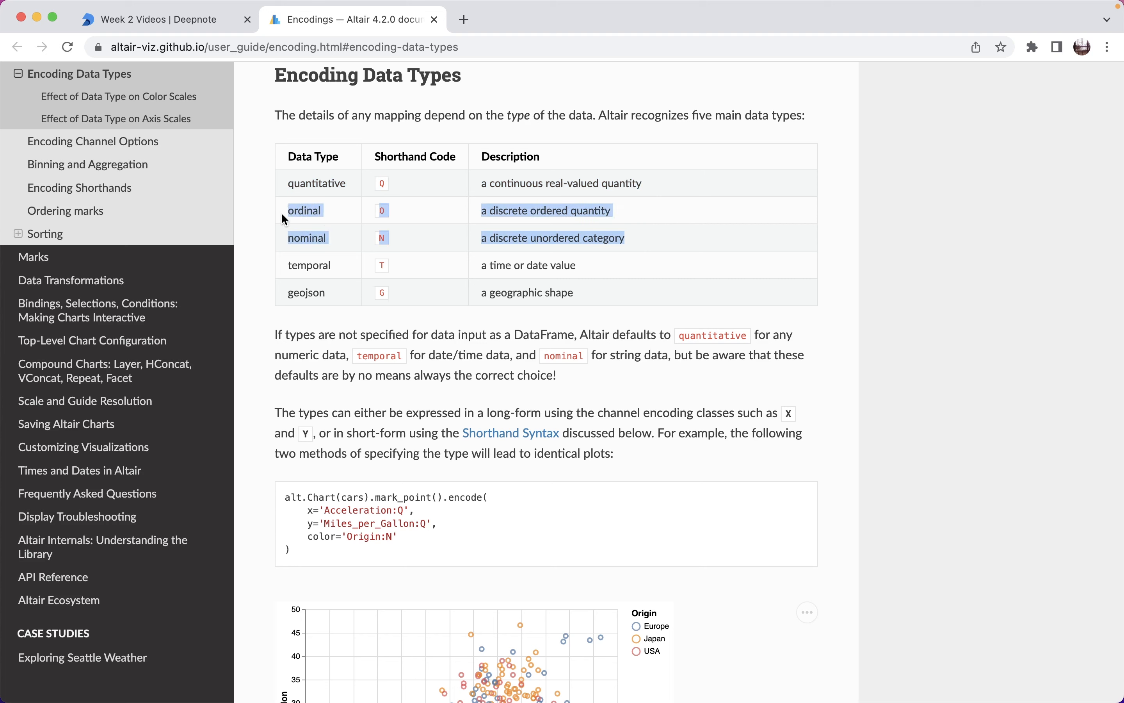
pyautogui.click(283, 219)
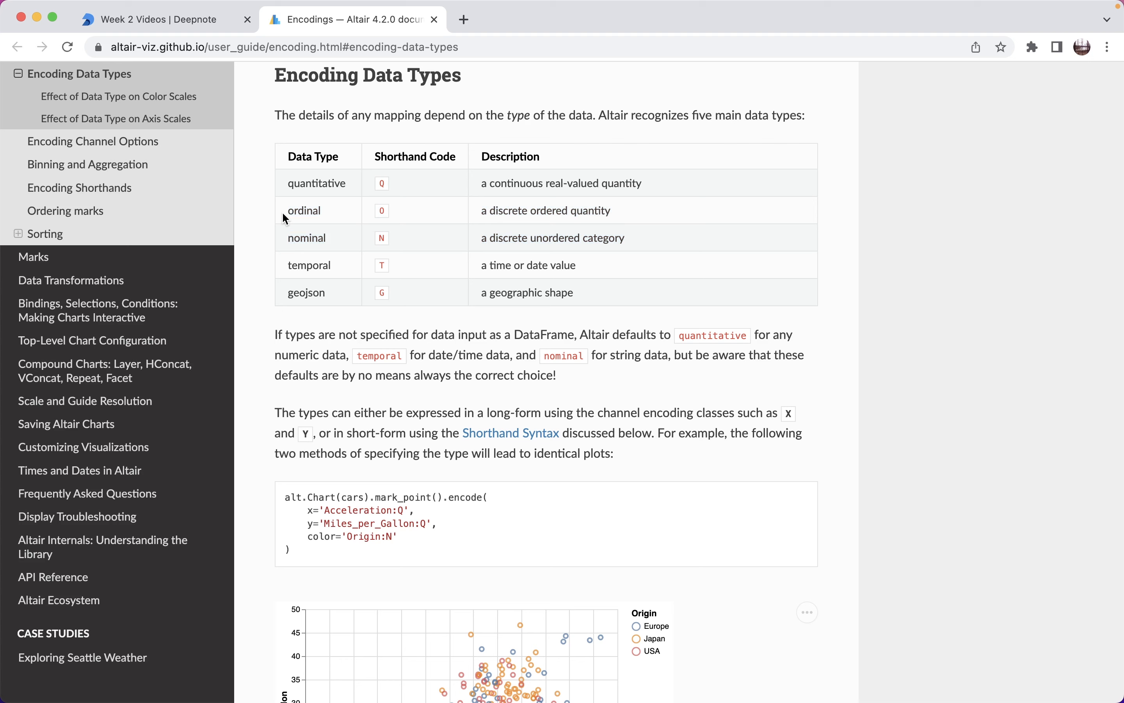
pyautogui.moveTo(308, 167)
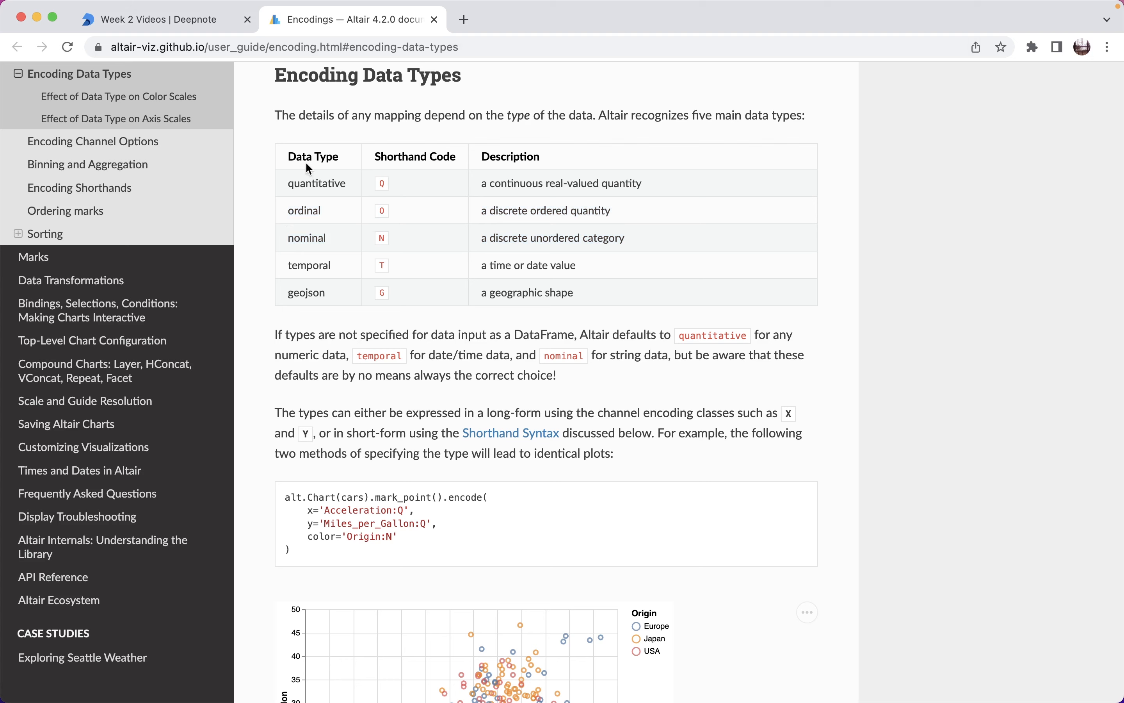
# - Run the mark_circle scatter of Weight_in_lbs vs Horsepower coloured by 'Origin', Europe/Japan/USA legend
pyautogui.click(150, 19)
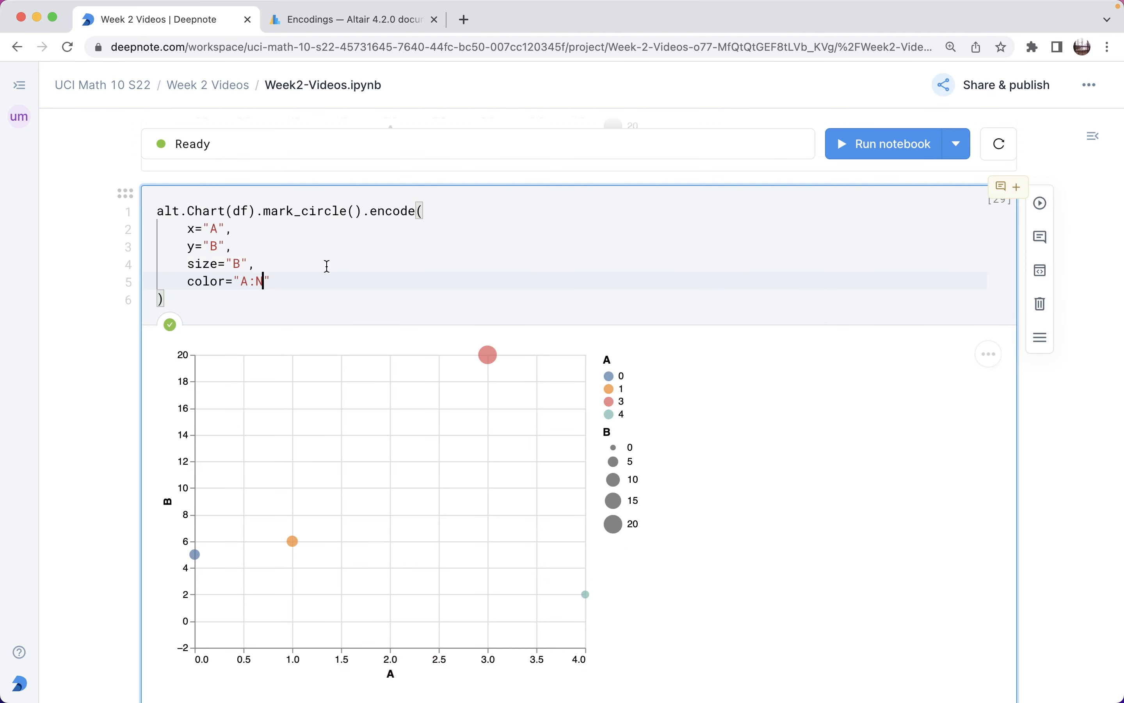
pyautogui.scroll(-3)
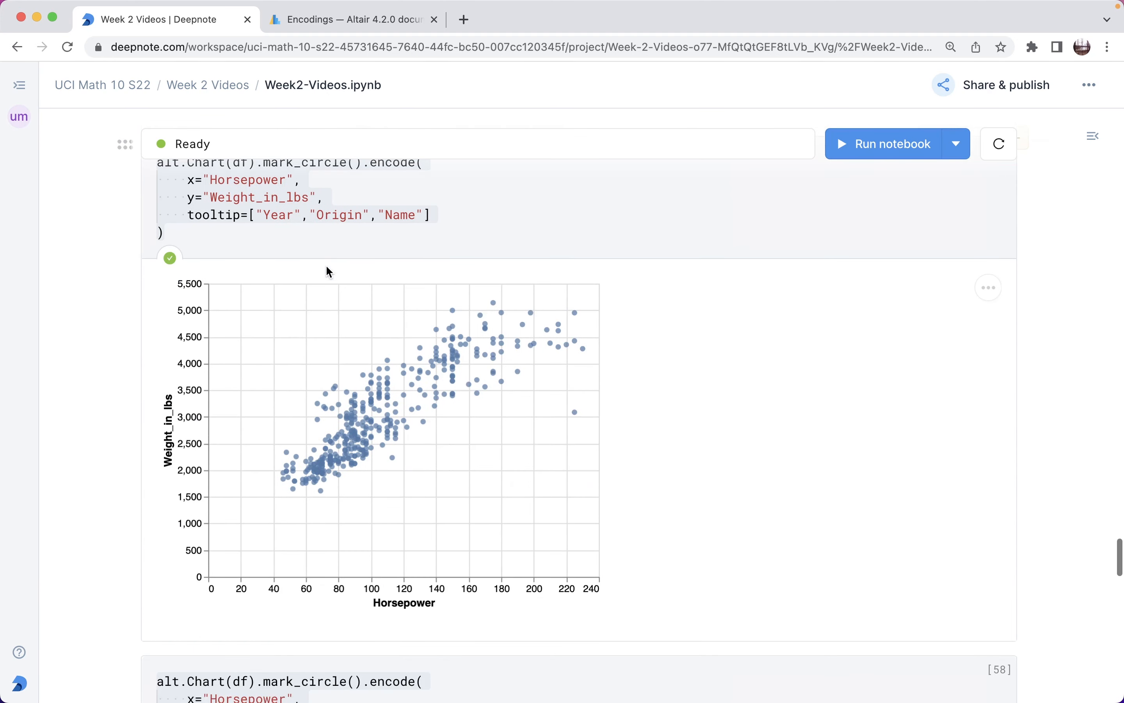
pyautogui.scroll(-3)
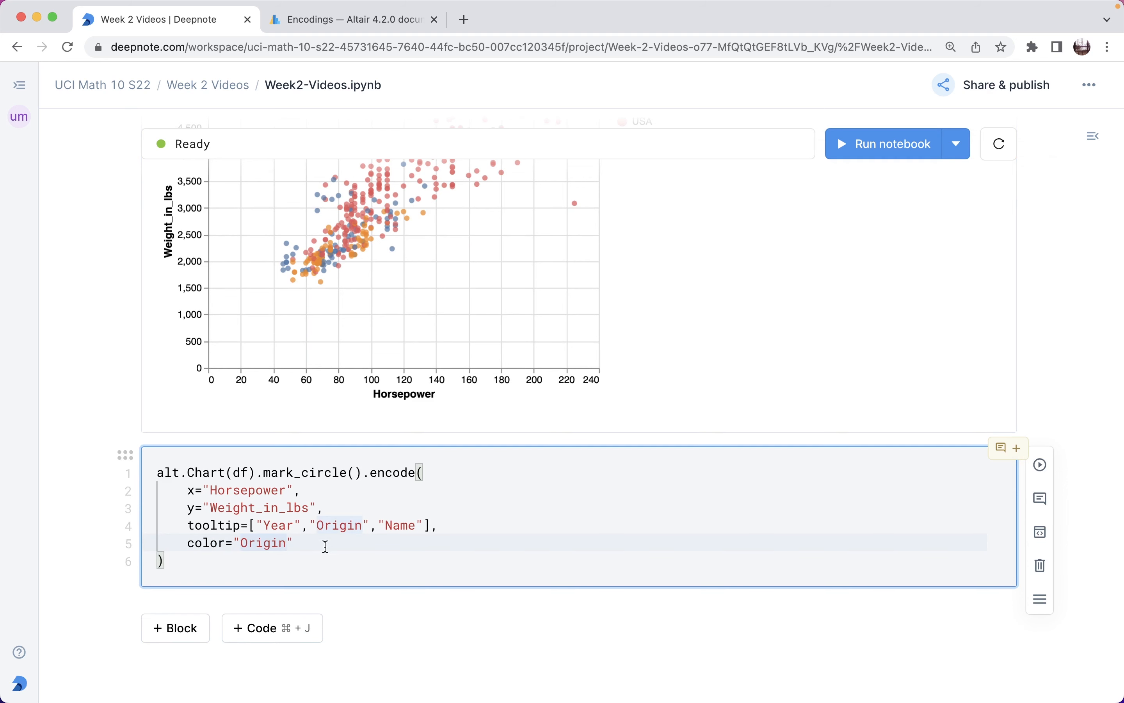
pyautogui.write(':N')
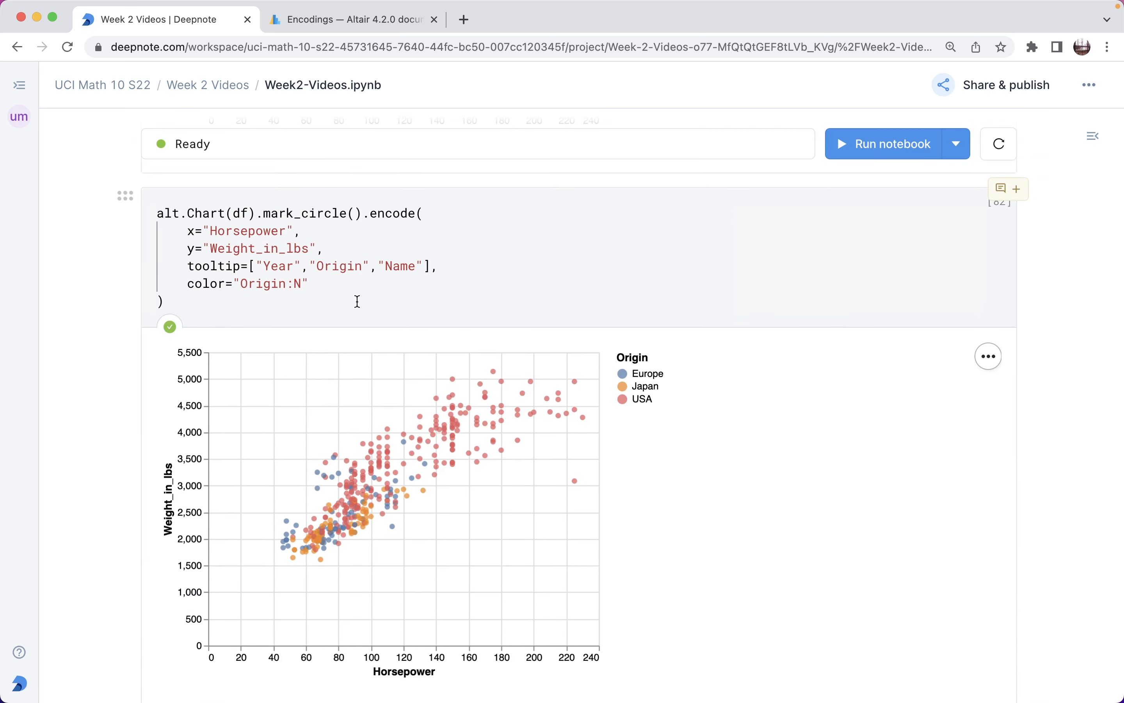
pyautogui.scroll(-3)
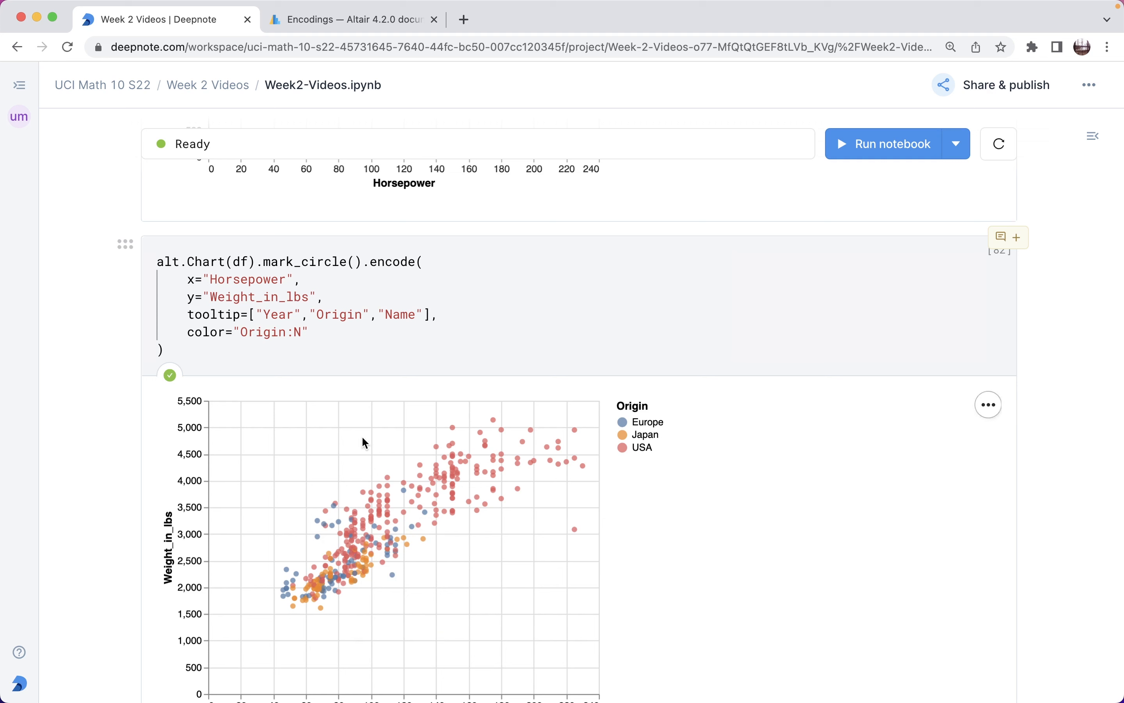
pyautogui.moveTo(637, 425)
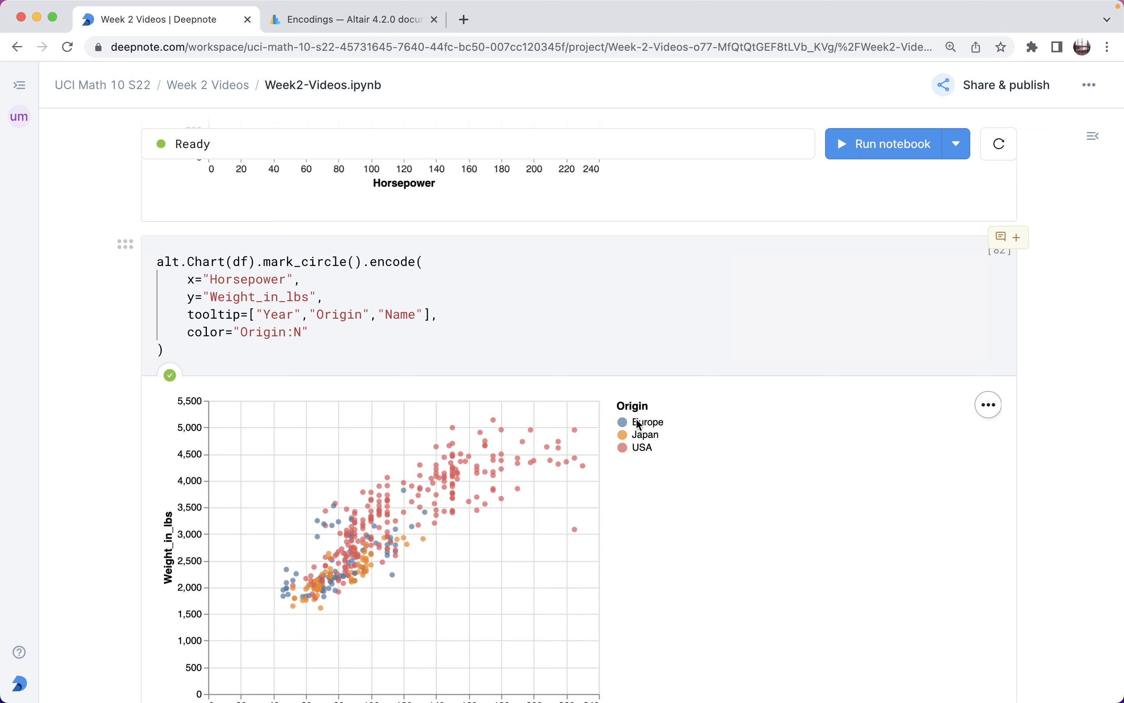
pyautogui.moveTo(652, 425)
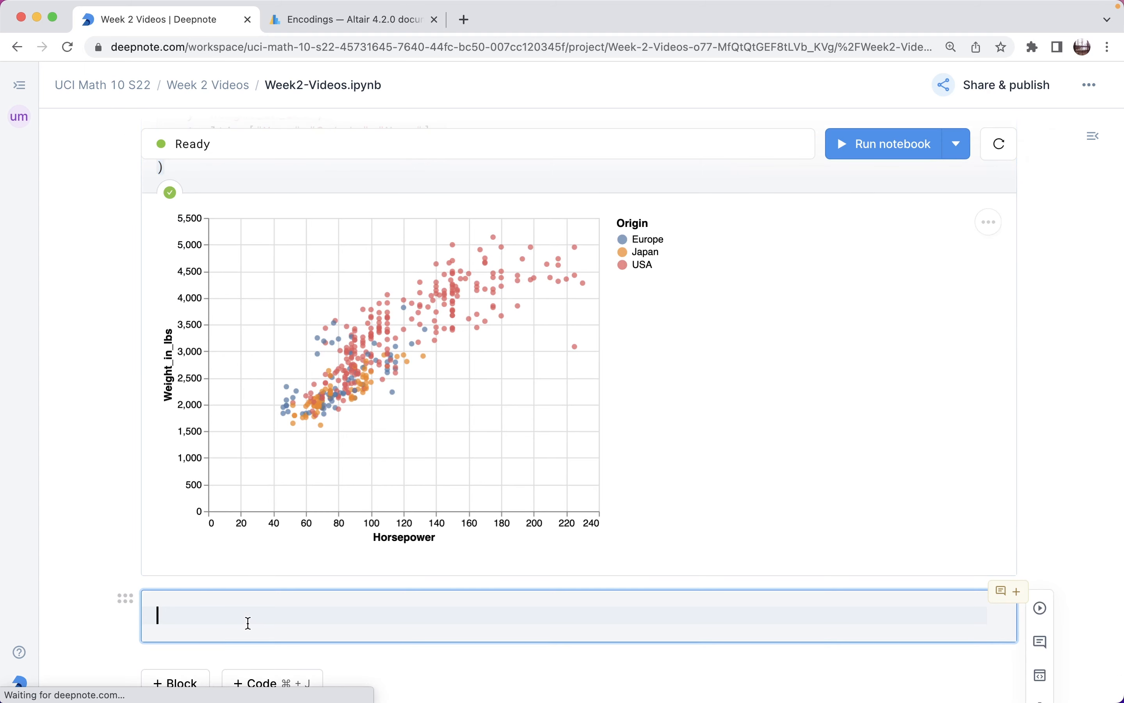
# - Add a scatter with color='Origin:O', confirming ordinal means ordered in the Altair docs
pyautogui.write('alt.Chart(df).mark_circle().encode(')
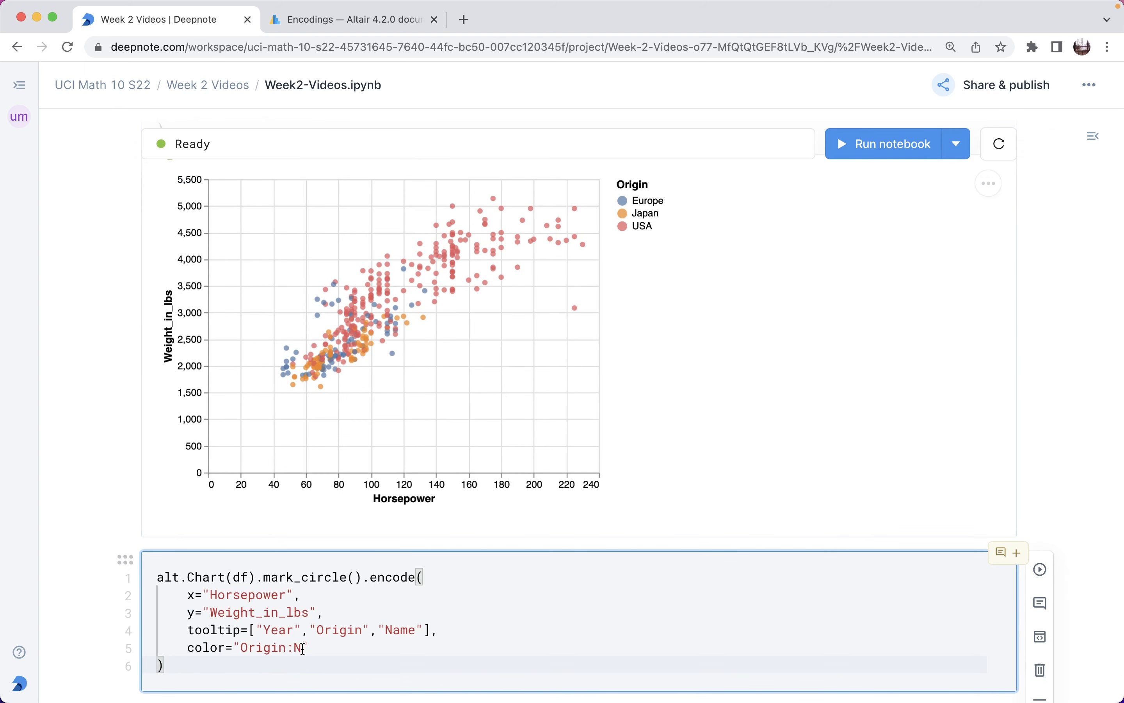
pyautogui.write('O')
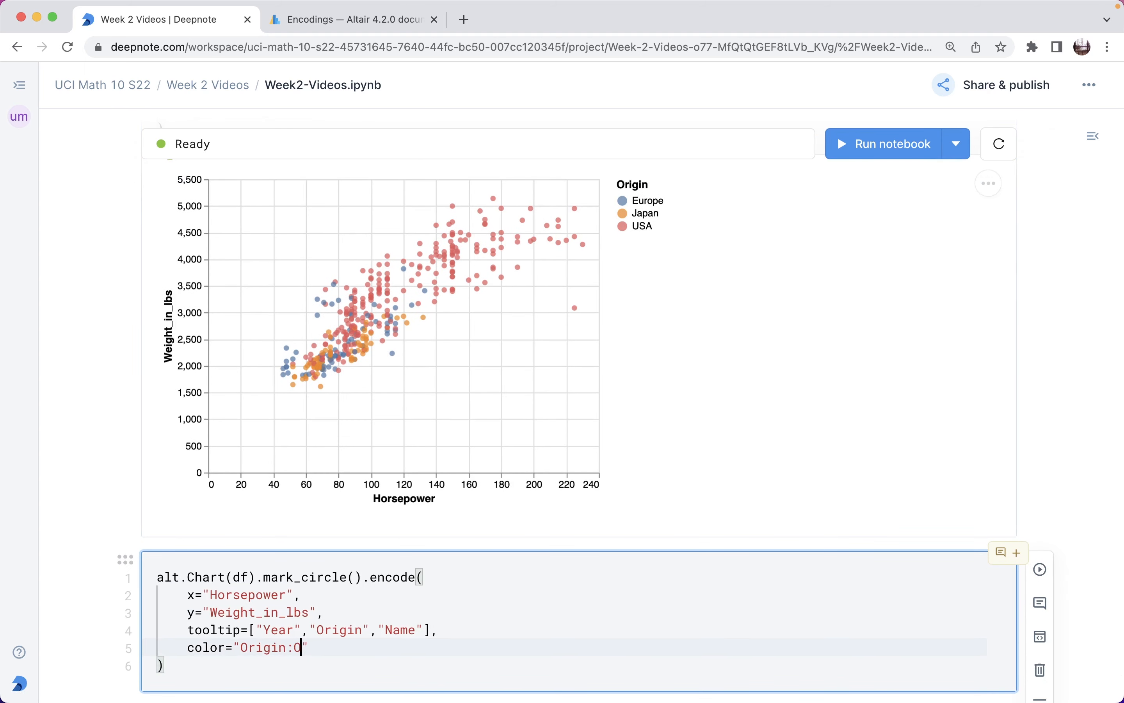
pyautogui.click(351, 20)
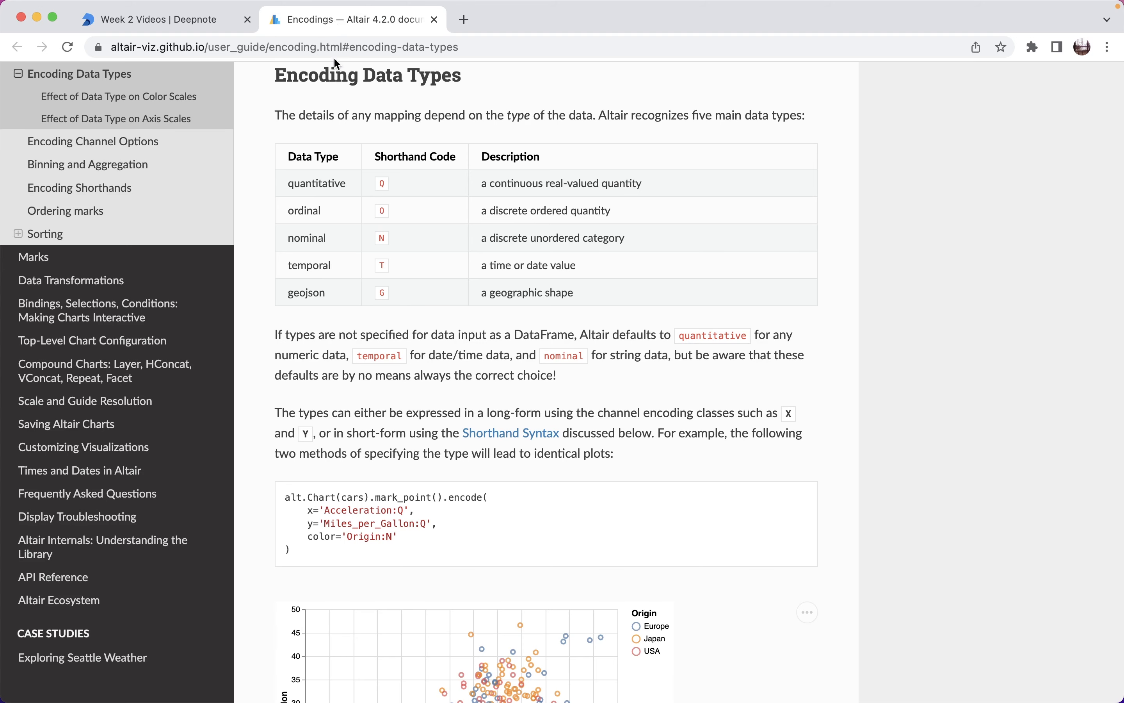
pyautogui.doubleClick(549, 210)
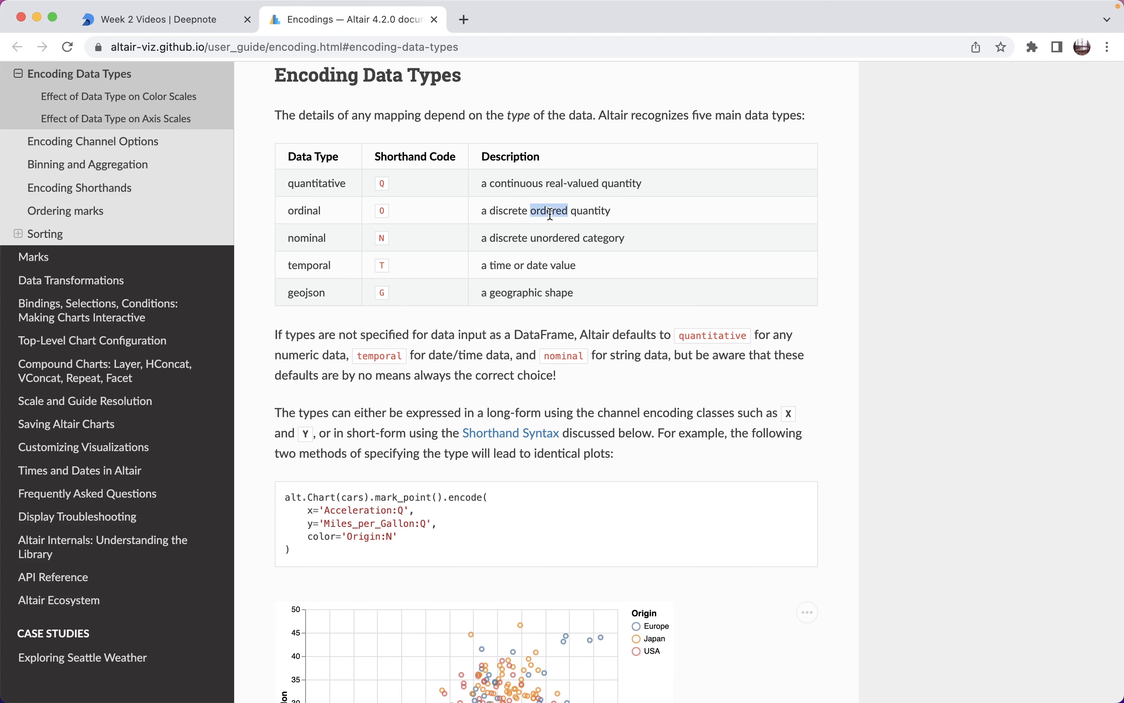
pyautogui.click(151, 20)
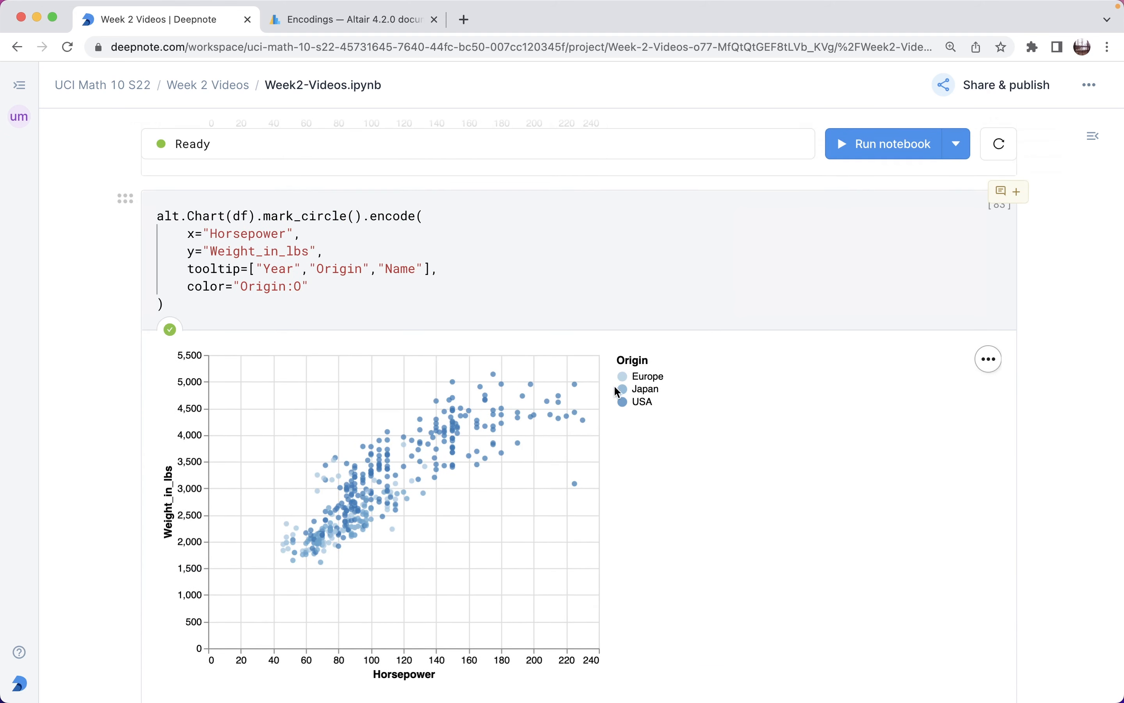
pyautogui.moveTo(624, 392)
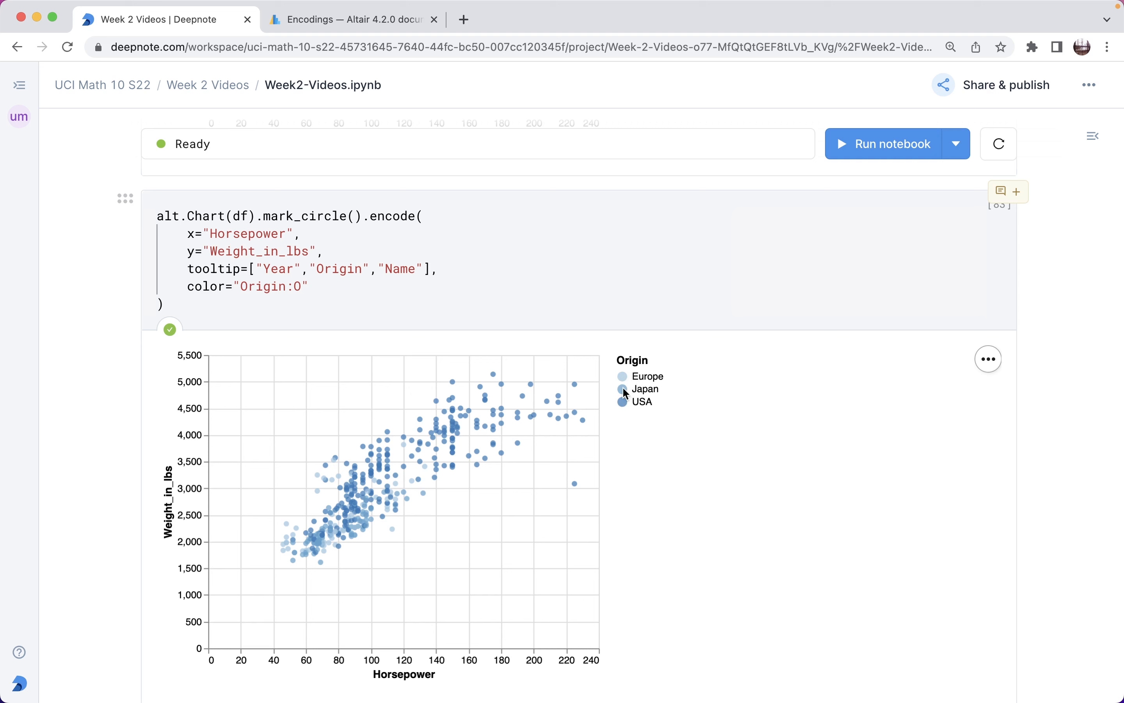
pyautogui.moveTo(665, 370)
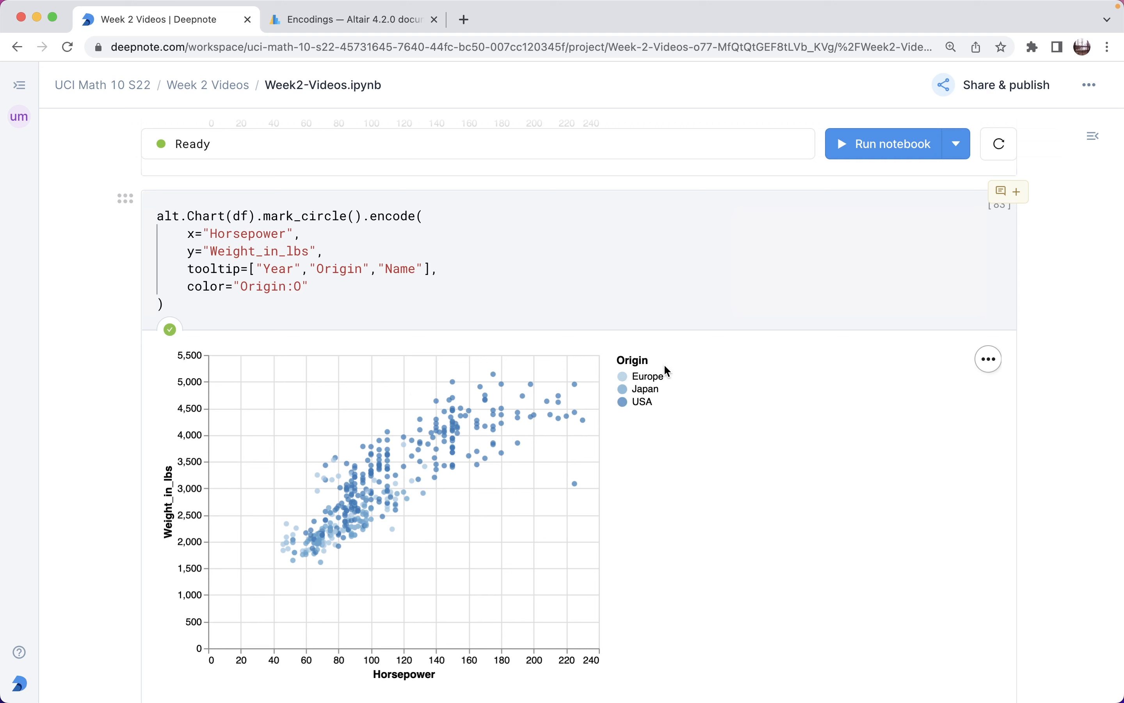
pyautogui.moveTo(636, 377)
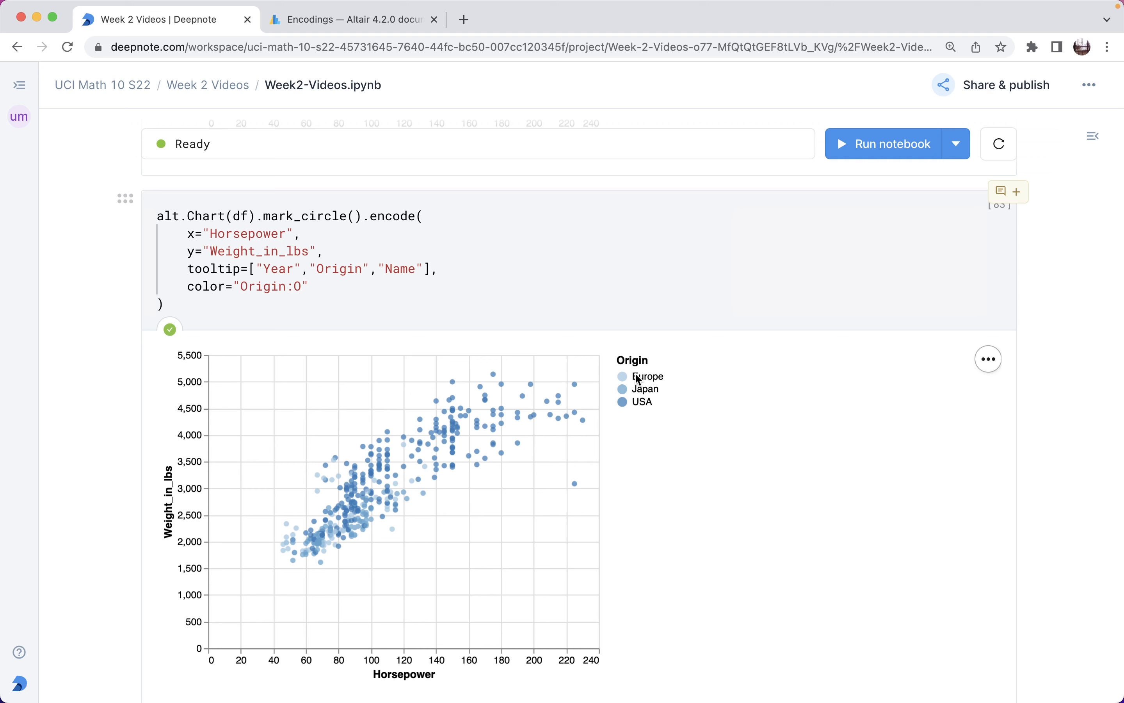
pyautogui.moveTo(643, 383)
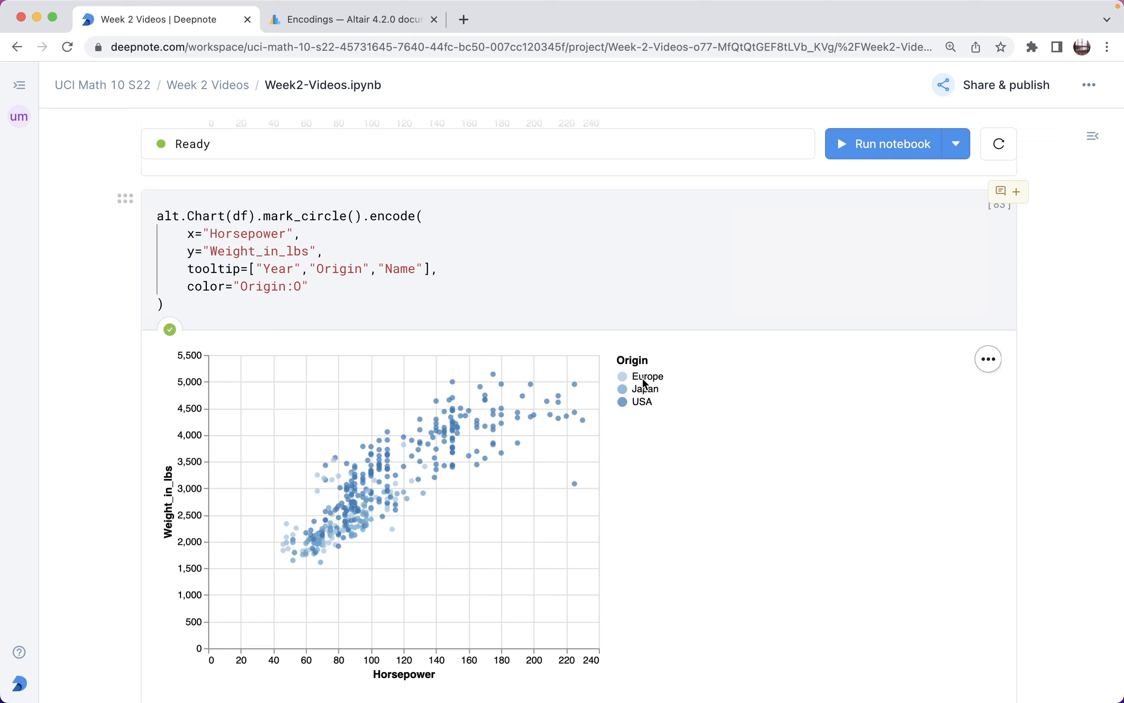
pyautogui.moveTo(637, 376)
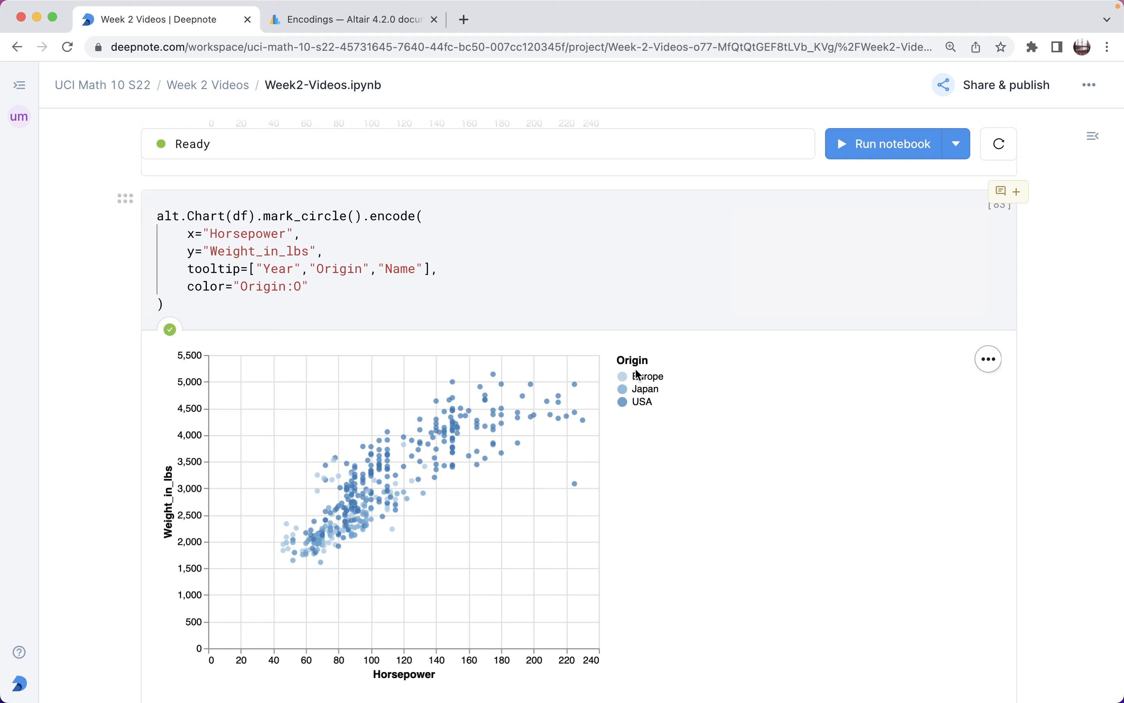
pyautogui.moveTo(328, 330)
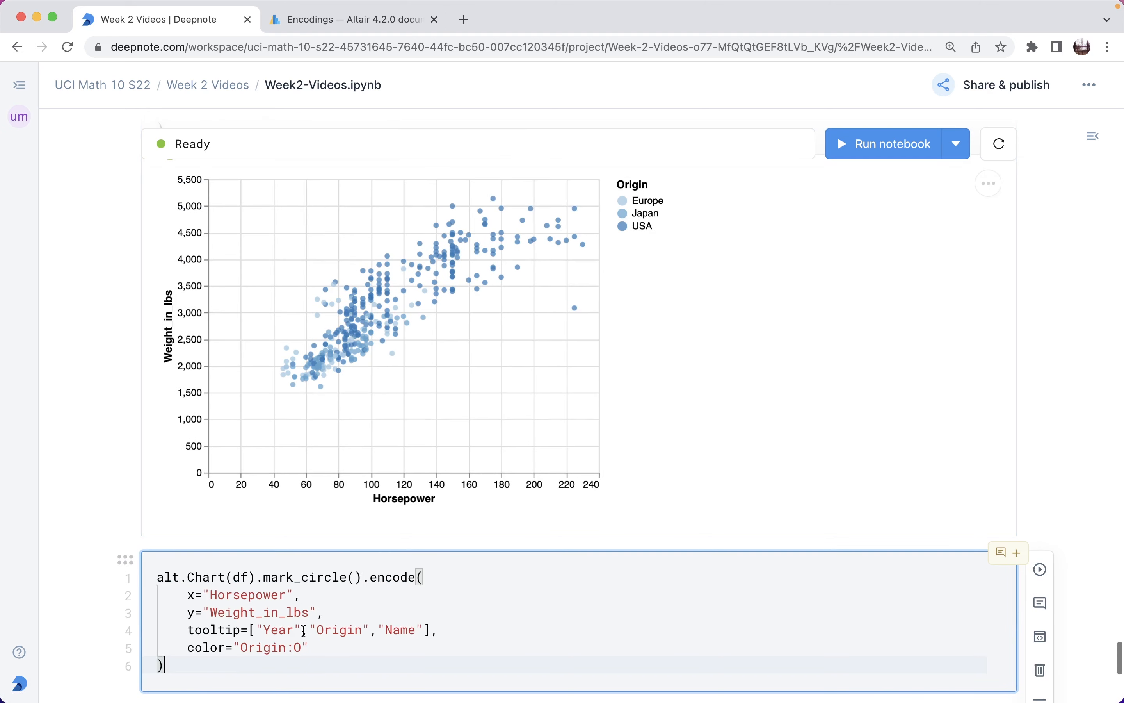
# - Run the scatter with color='Origin:Q', yielding an empty plot with a NaN colour scale
pyautogui.press('Backspace')
pyautogui.write('Q')
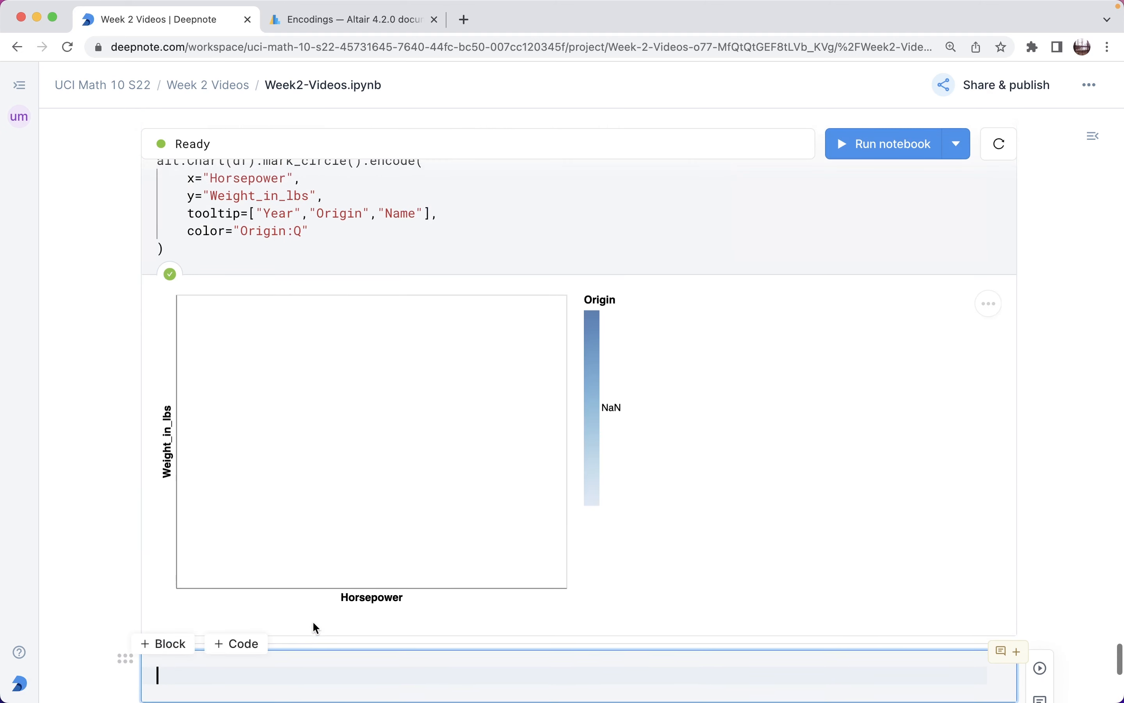
pyautogui.scroll(3)
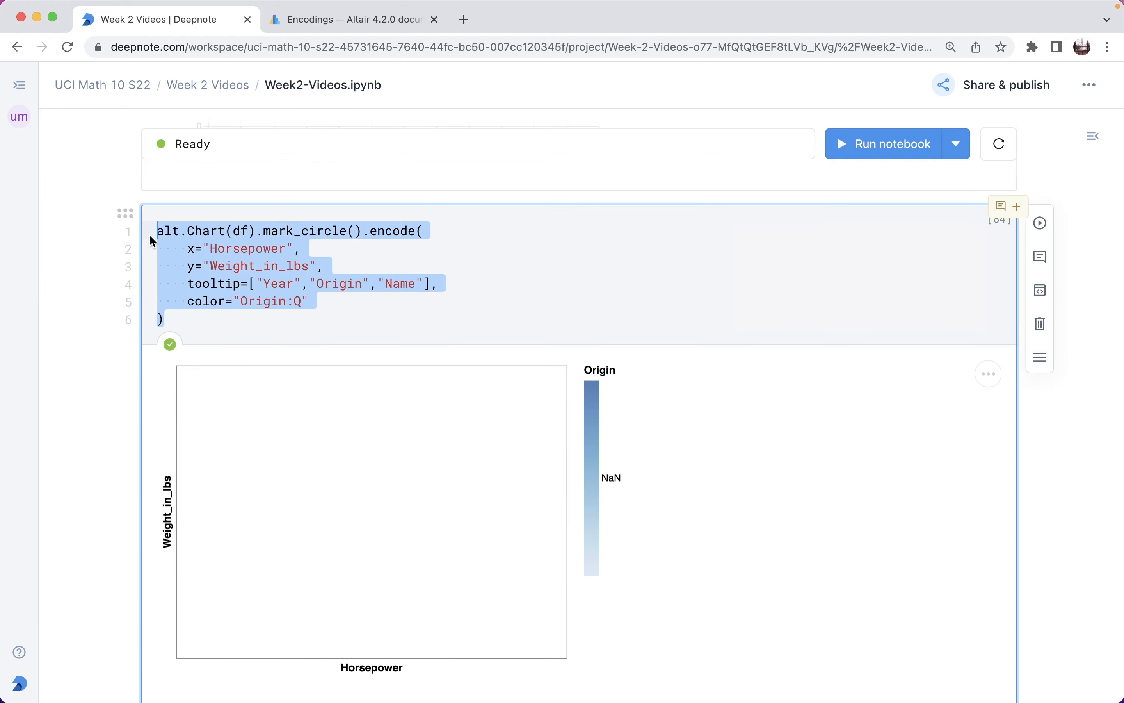
pyautogui.scroll(-3)
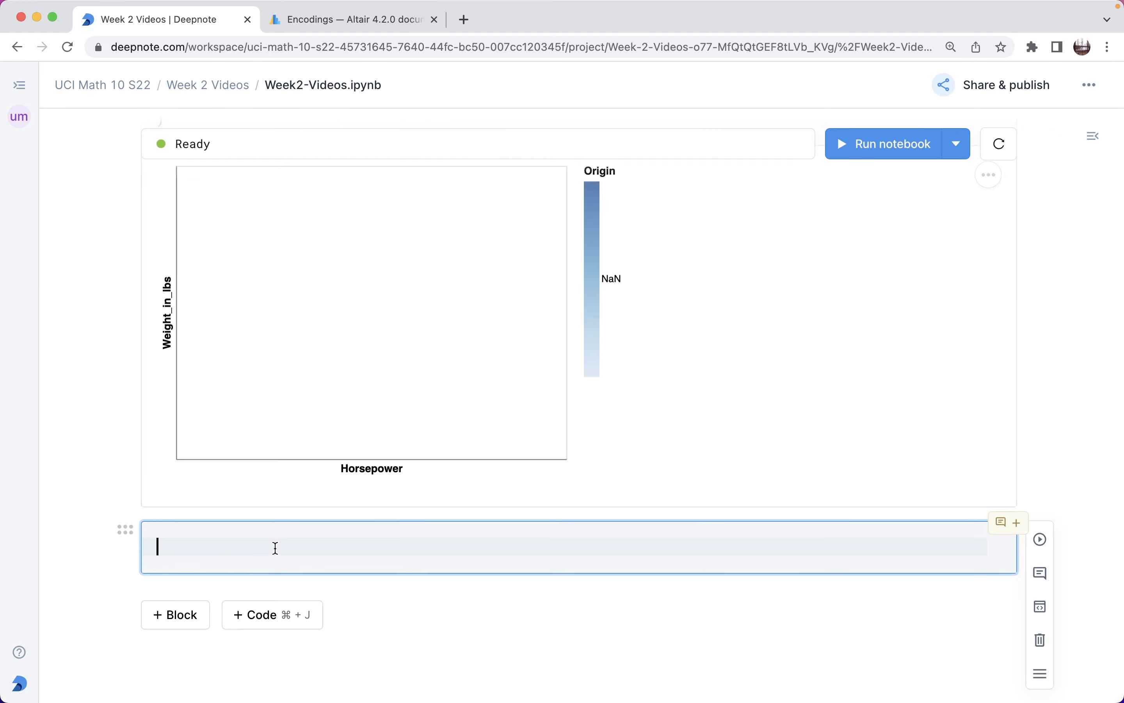
# - Paste a scatter coloured by plain 'Origin' and set x to 'Horsepower:Q'
pyautogui.write('alt.Chart(df).mark_circle().encode(')
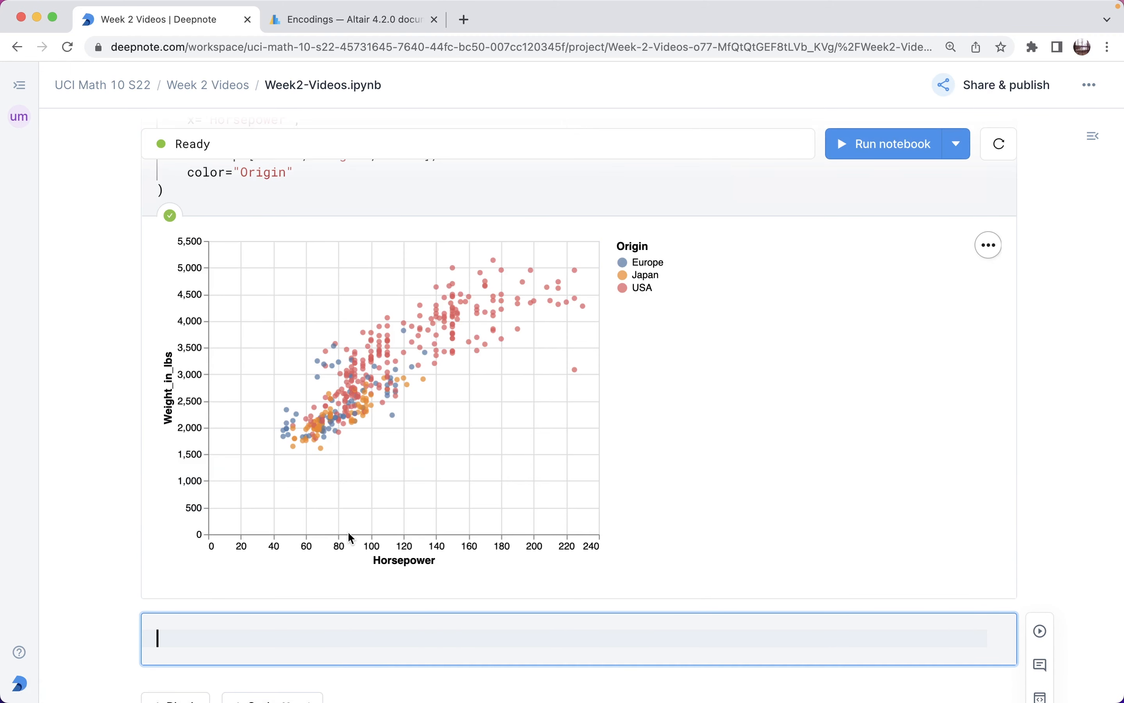
pyautogui.scroll(3)
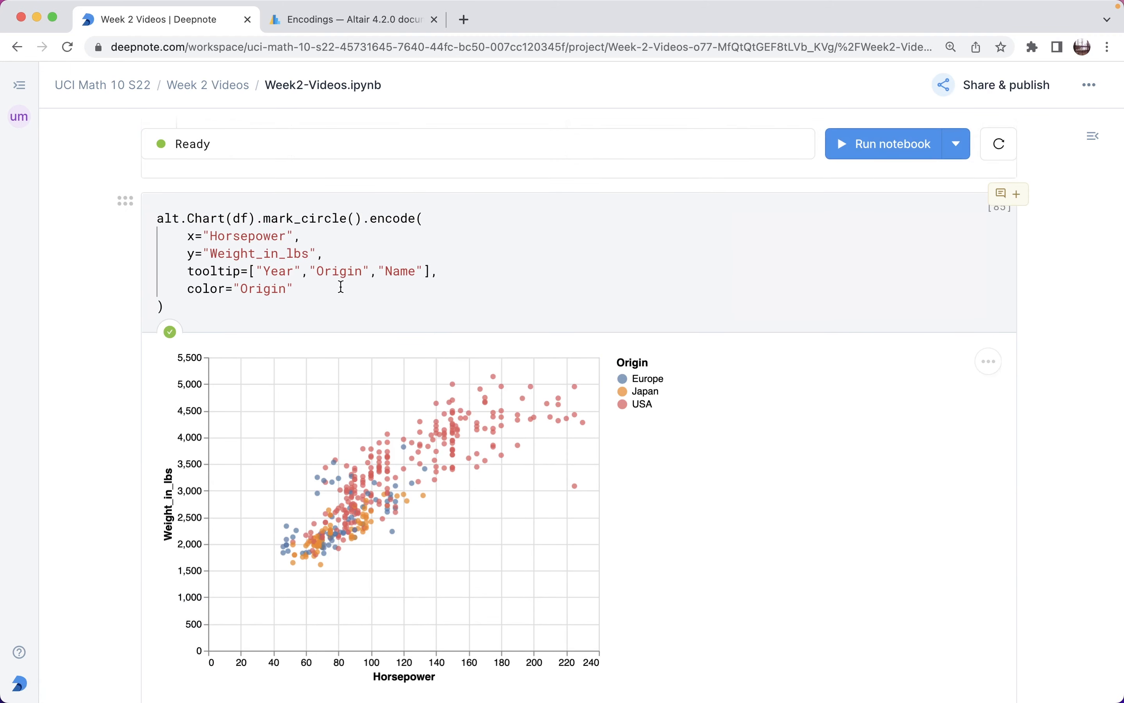
pyautogui.click(284, 289)
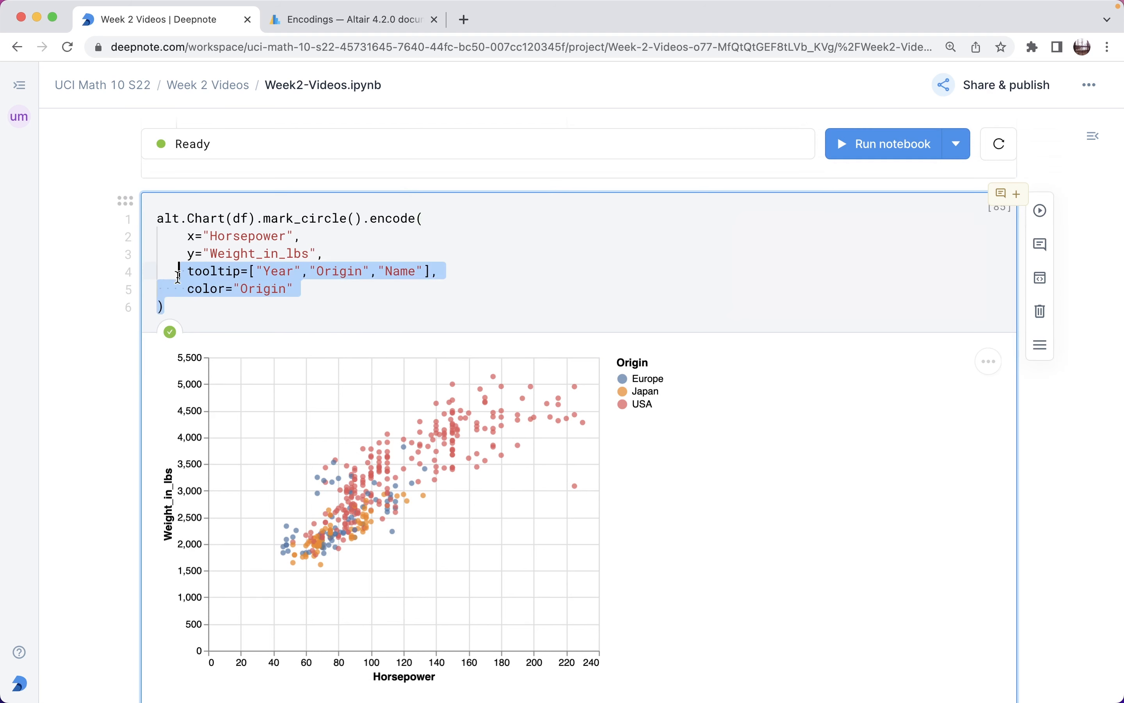
pyautogui.click(286, 236)
pyautogui.write(':Q')
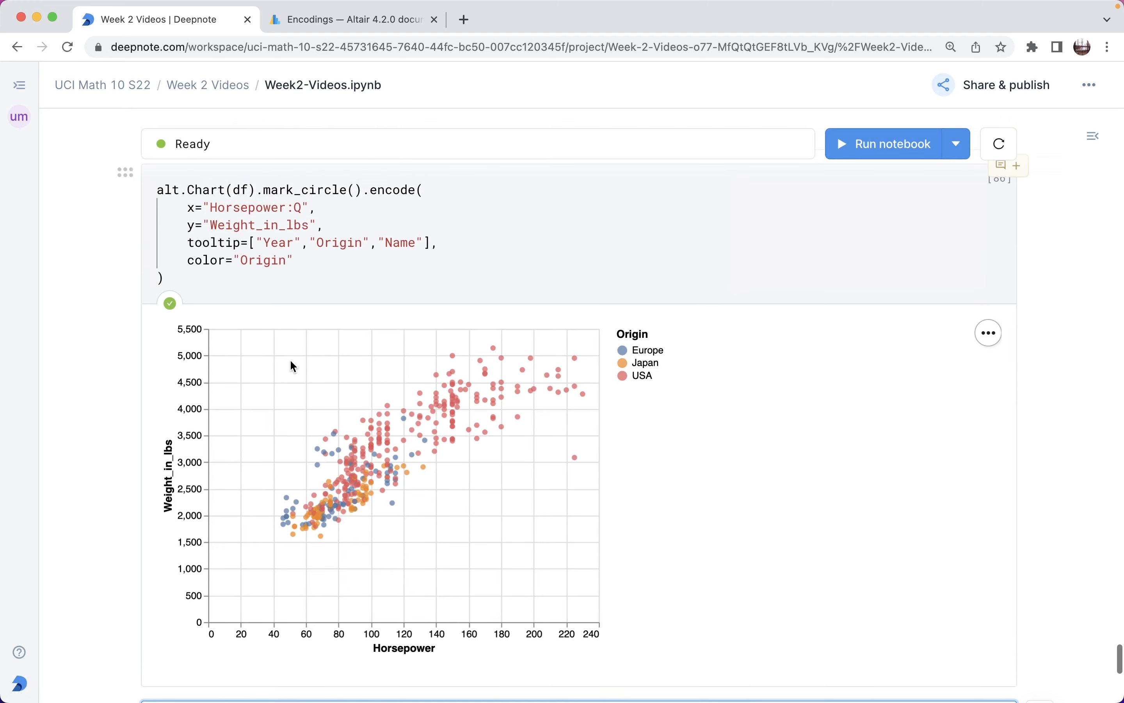
pyautogui.moveTo(385, 279)
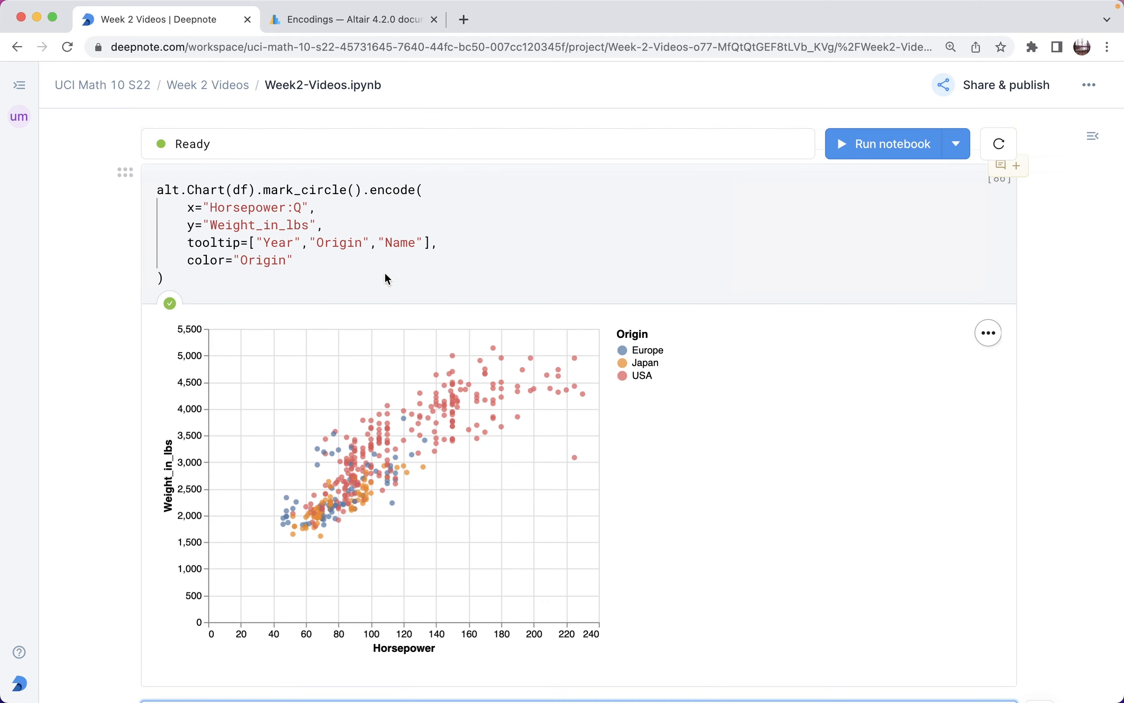
pyautogui.moveTo(461, 303)
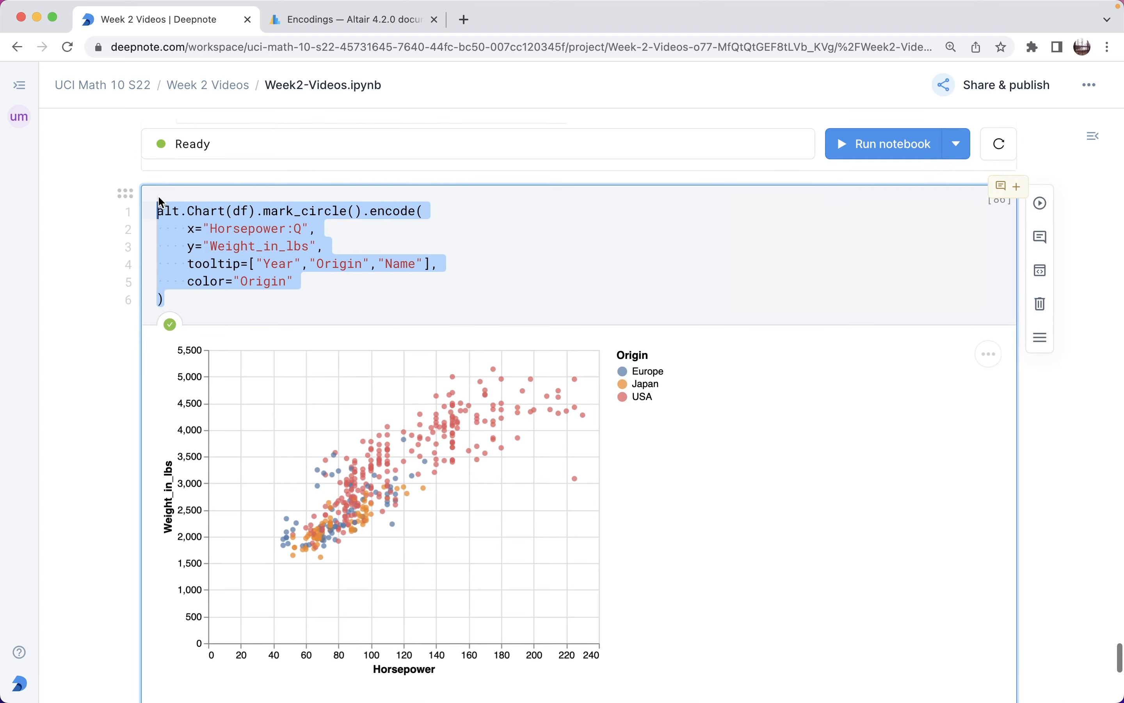
# - Run the scatter with x='Horsepower:O', placing points in discrete horsepower columns
pyautogui.scroll(-3)
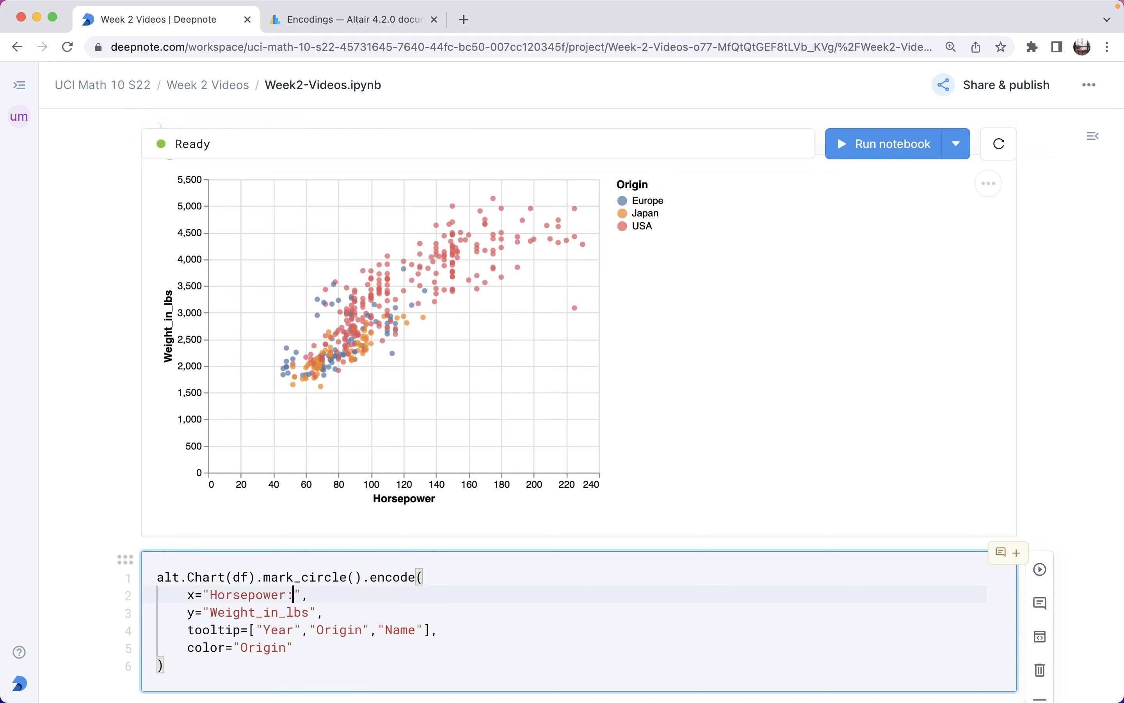
pyautogui.write('Q')
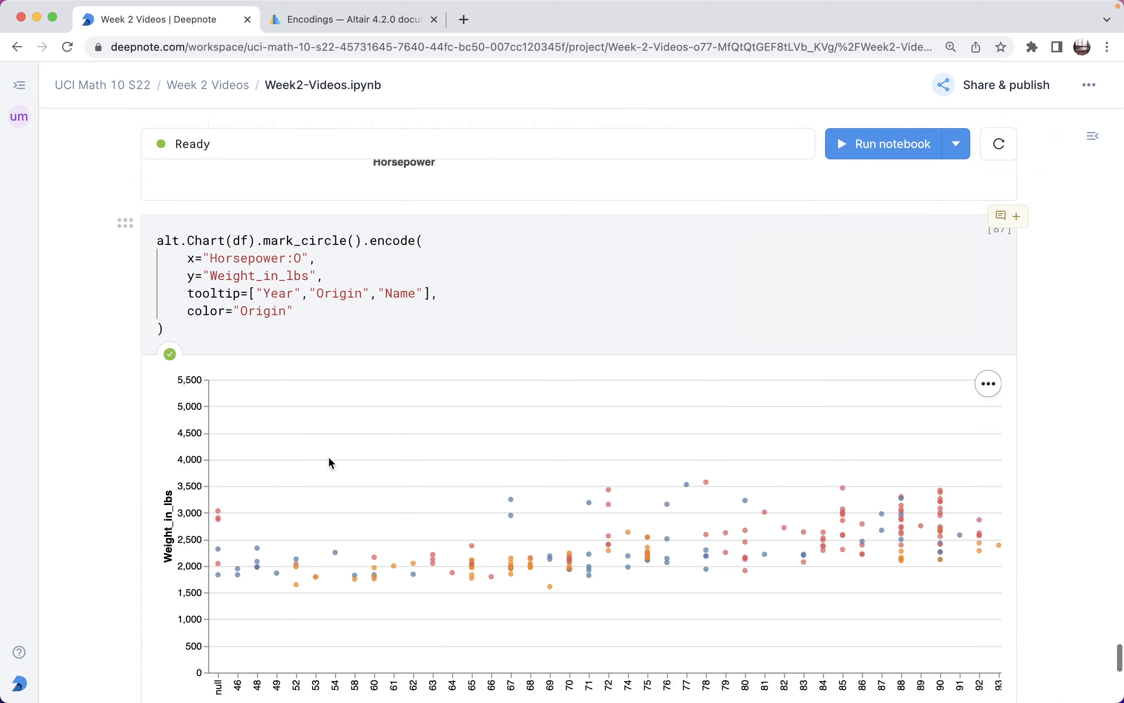
pyautogui.moveTo(221, 393)
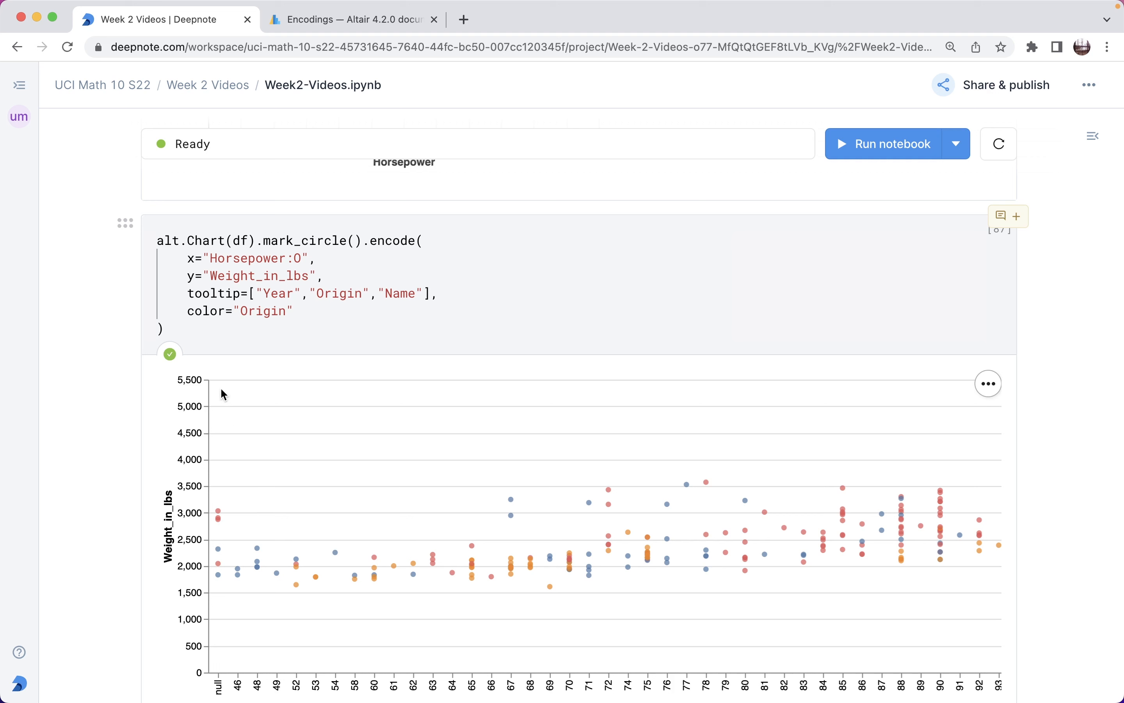
pyautogui.moveTo(231, 472)
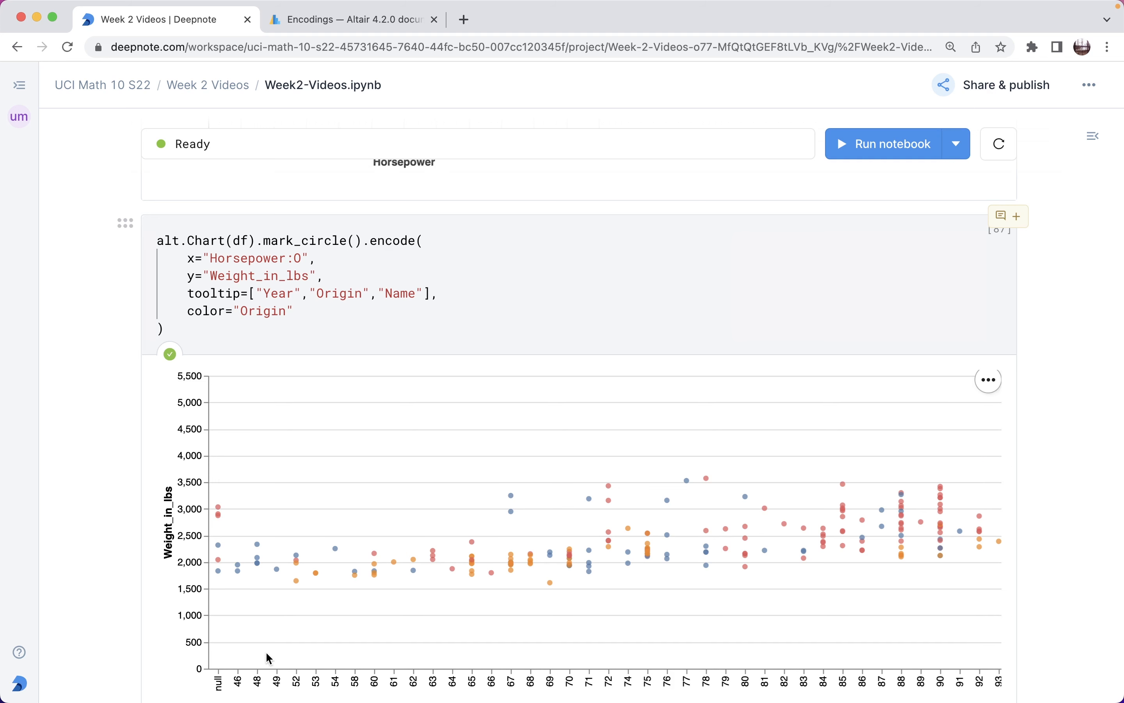
pyautogui.moveTo(278, 681)
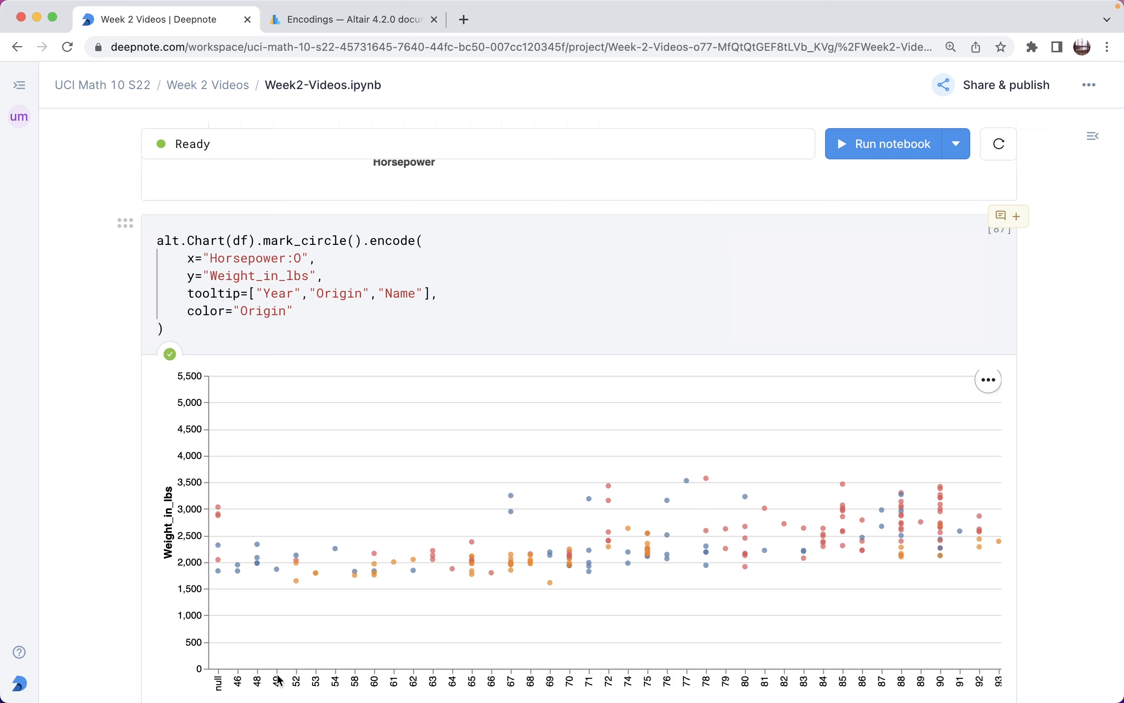
pyautogui.moveTo(303, 667)
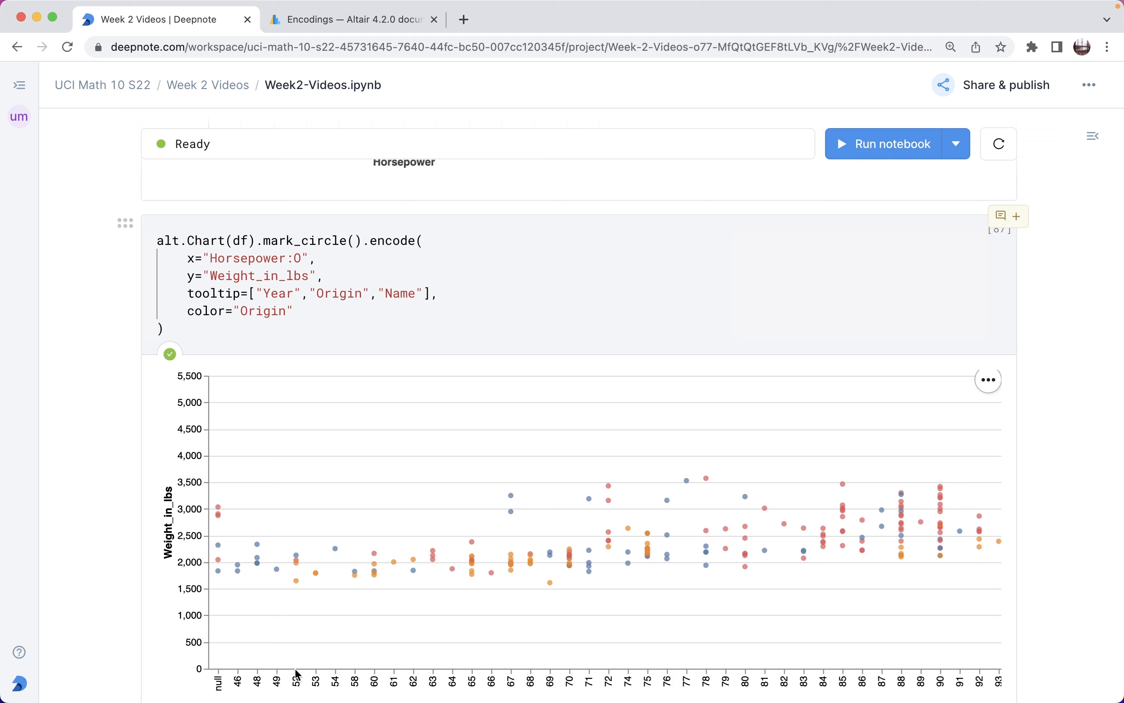
pyautogui.moveTo(298, 654)
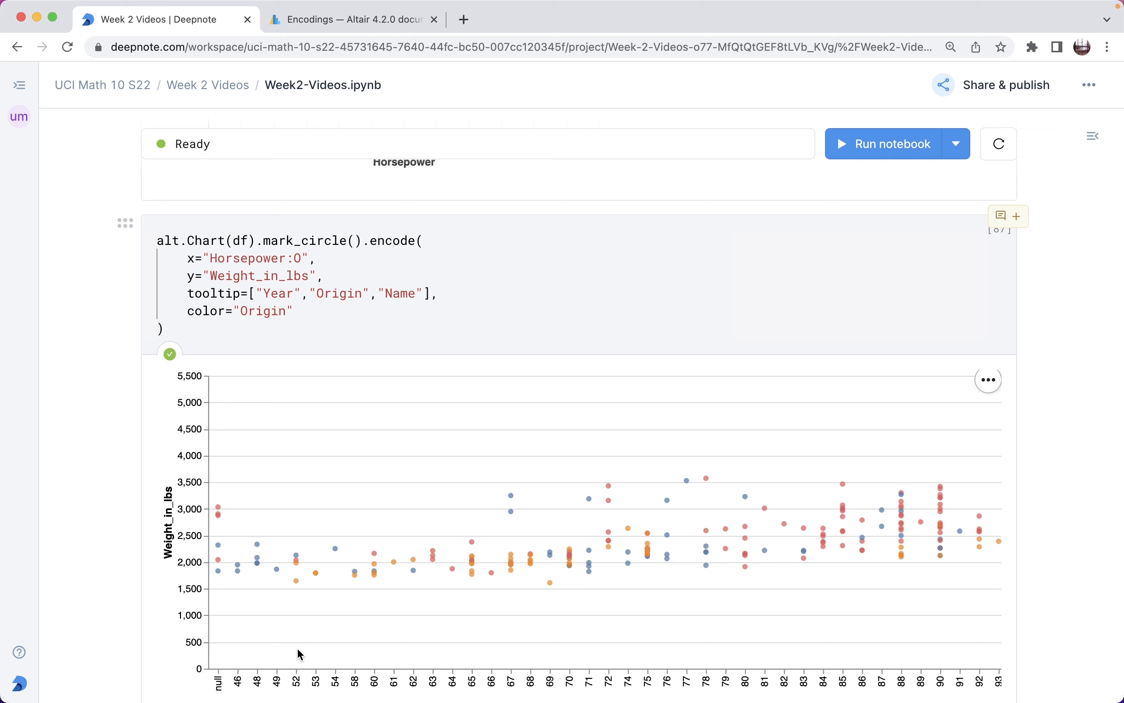
pyautogui.moveTo(221, 684)
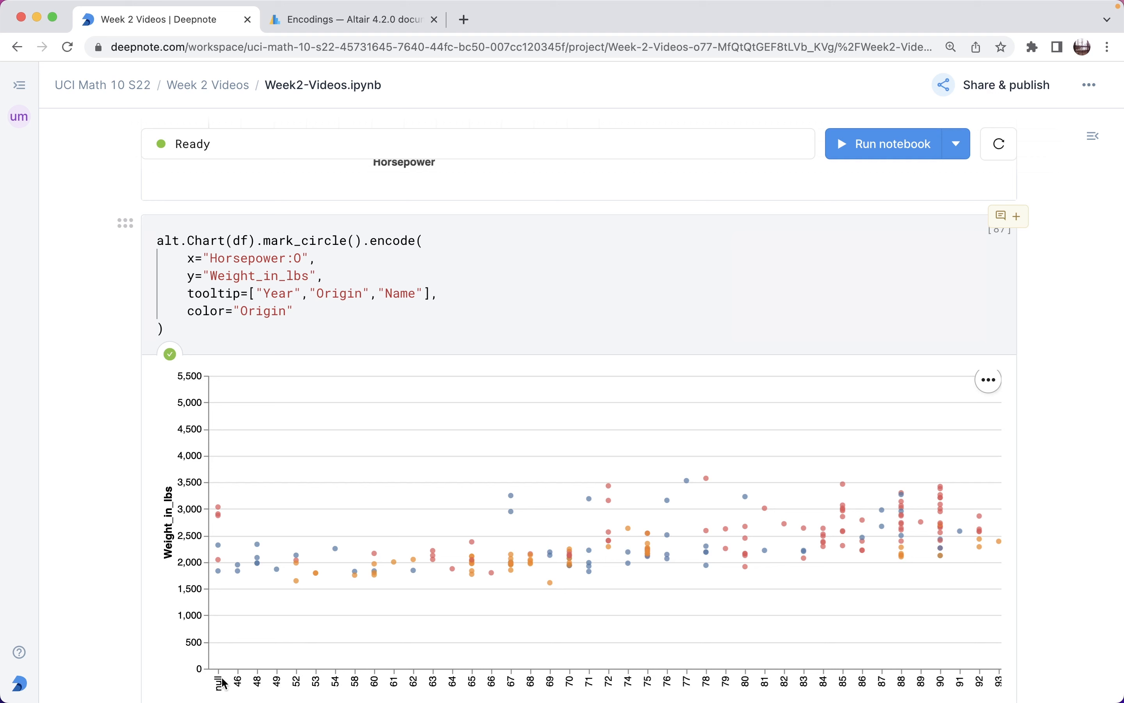
pyautogui.moveTo(244, 680)
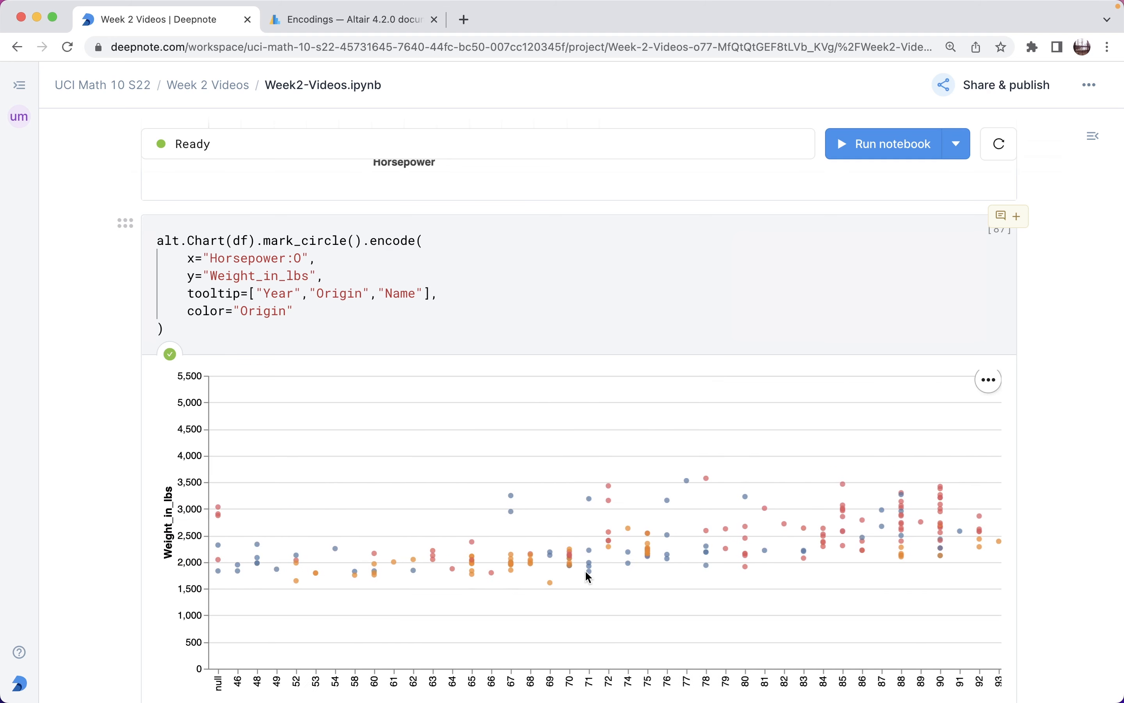
pyautogui.moveTo(251, 626)
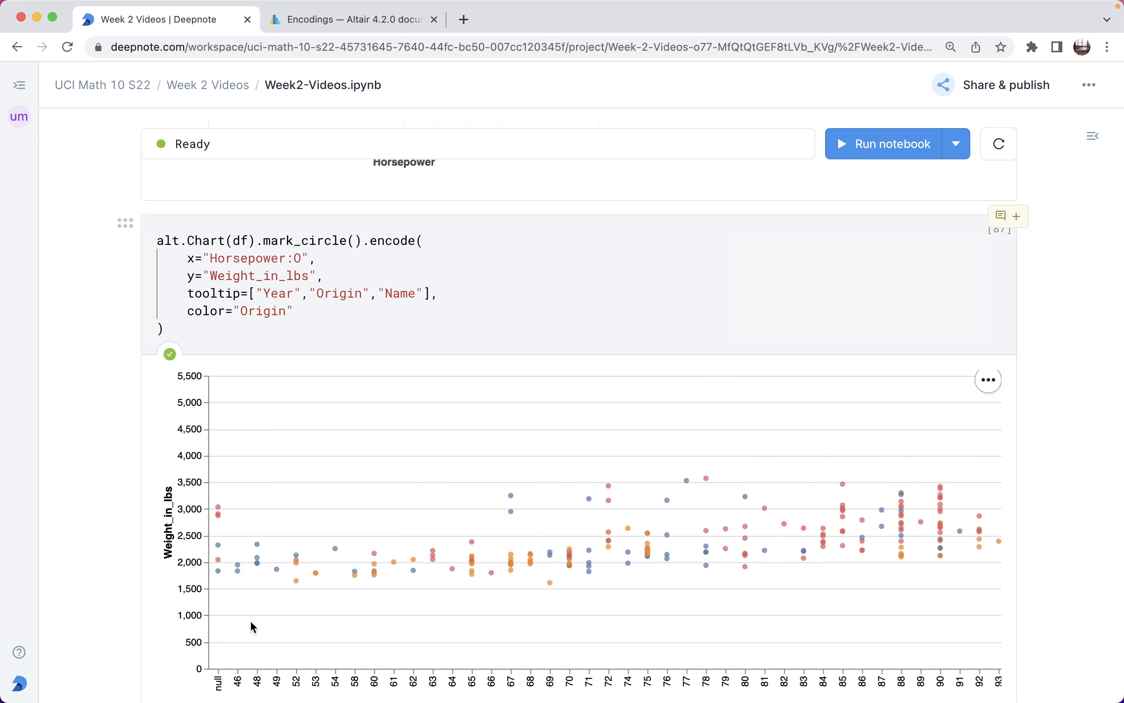
pyautogui.moveTo(304, 675)
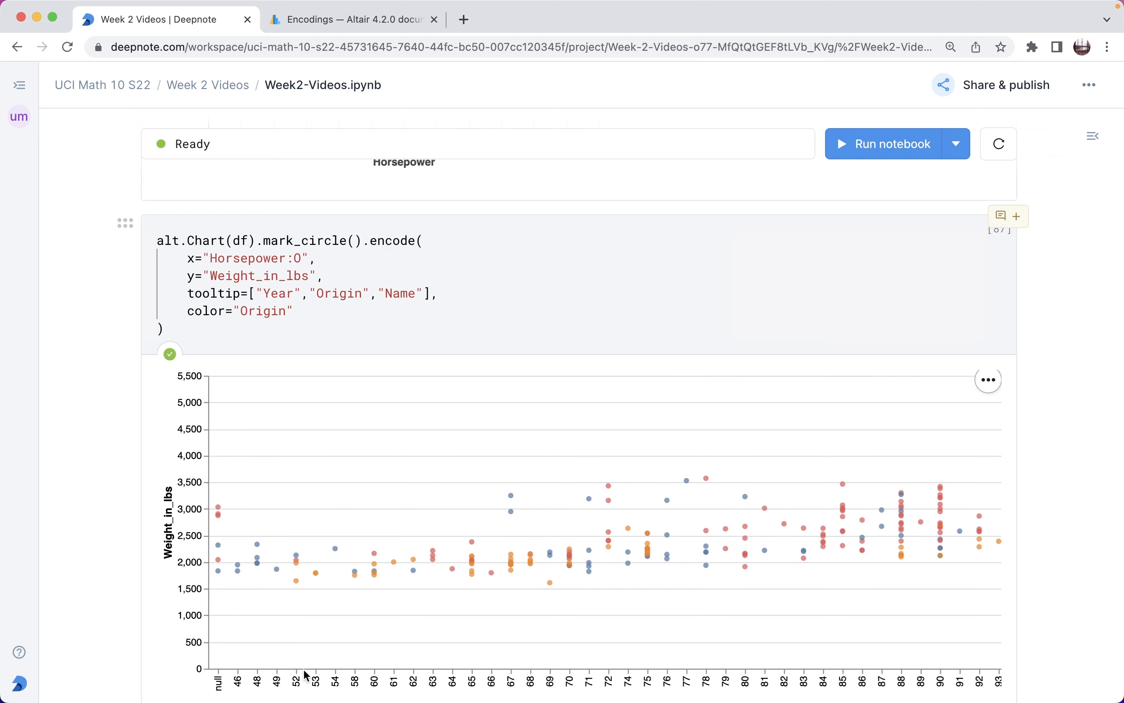
# - Replace mark_circle with mark_bar in the copied cell to draw stacked bars of weight per horsepower
pyautogui.scroll(-3)
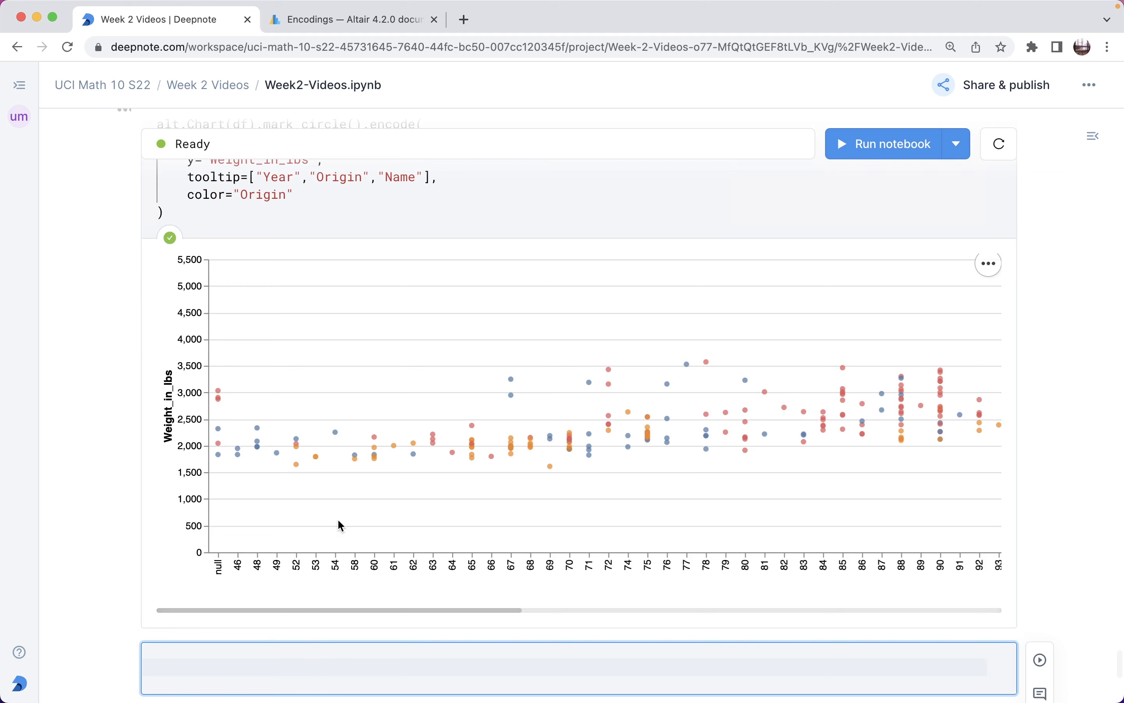
pyautogui.scroll(3)
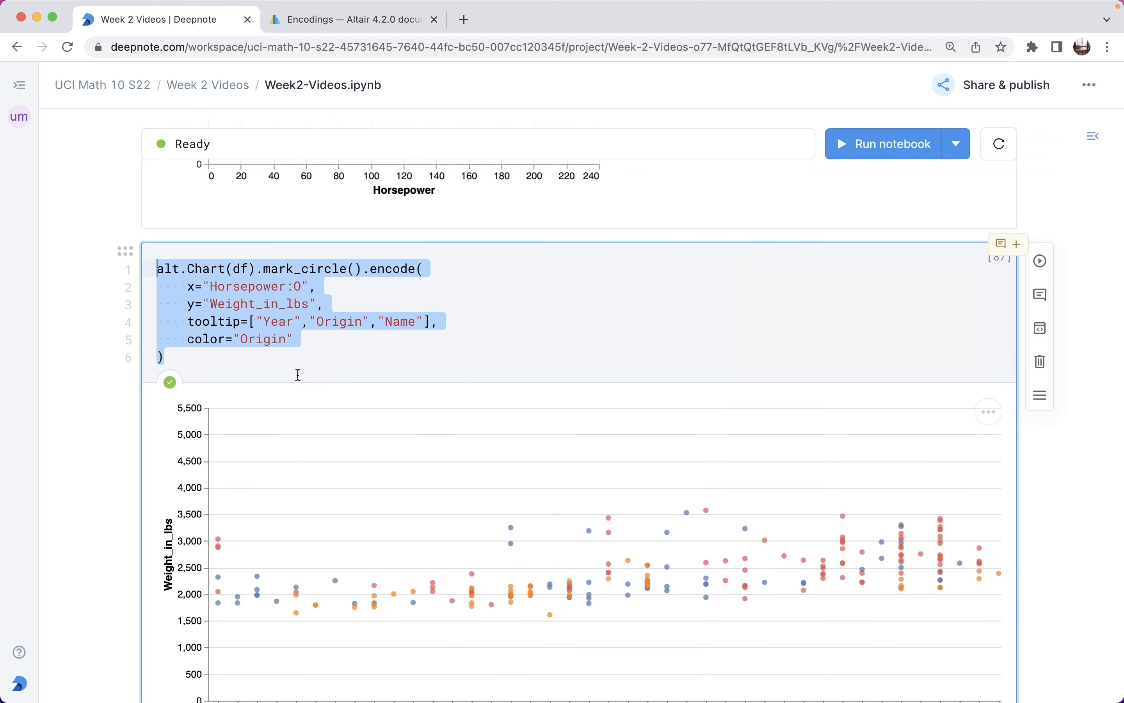
pyautogui.scroll(-3)
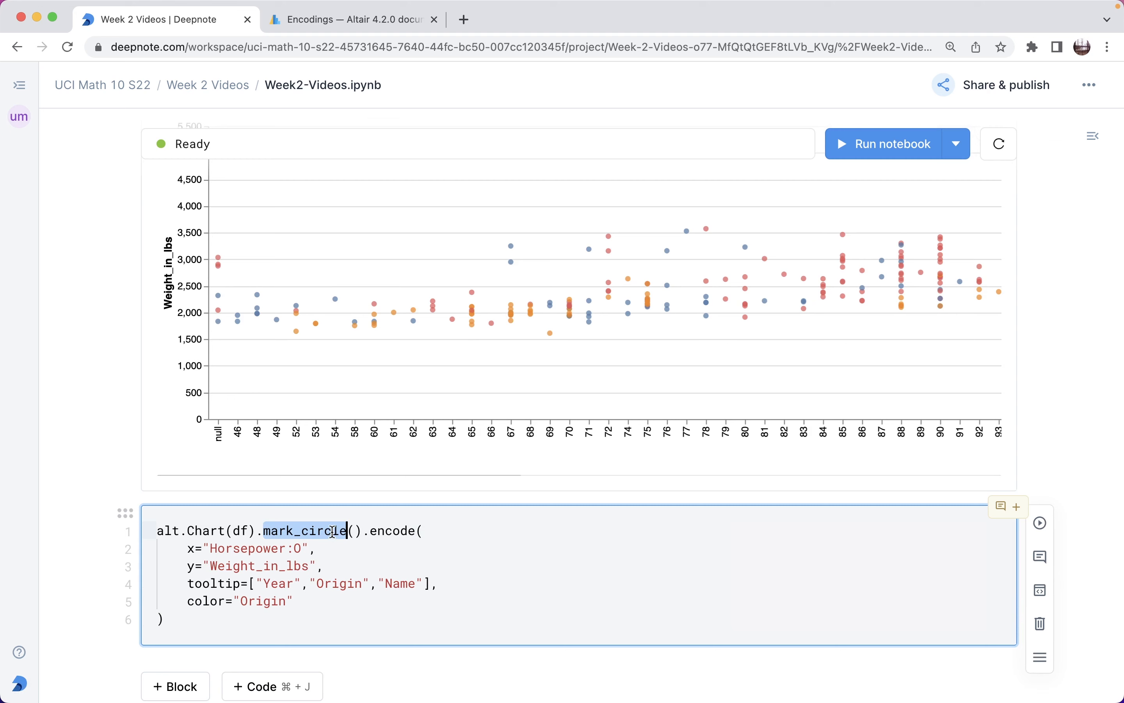
pyautogui.press('Backspace')
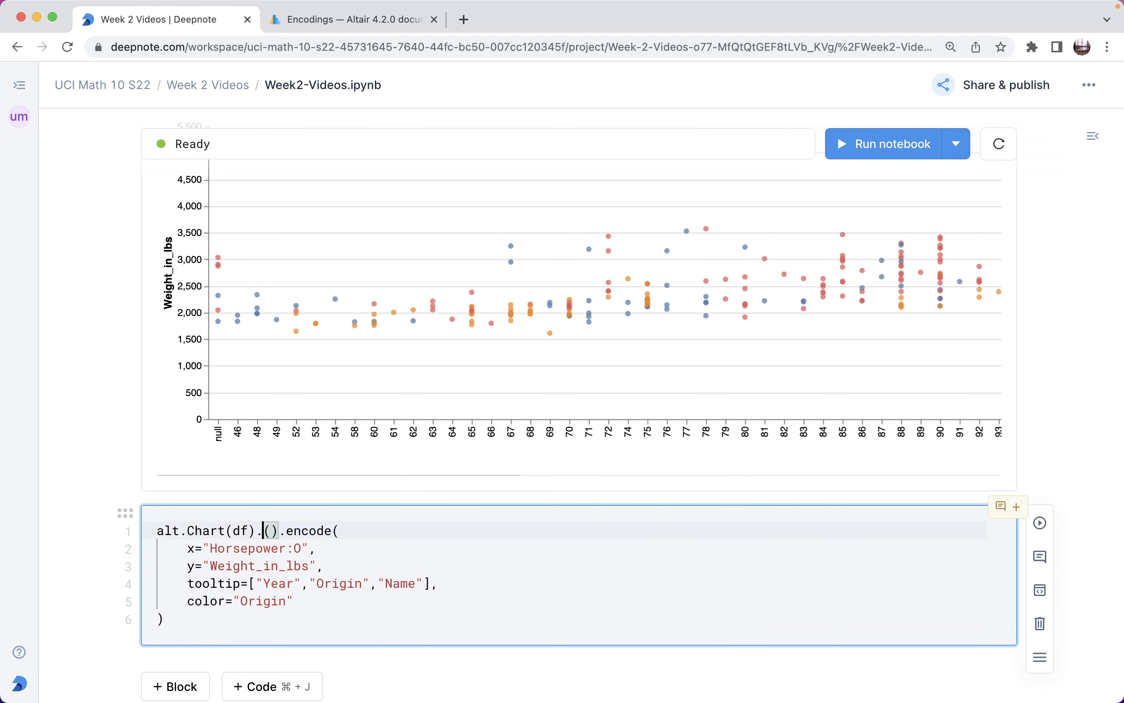
pyautogui.write('mark_bar')
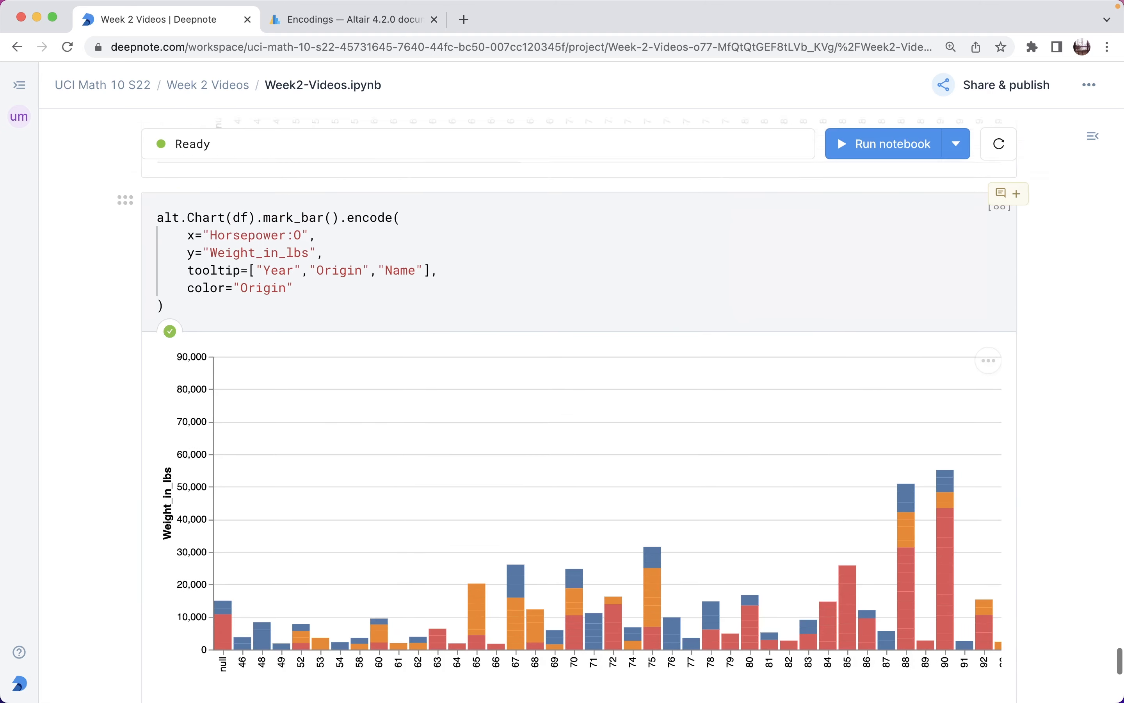
pyautogui.moveTo(265, 644)
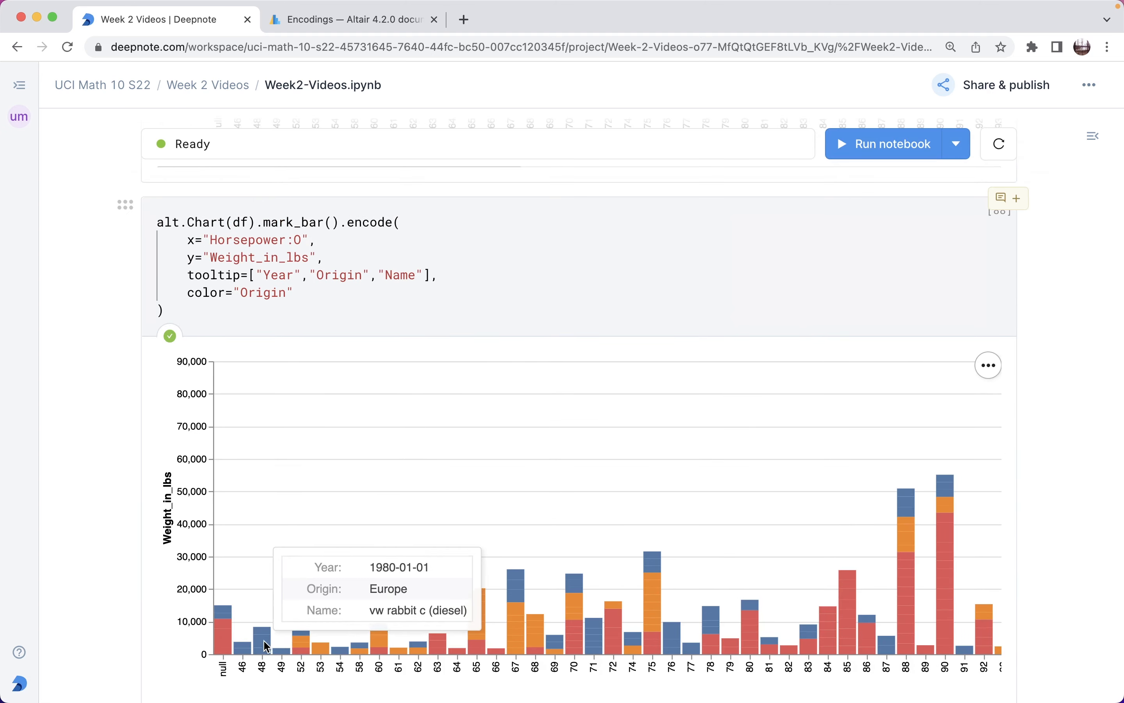
pyautogui.moveTo(264, 638)
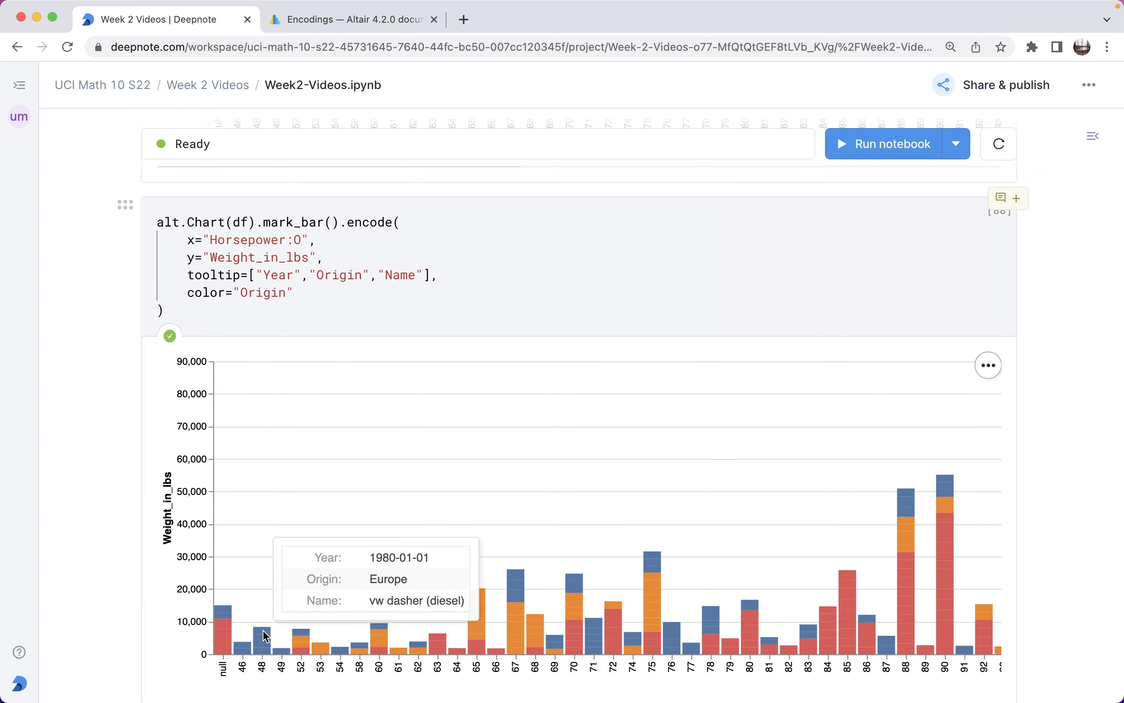
pyautogui.moveTo(296, 649)
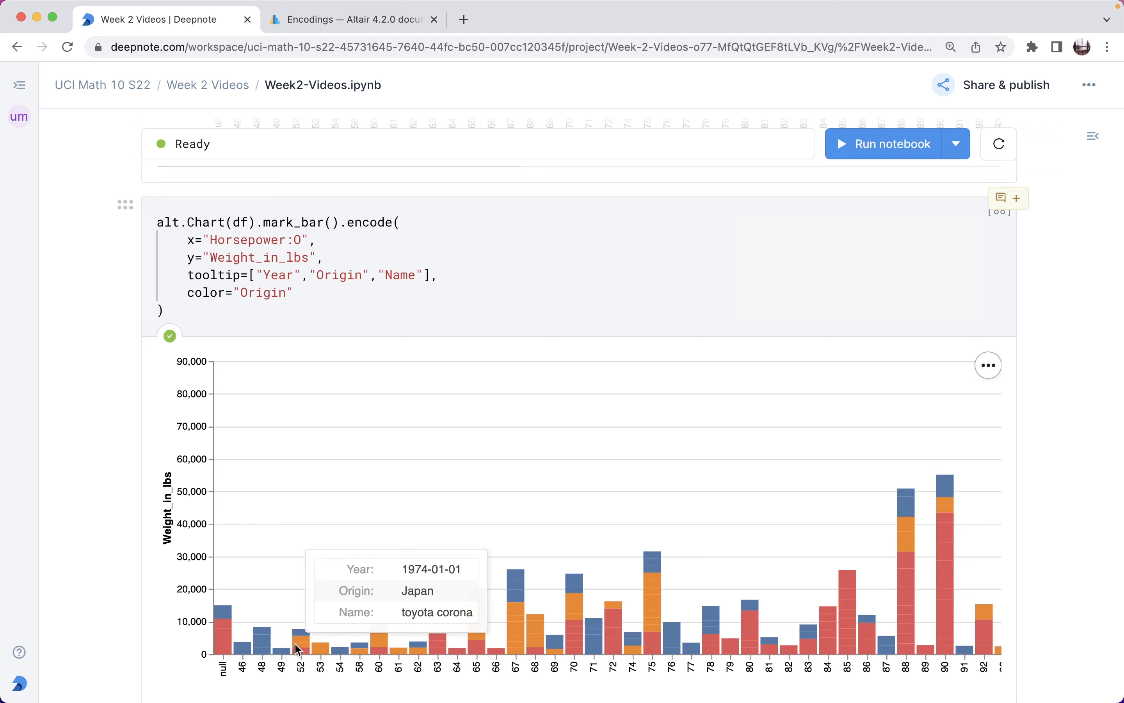
pyautogui.moveTo(292, 627)
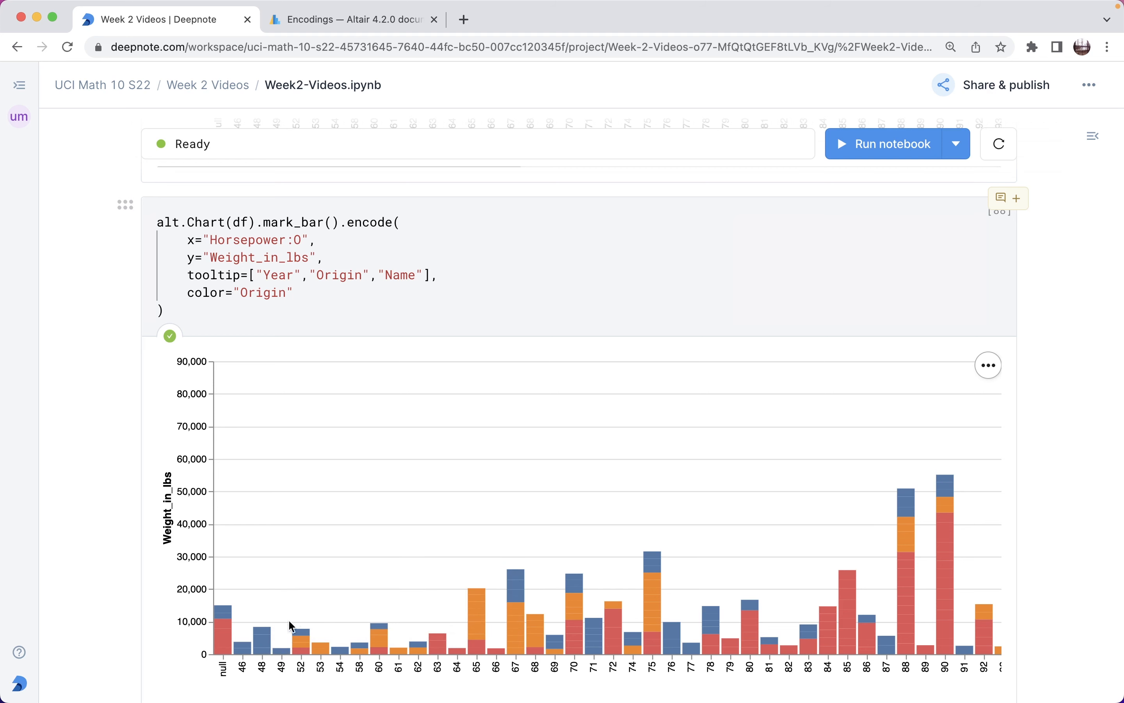
pyautogui.moveTo(260, 642)
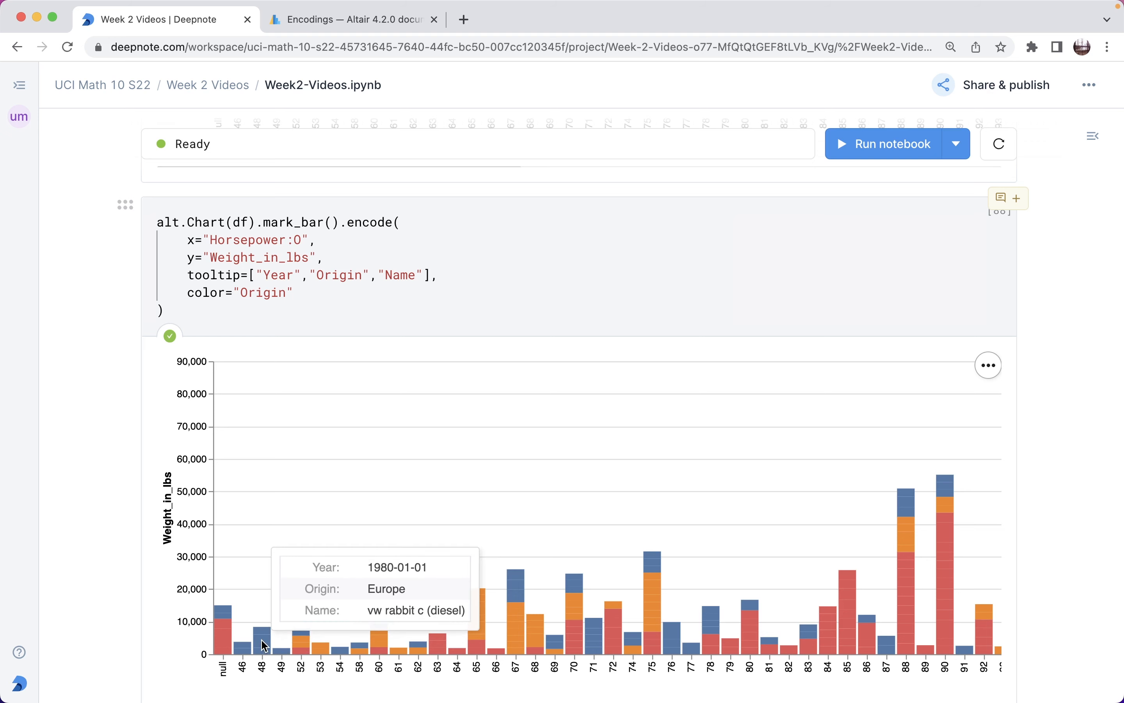
pyautogui.moveTo(303, 654)
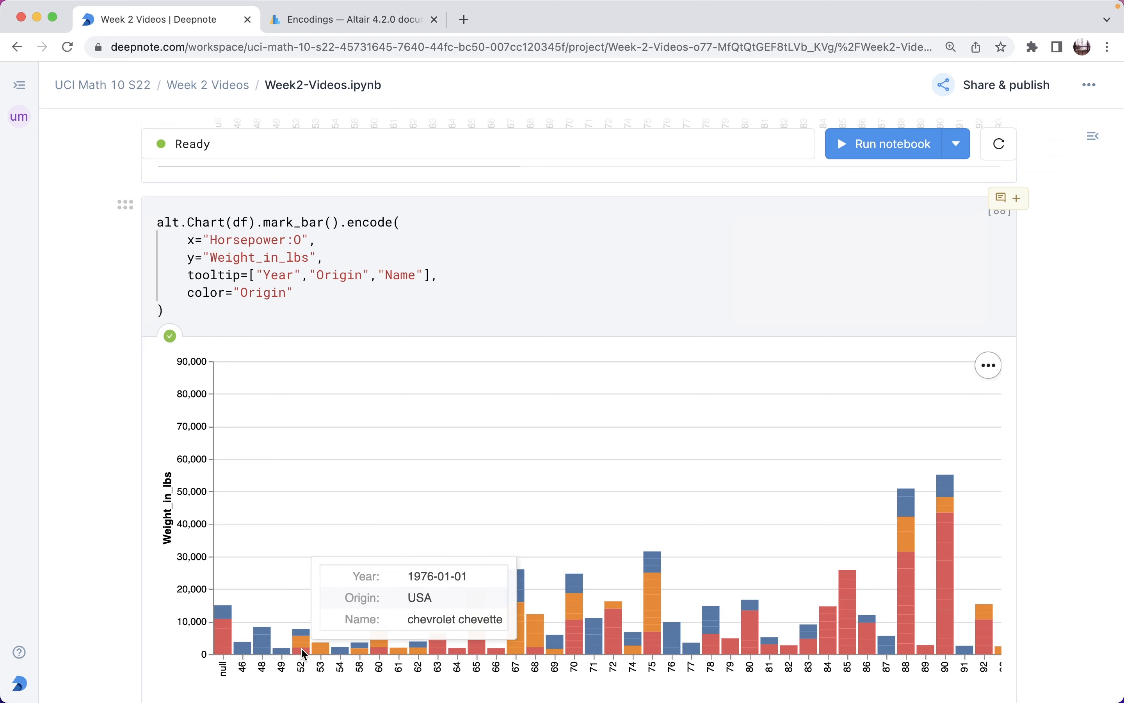
pyautogui.moveTo(303, 632)
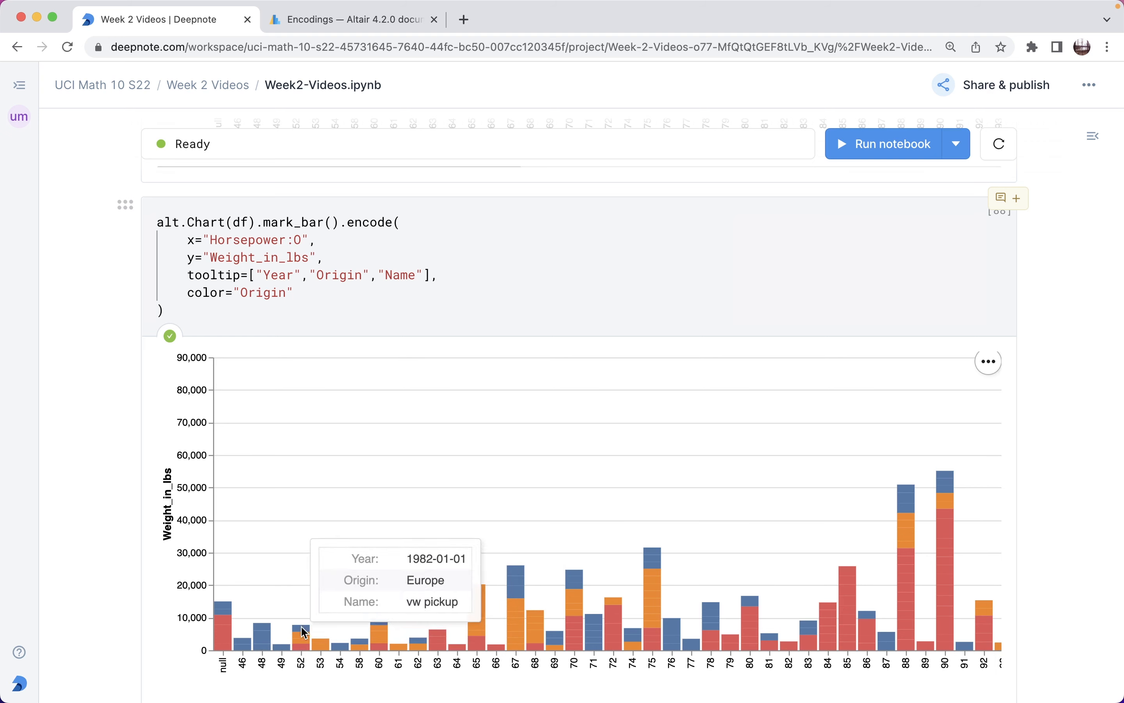
pyautogui.moveTo(308, 654)
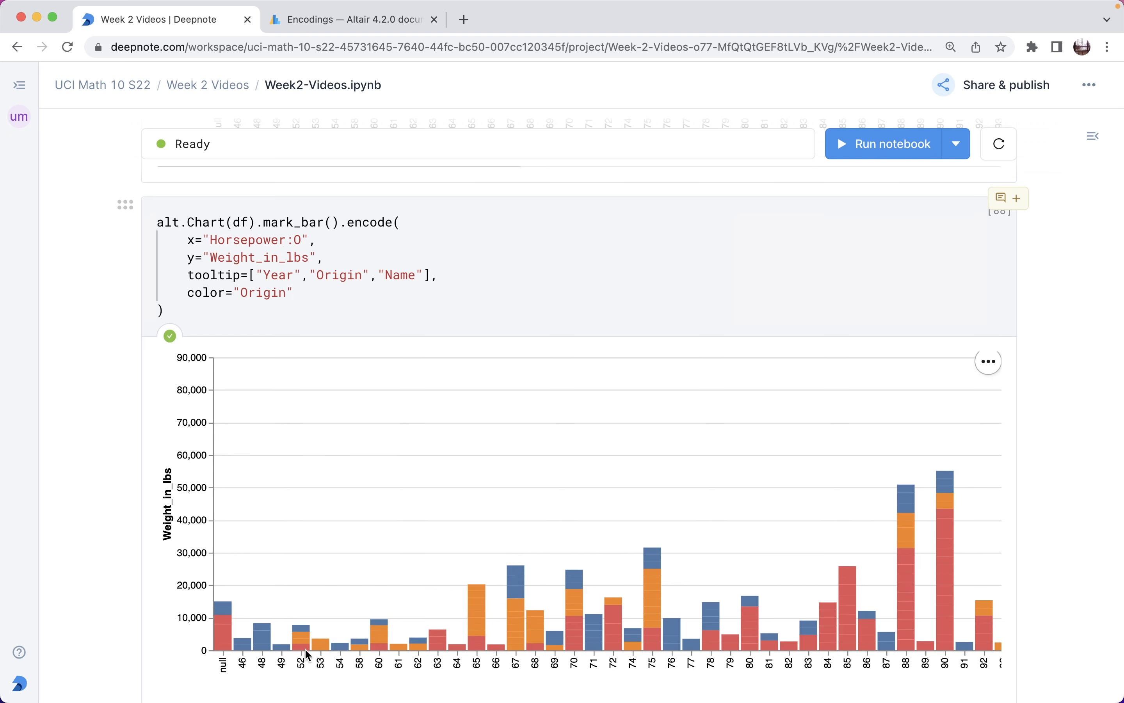
pyautogui.moveTo(303, 652)
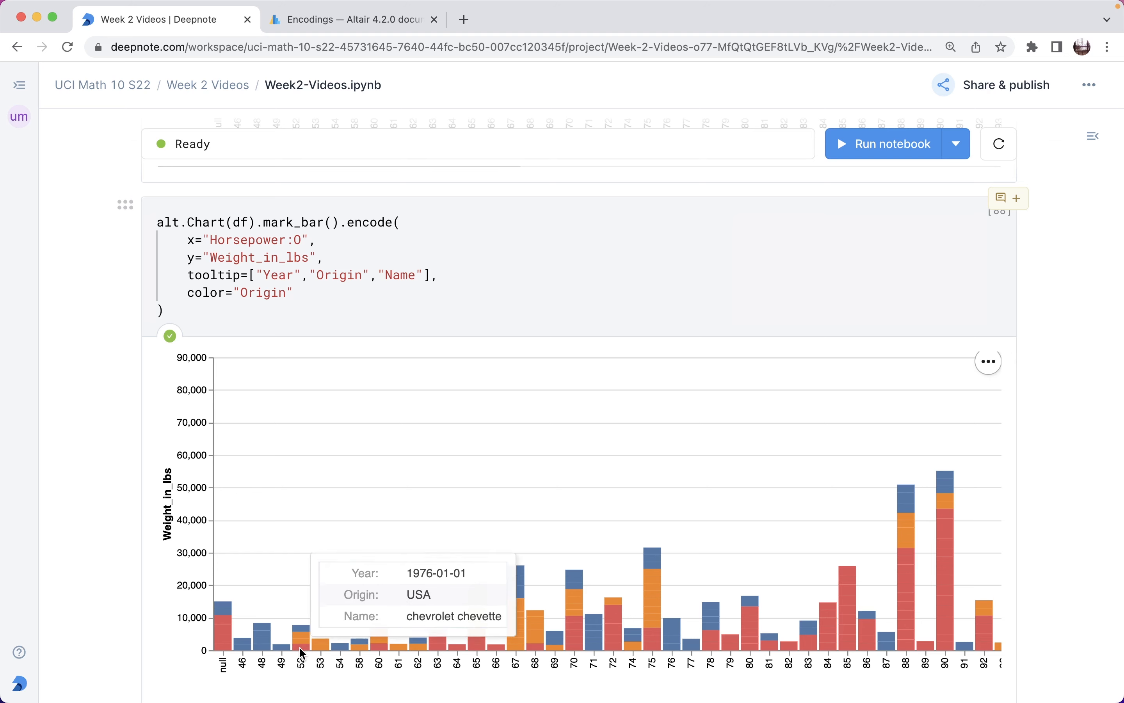
pyautogui.scroll(-3)
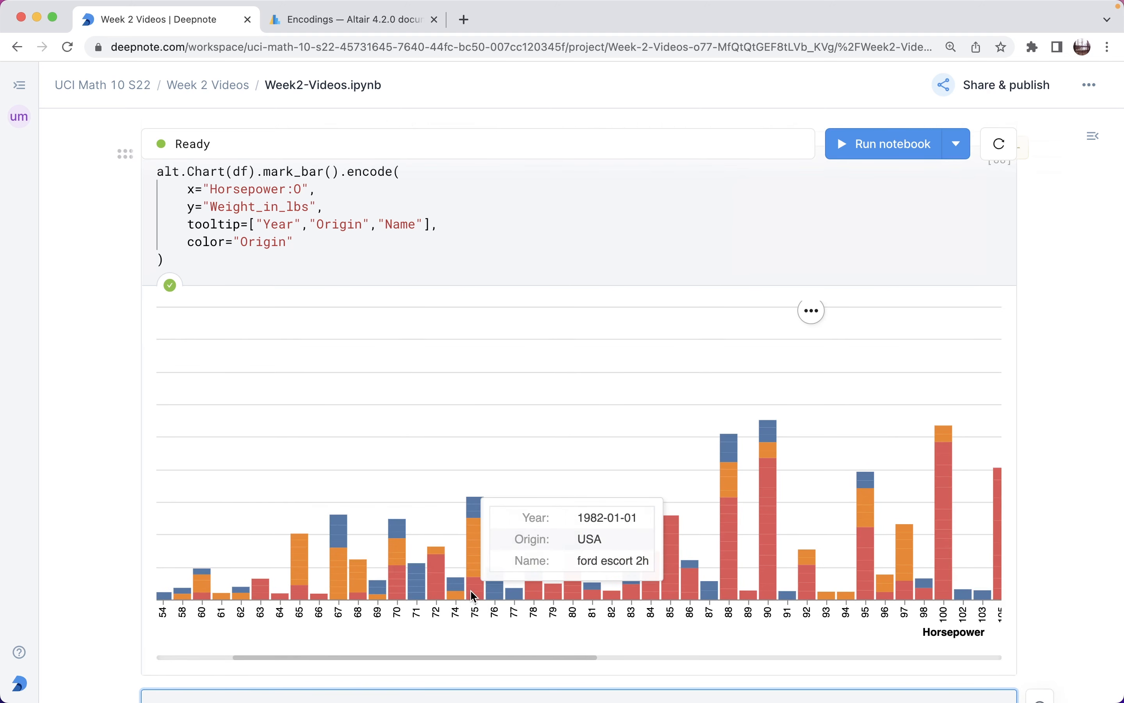
pyautogui.moveTo(472, 520)
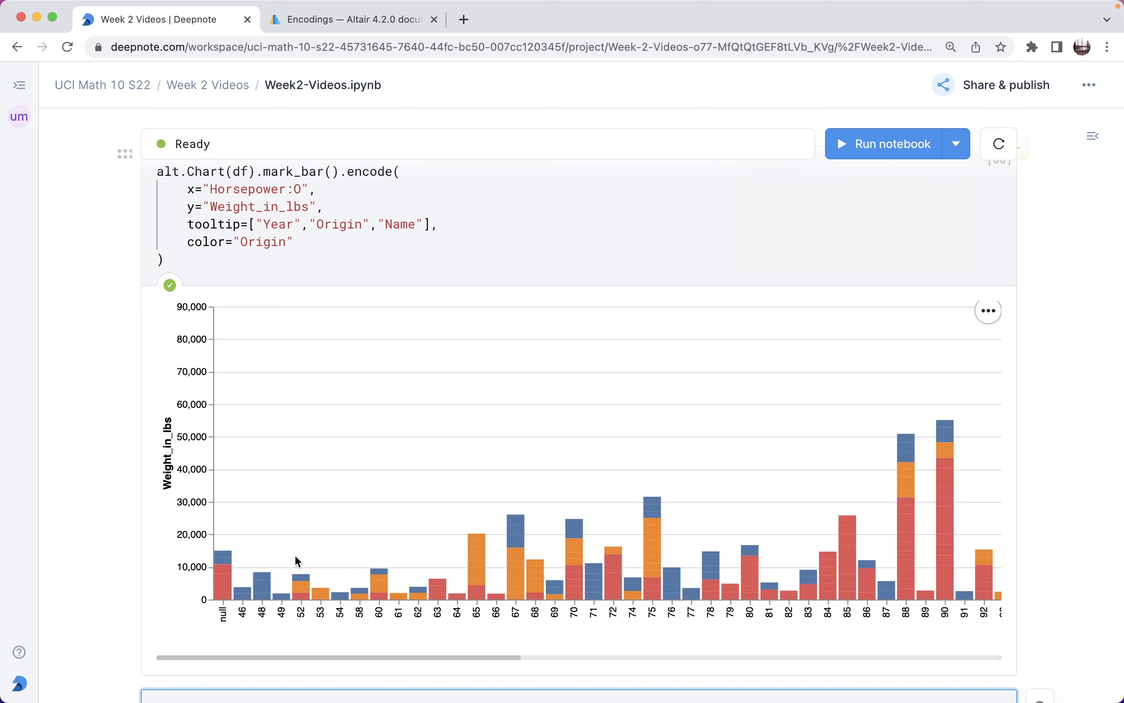
pyautogui.moveTo(301, 579)
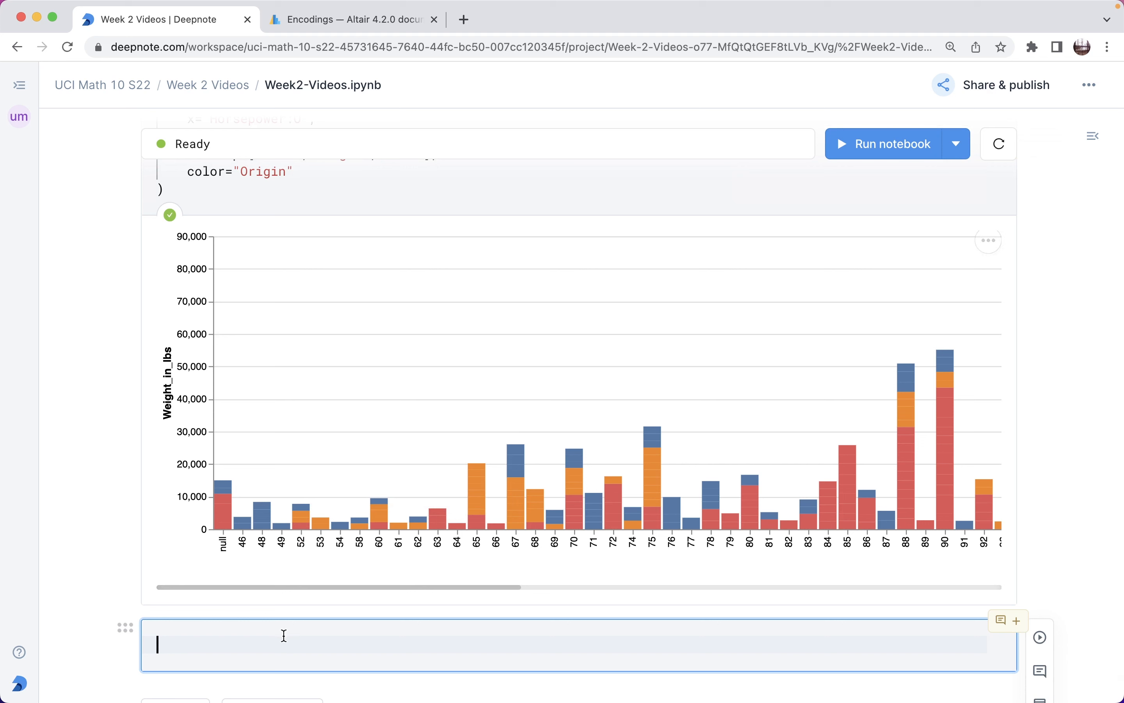
# - Start a boolean filter df[df["Horsepower"]...] in a new cell
pyautogui.write('df[]')
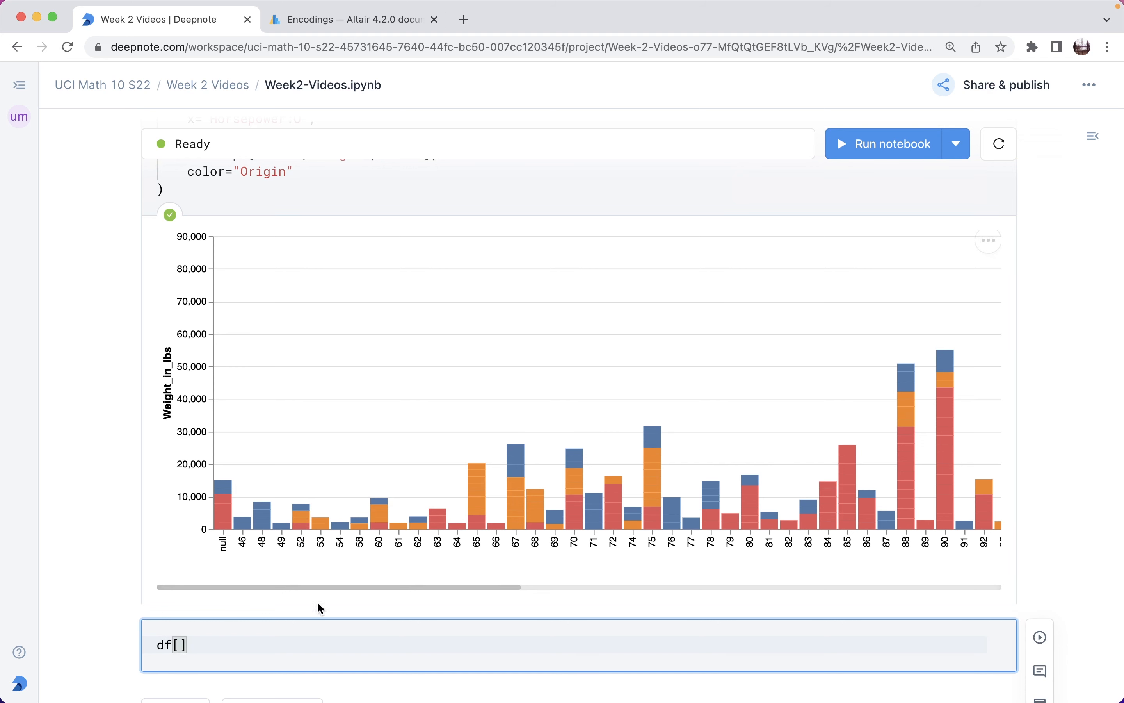
pyautogui.write('df')
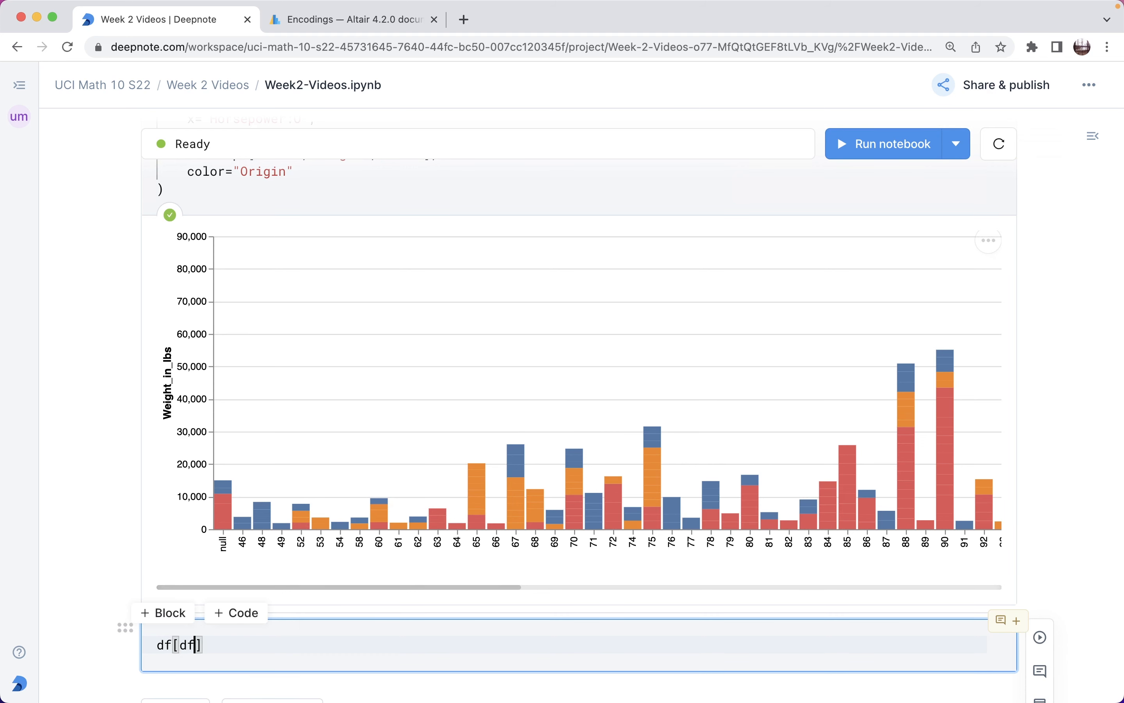
pyautogui.write('"Horsepow"')
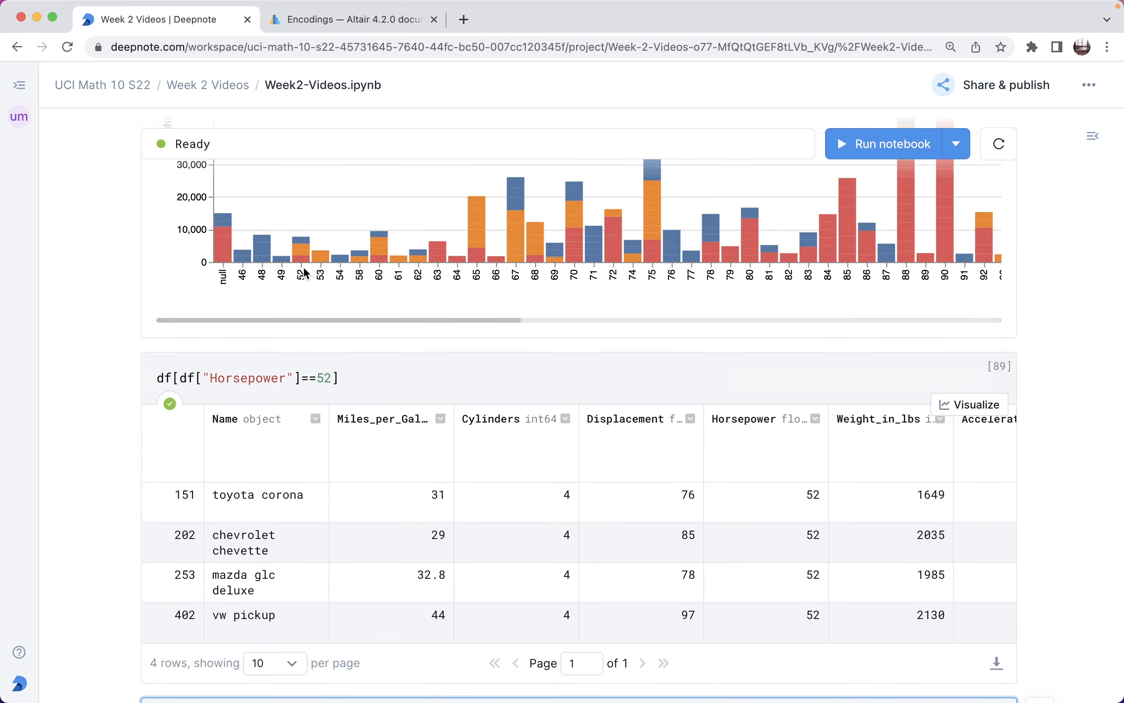
pyautogui.moveTo(304, 245)
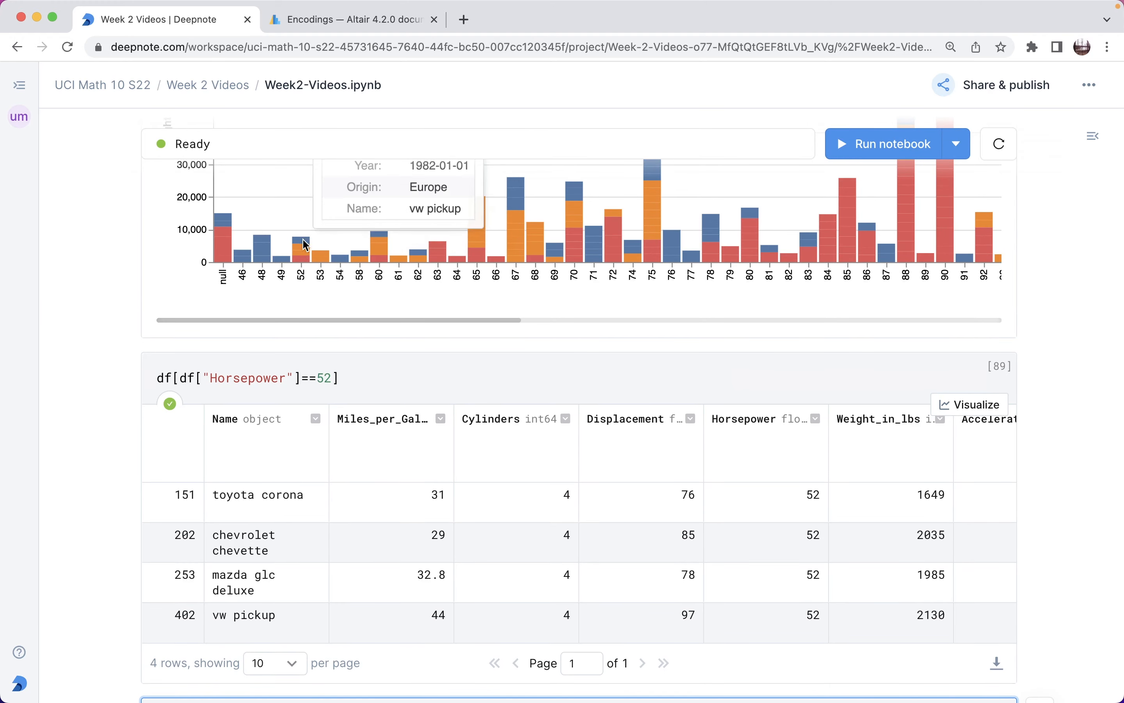
pyautogui.moveTo(304, 258)
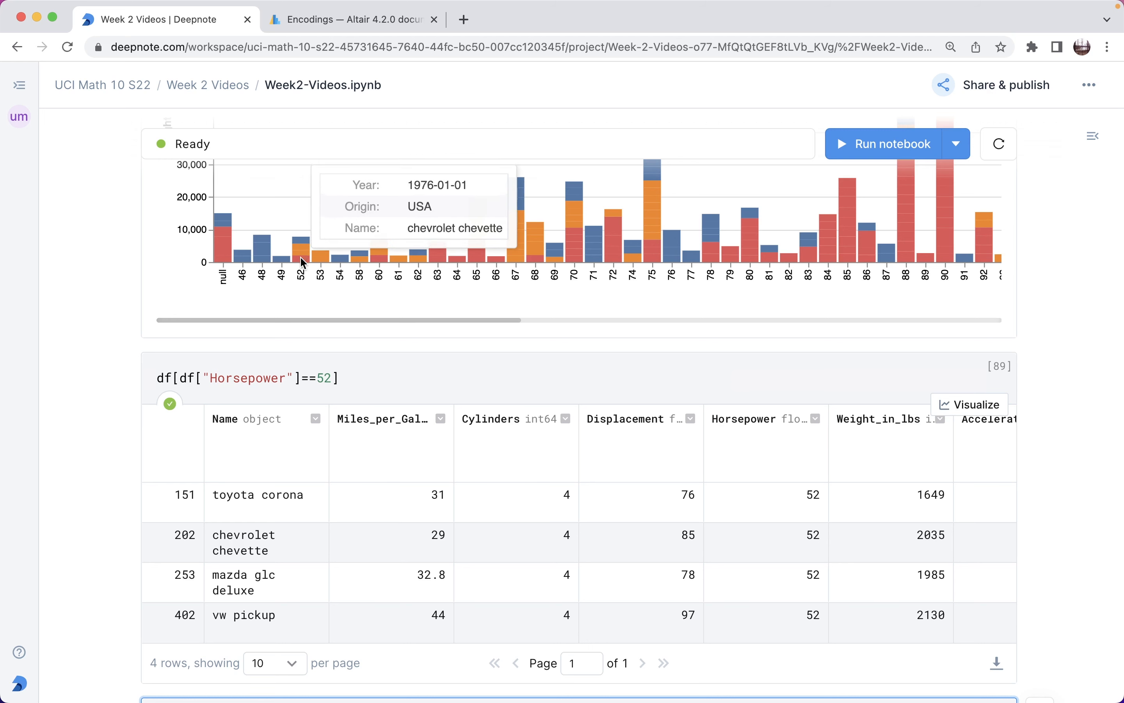
pyautogui.moveTo(303, 255)
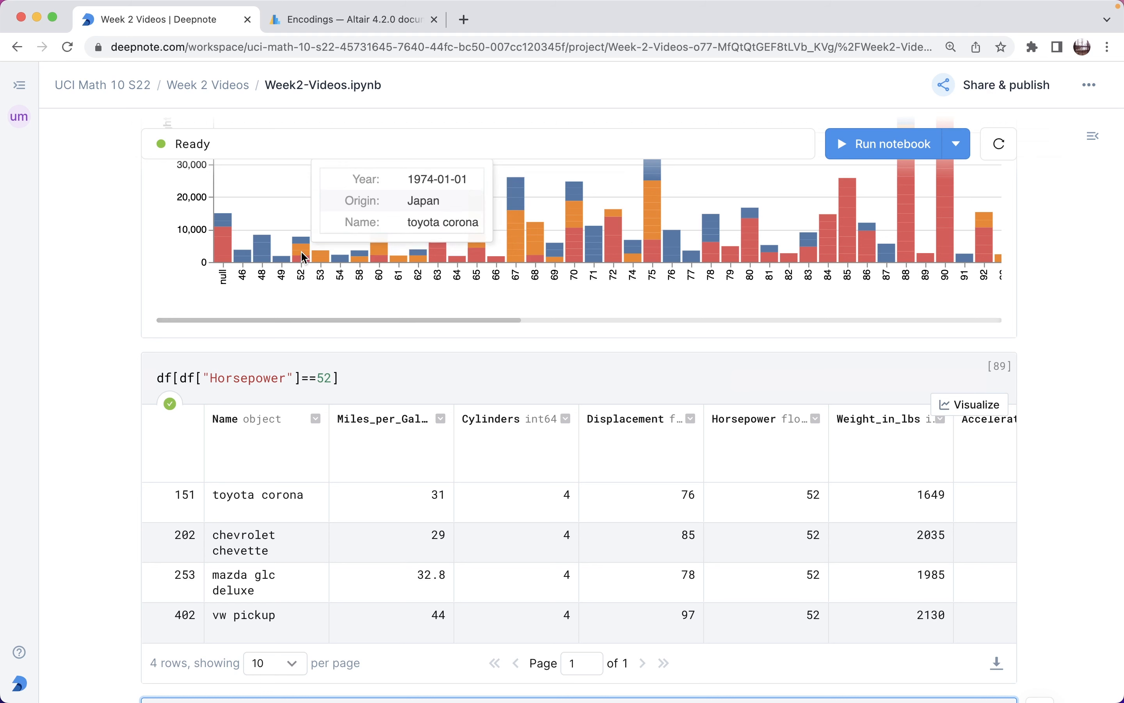
pyautogui.moveTo(306, 263)
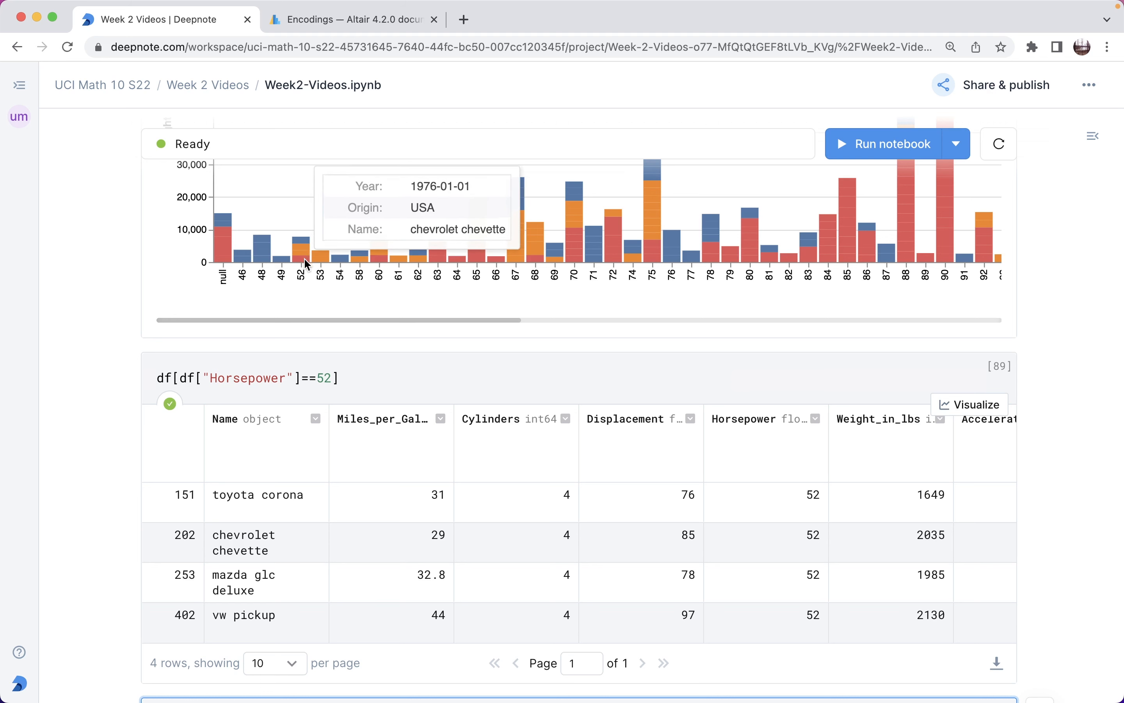
pyautogui.moveTo(282, 256)
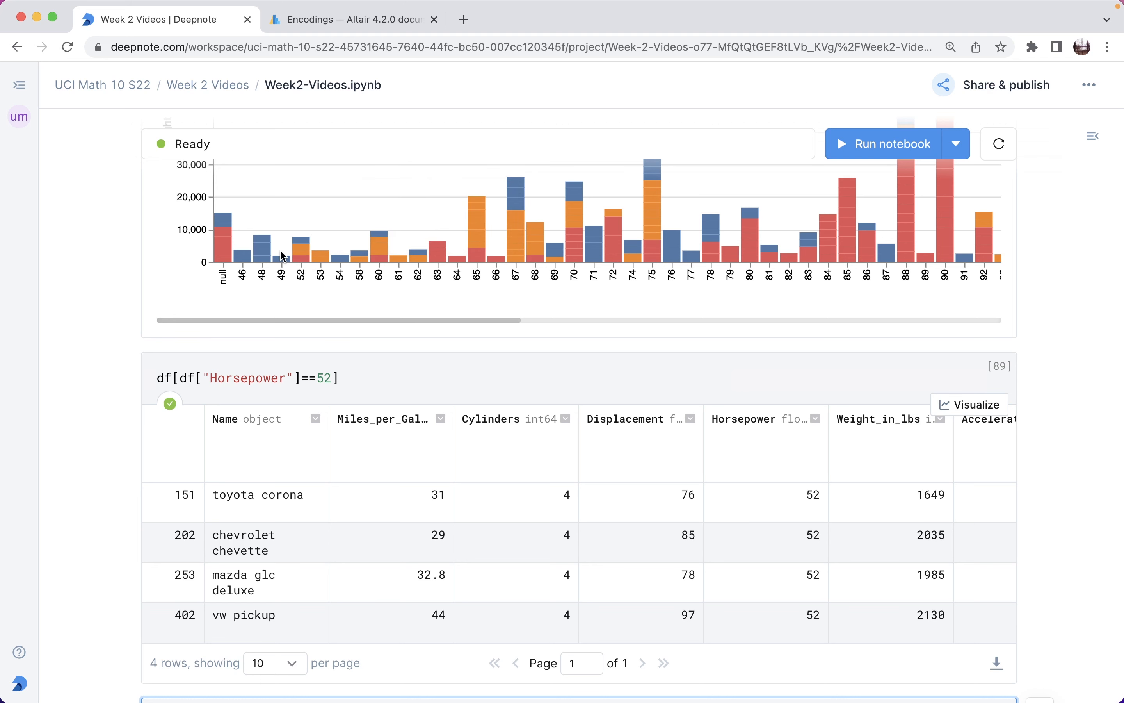
pyautogui.scroll(-3)
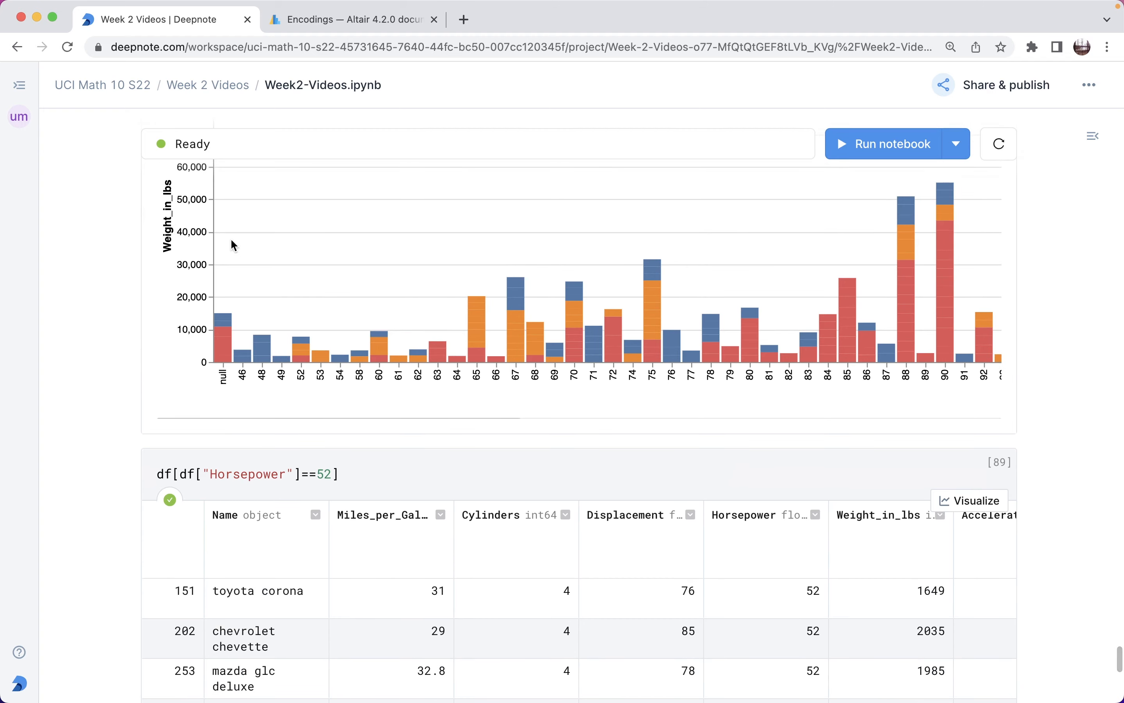
pyautogui.scroll(-3)
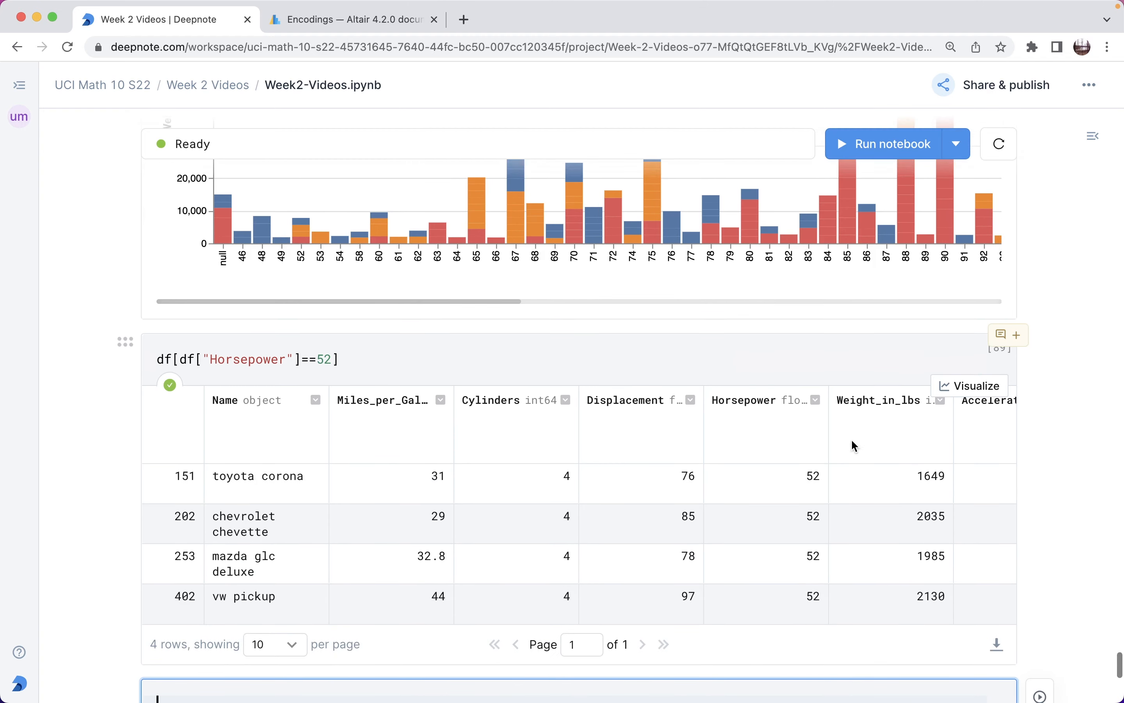
pyautogui.moveTo(925, 514)
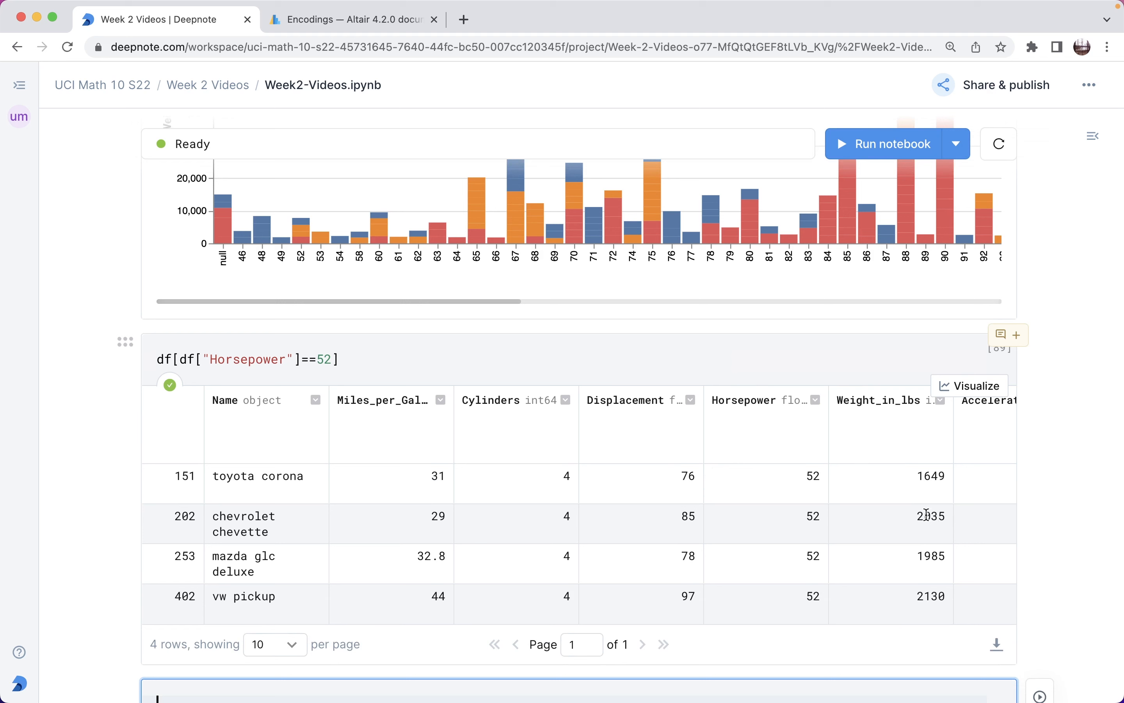
pyautogui.moveTo(382, 264)
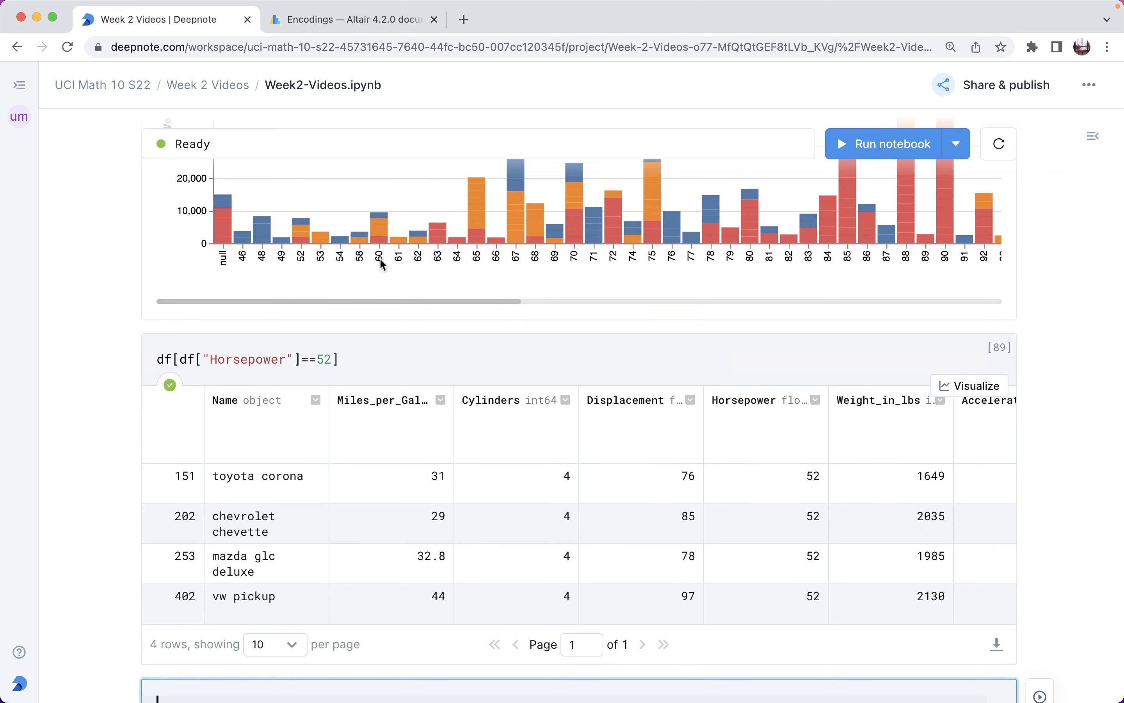
pyautogui.moveTo(948, 598)
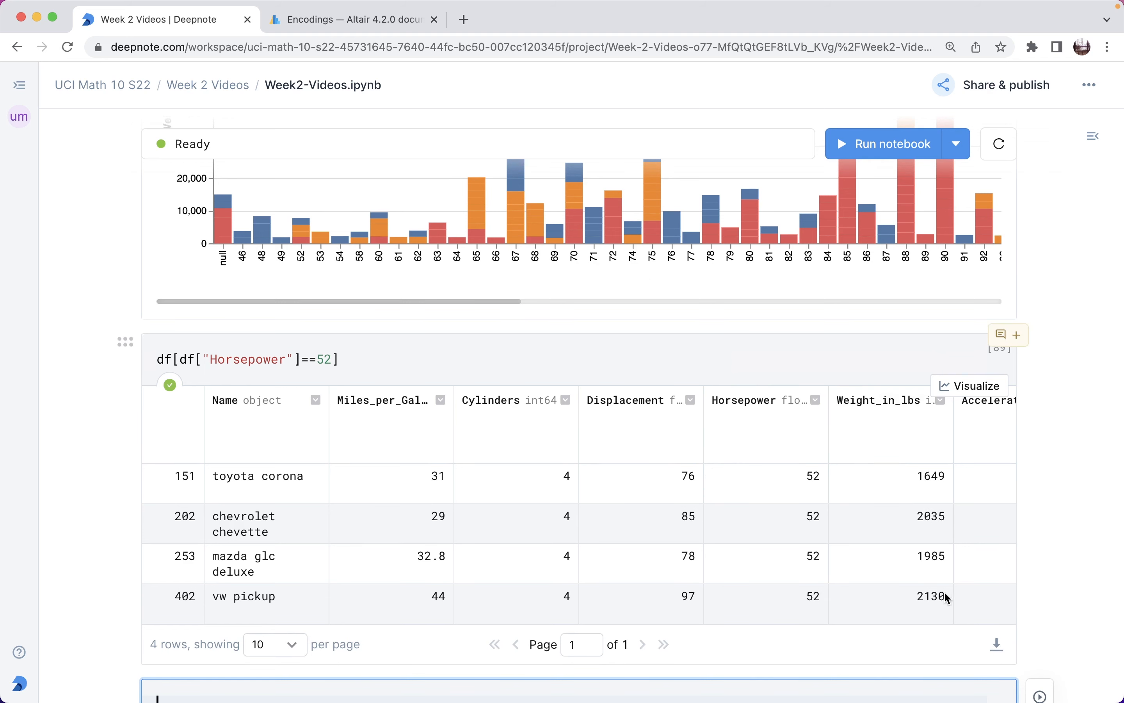
pyautogui.moveTo(929, 555)
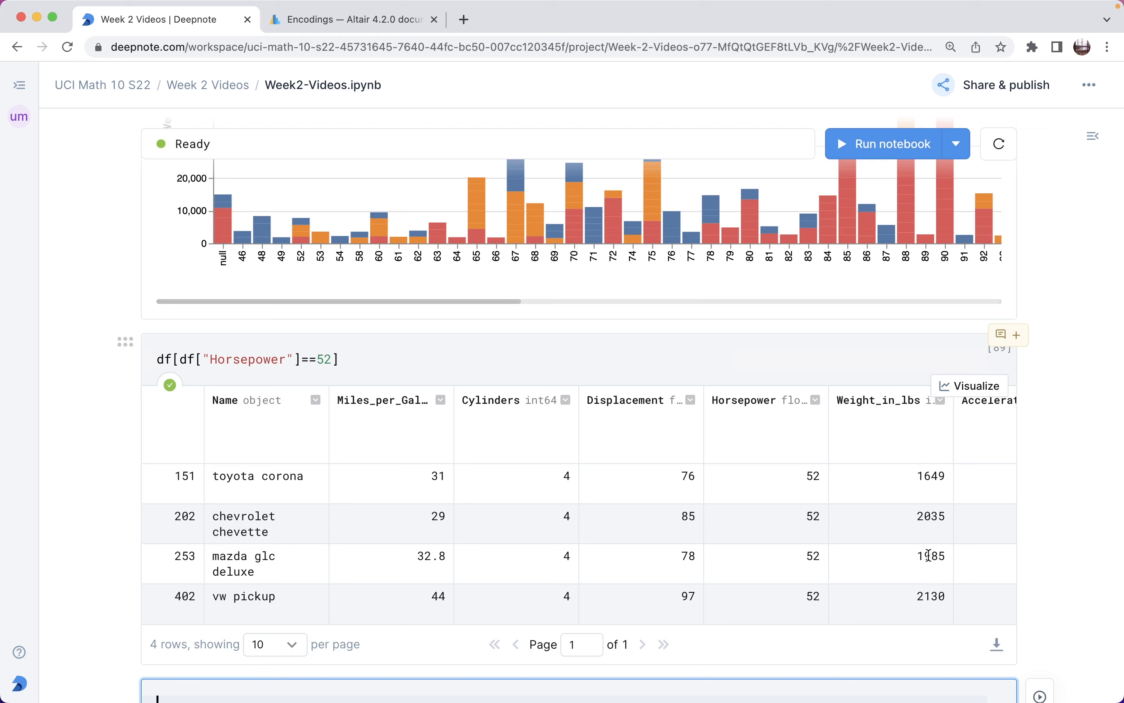
pyautogui.moveTo(519, 328)
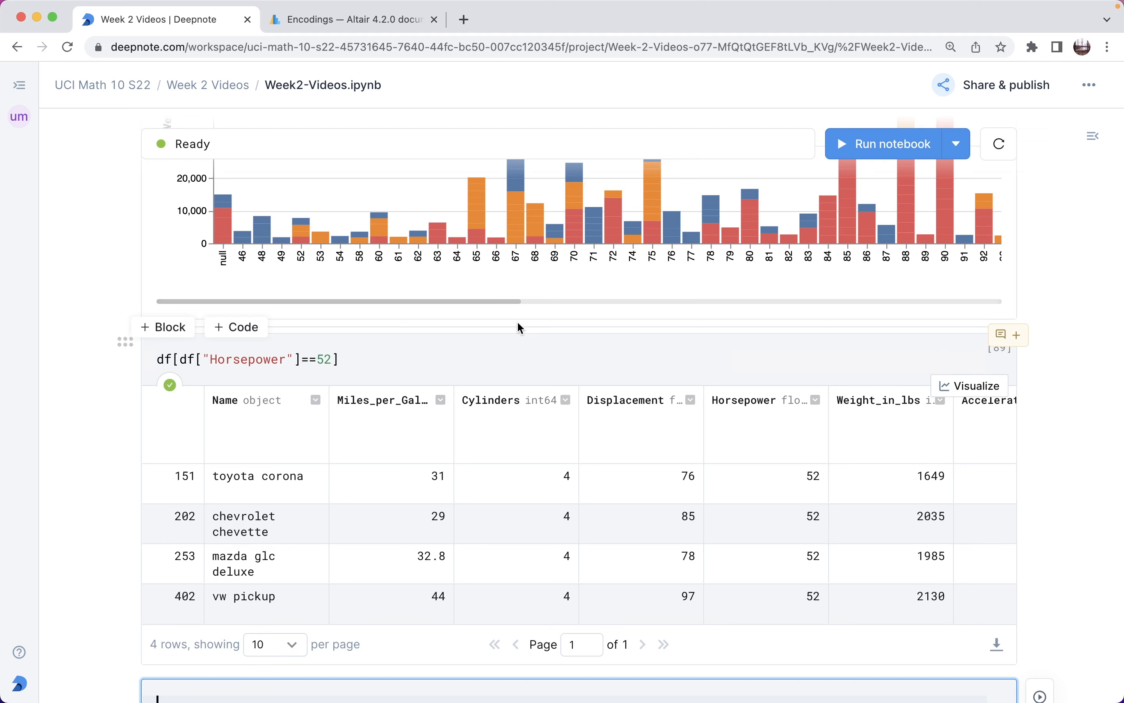
pyautogui.moveTo(302, 223)
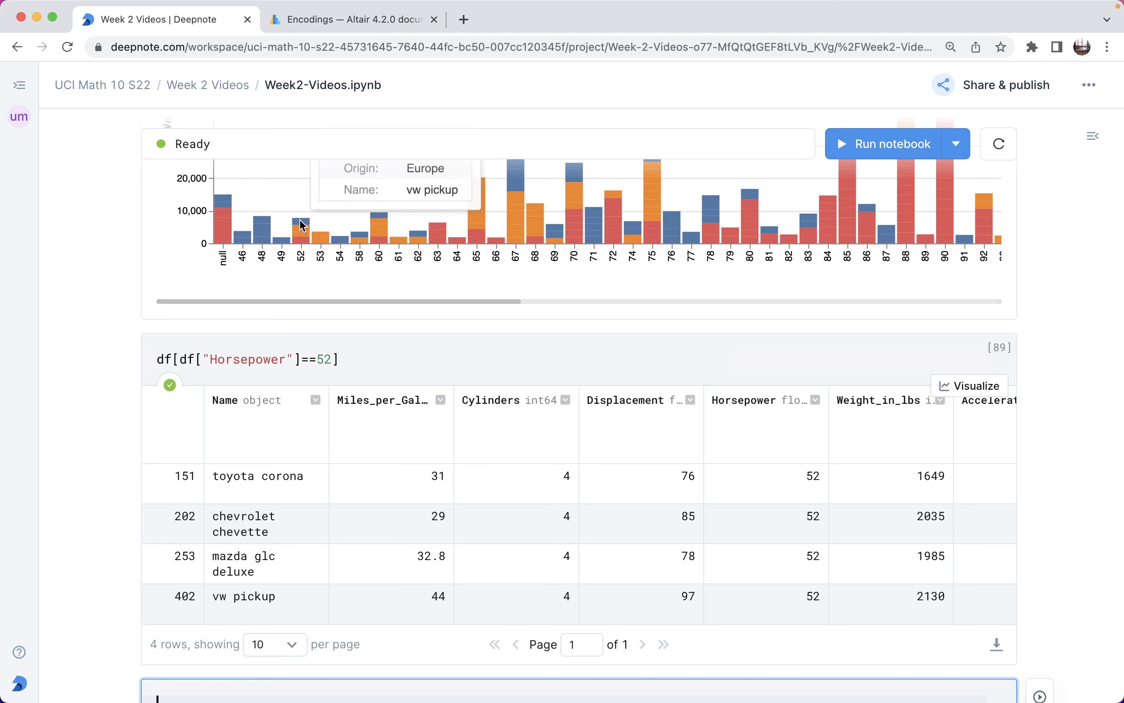
pyautogui.moveTo(302, 244)
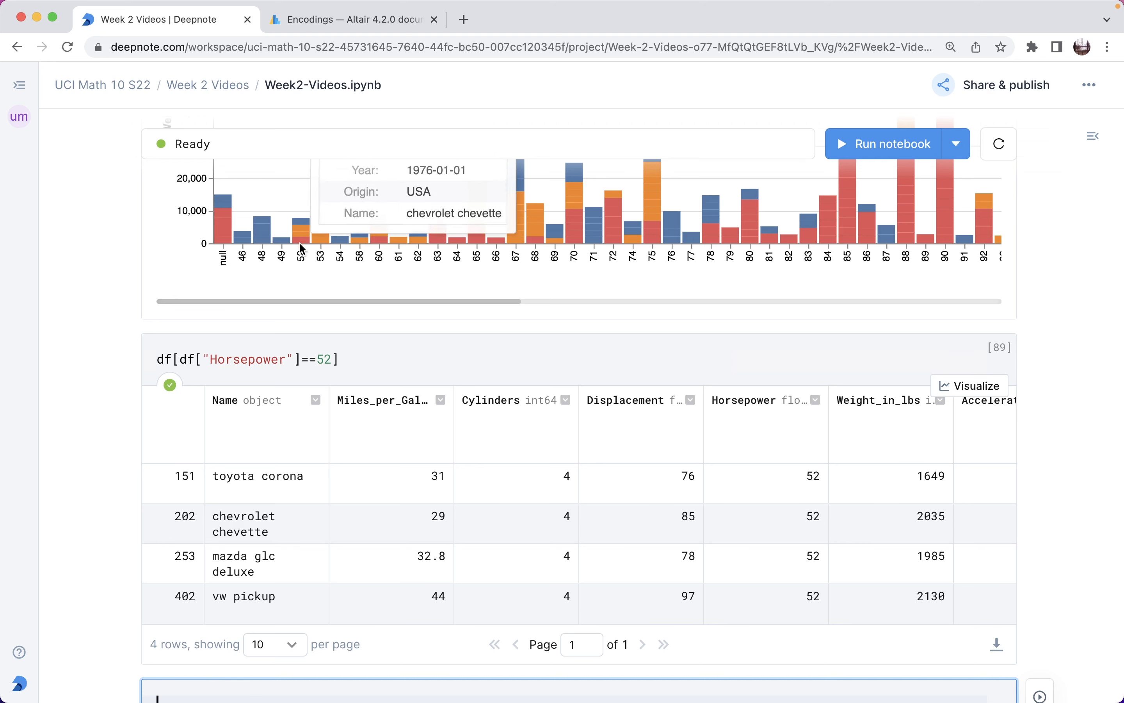
pyautogui.moveTo(795, 464)
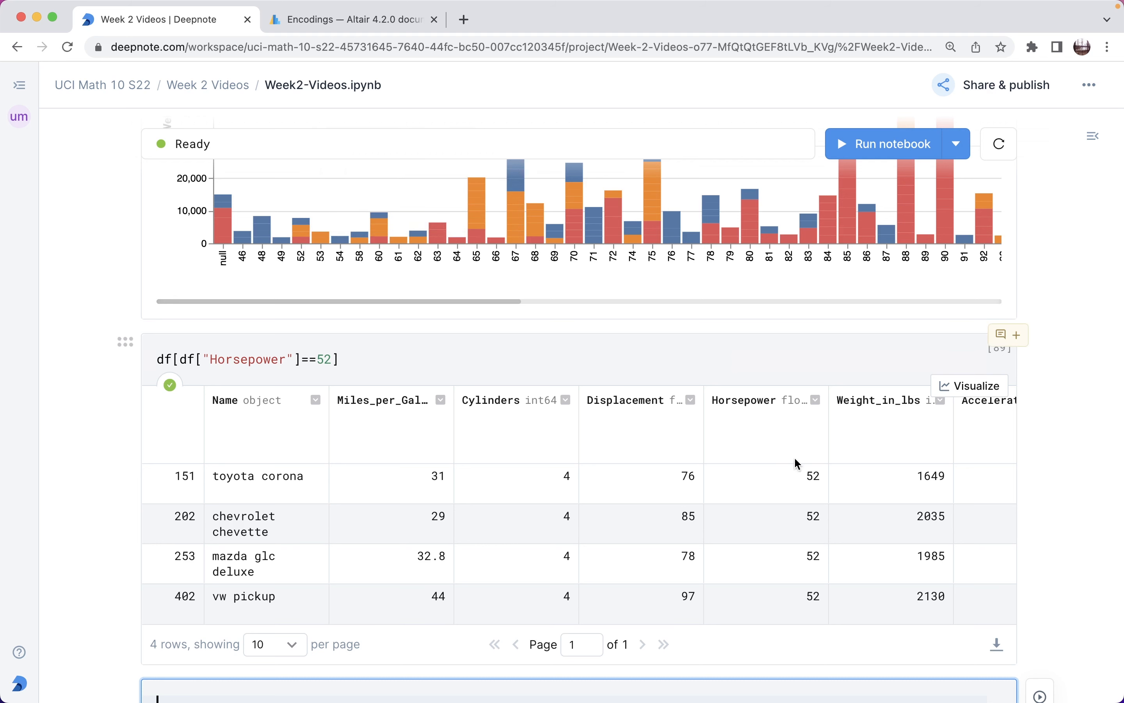
pyautogui.moveTo(271, 465)
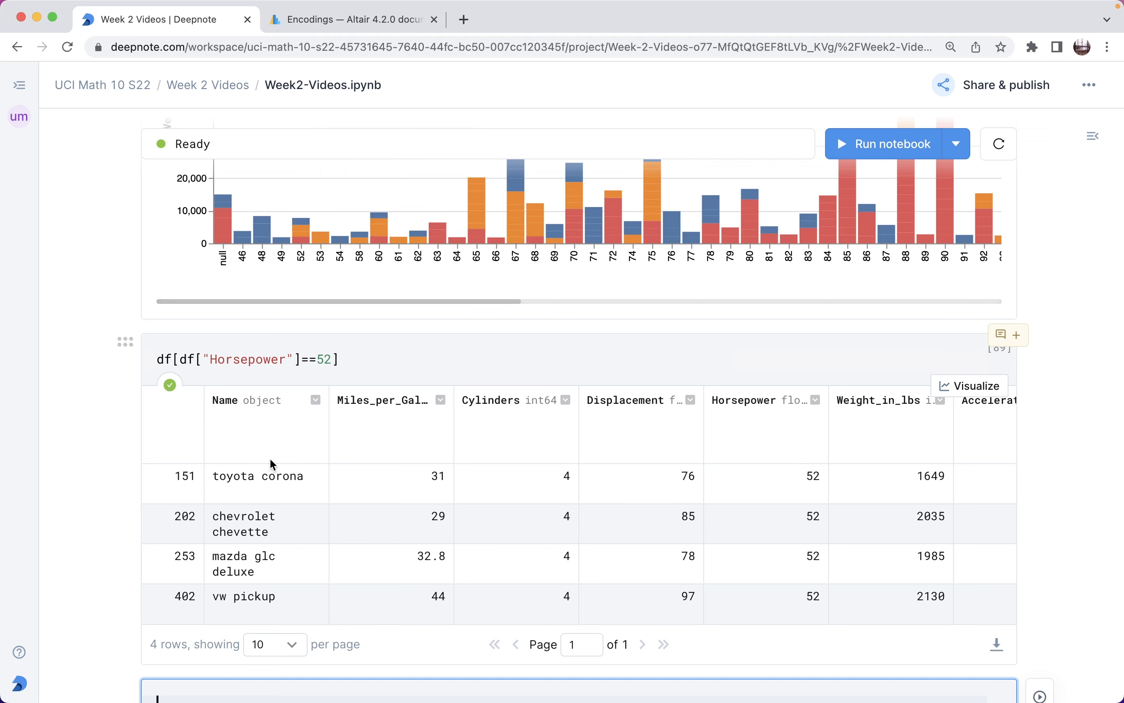
pyautogui.moveTo(301, 240)
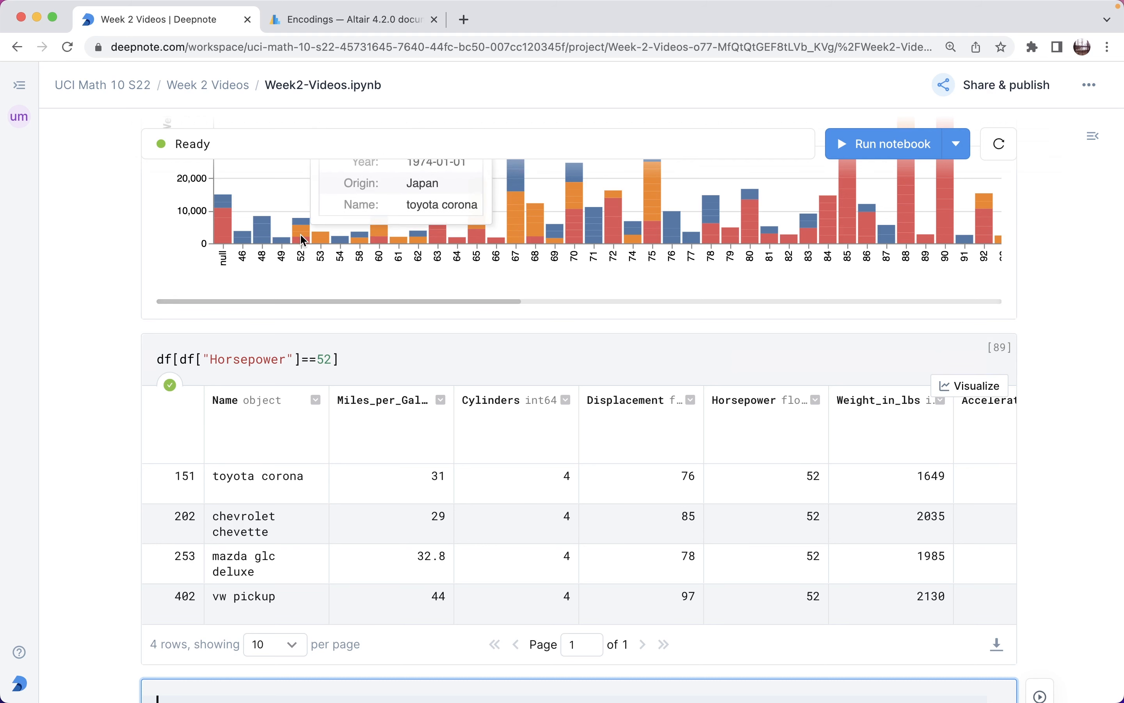
pyautogui.moveTo(301, 230)
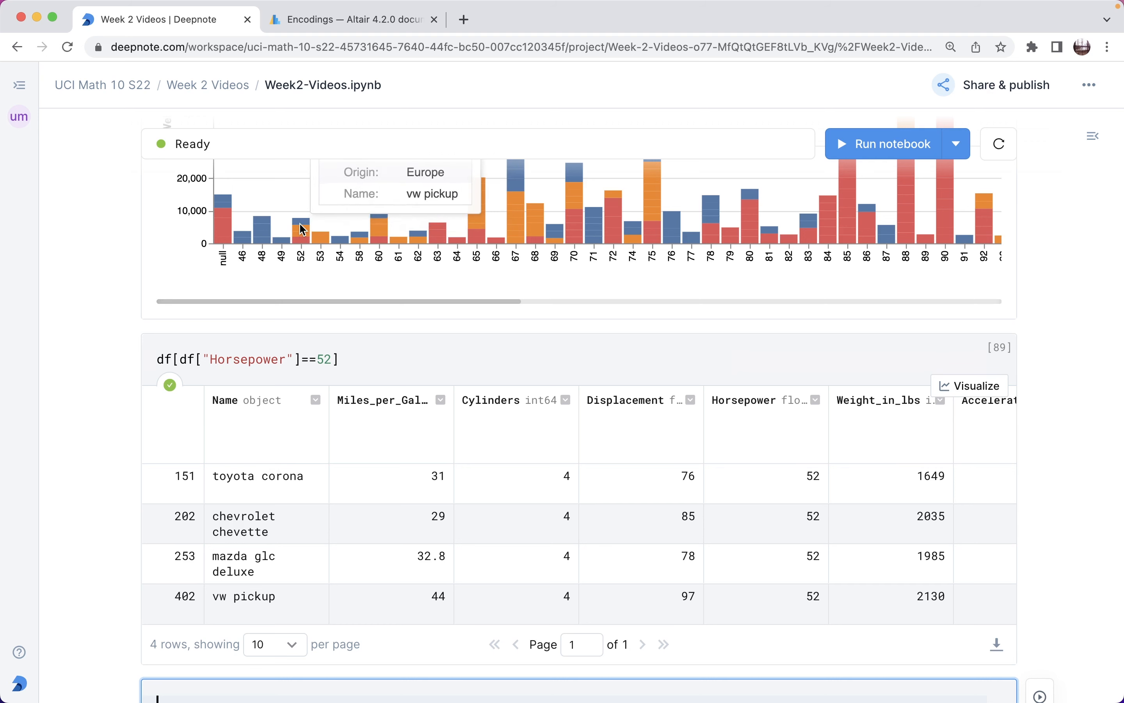
pyautogui.moveTo(301, 240)
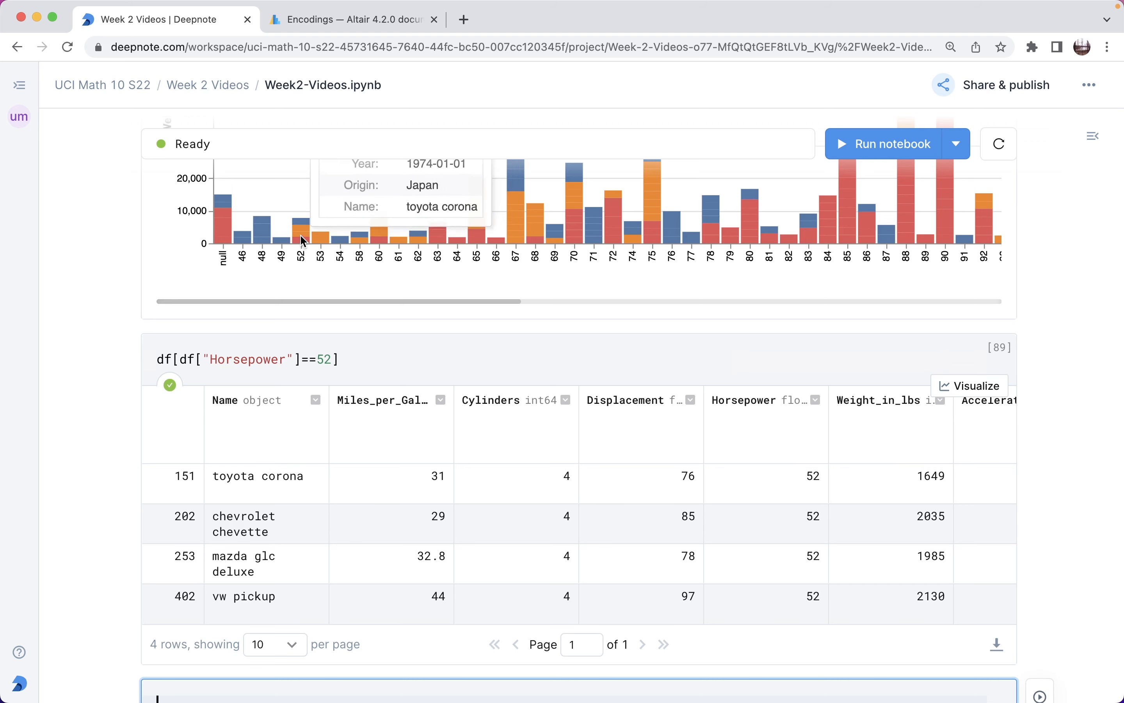
pyautogui.moveTo(301, 231)
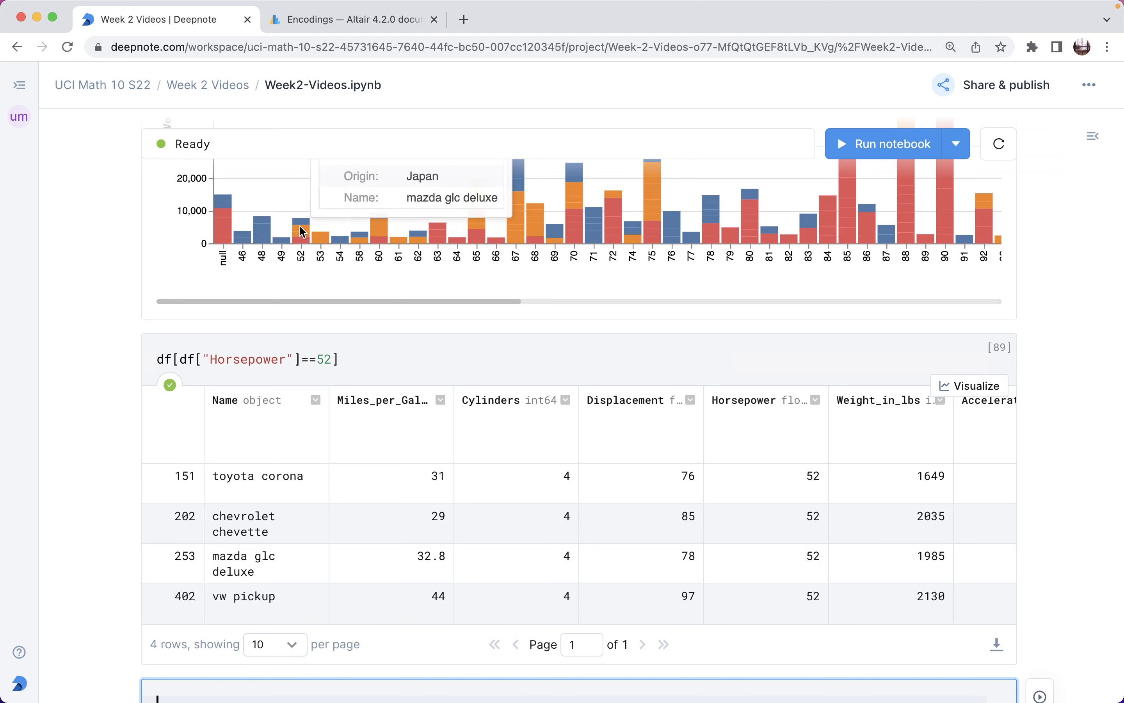
pyautogui.moveTo(303, 239)
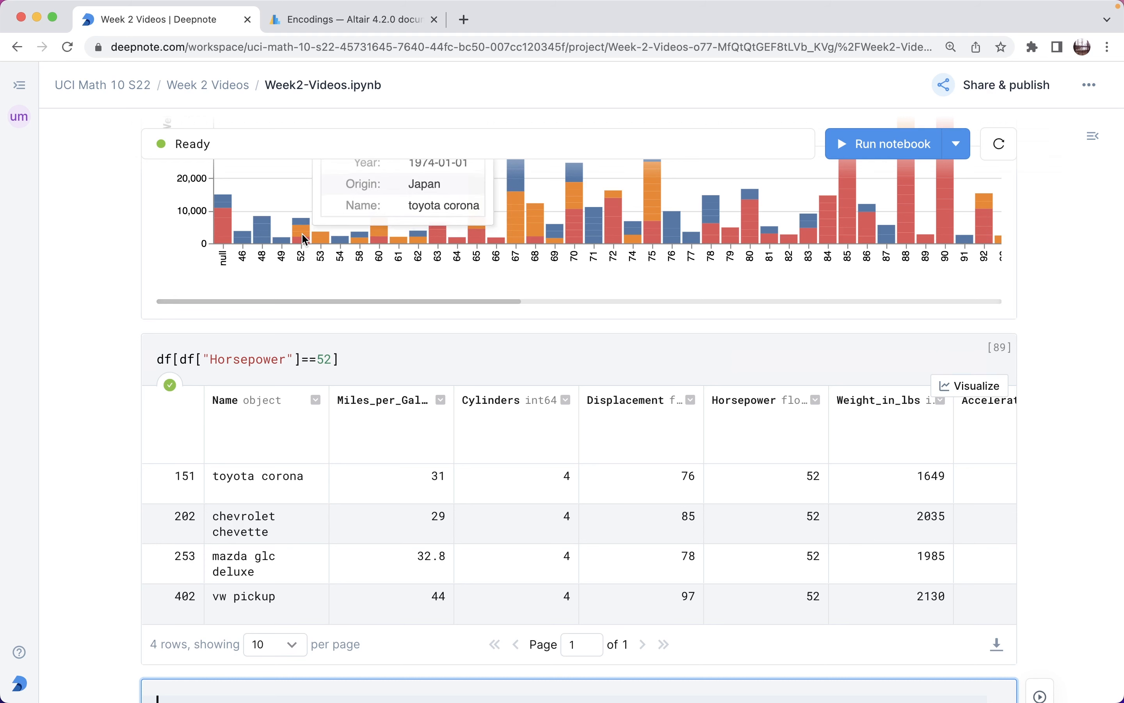
pyautogui.moveTo(312, 512)
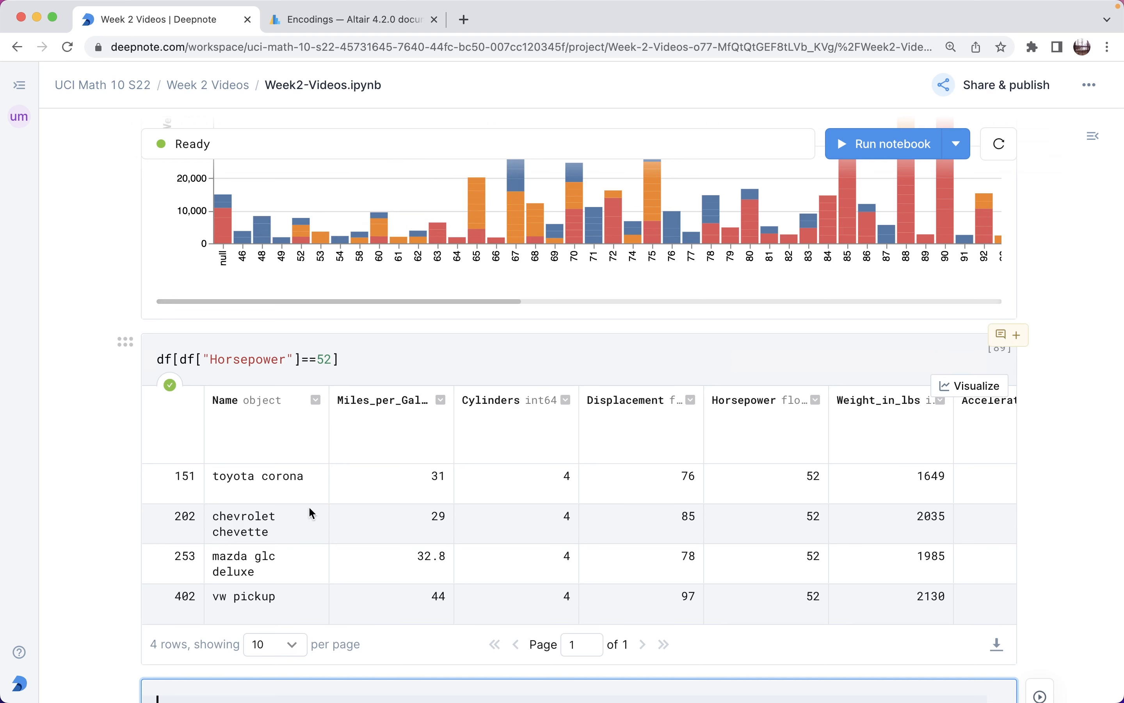
pyautogui.moveTo(303, 240)
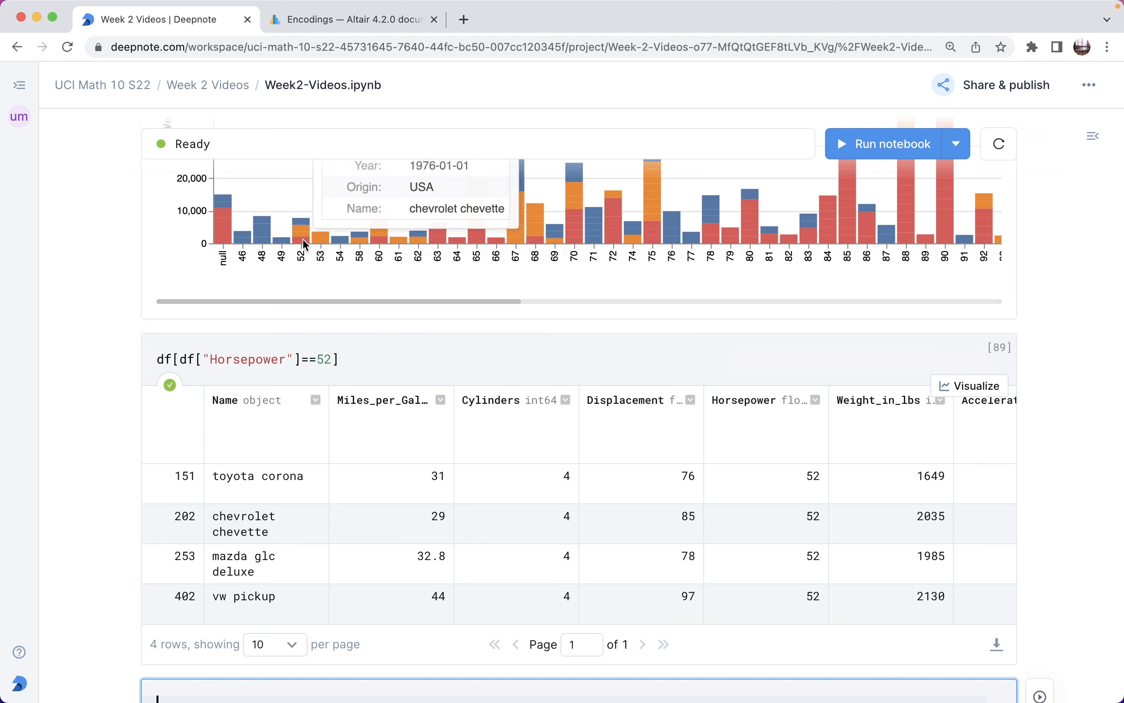
pyautogui.moveTo(790, 548)
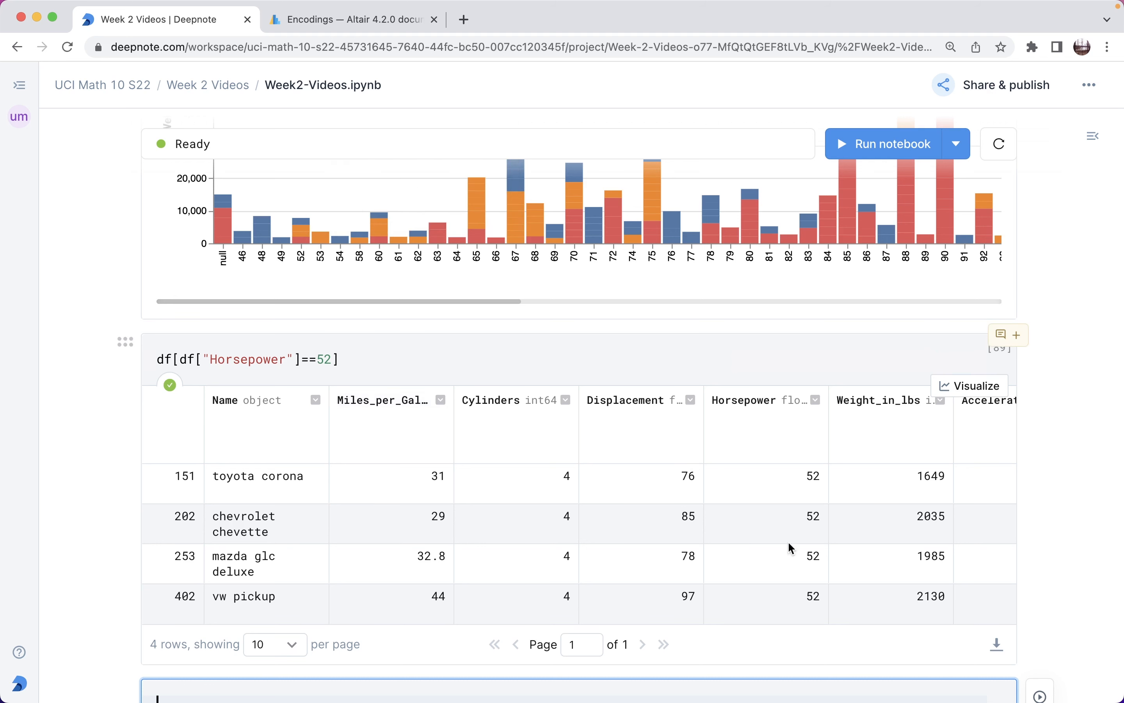
pyautogui.moveTo(785, 444)
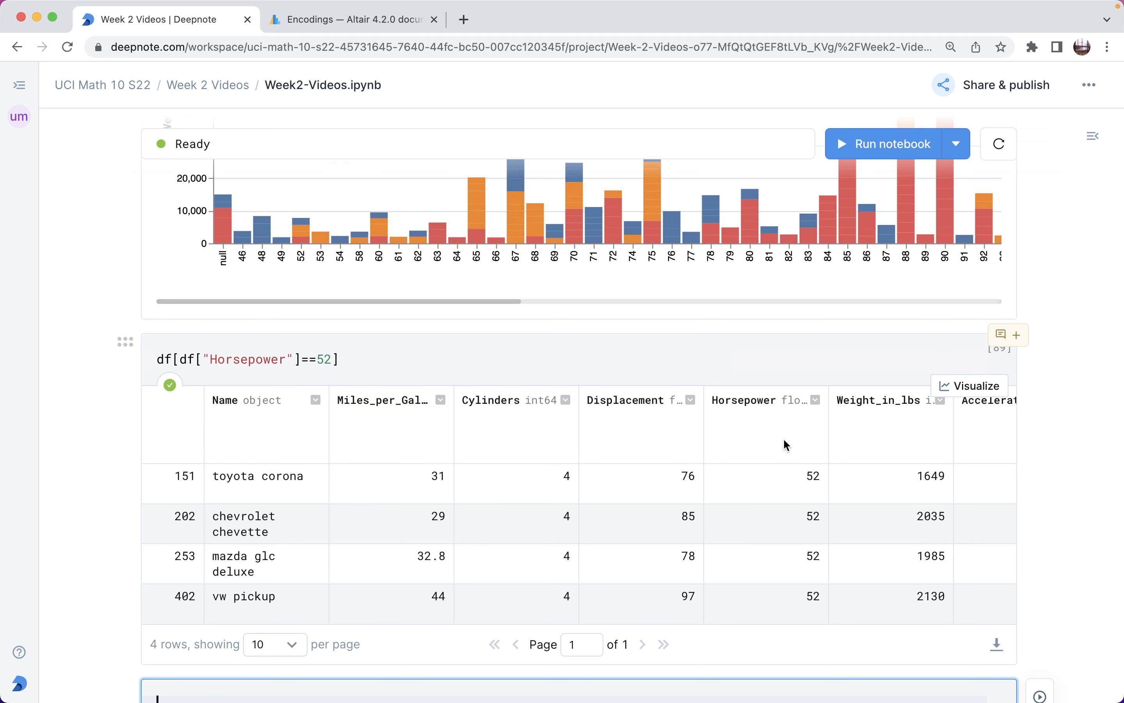